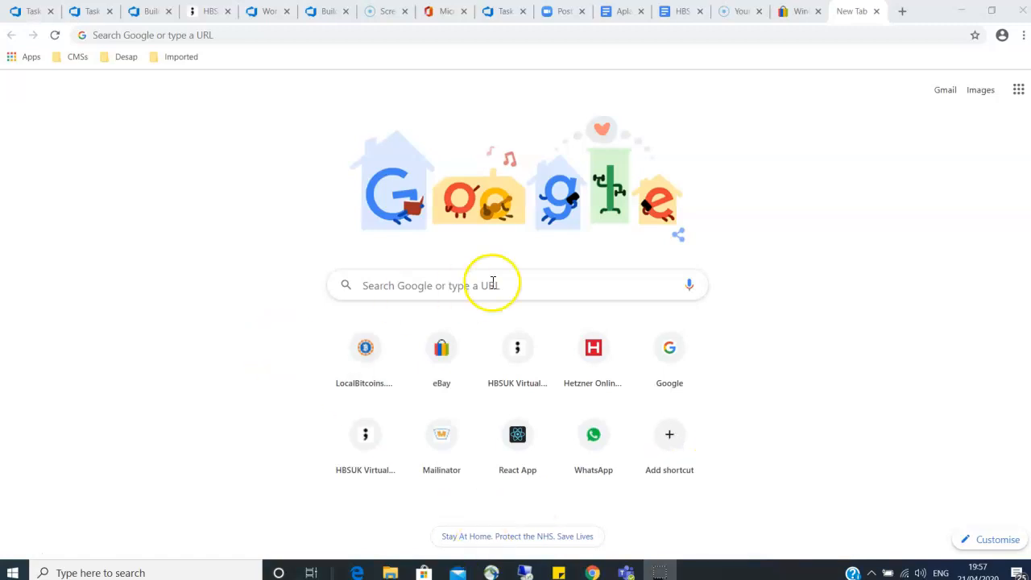
Navigate to hetzner.com in a new Chrome tab
type("hetzner.com")
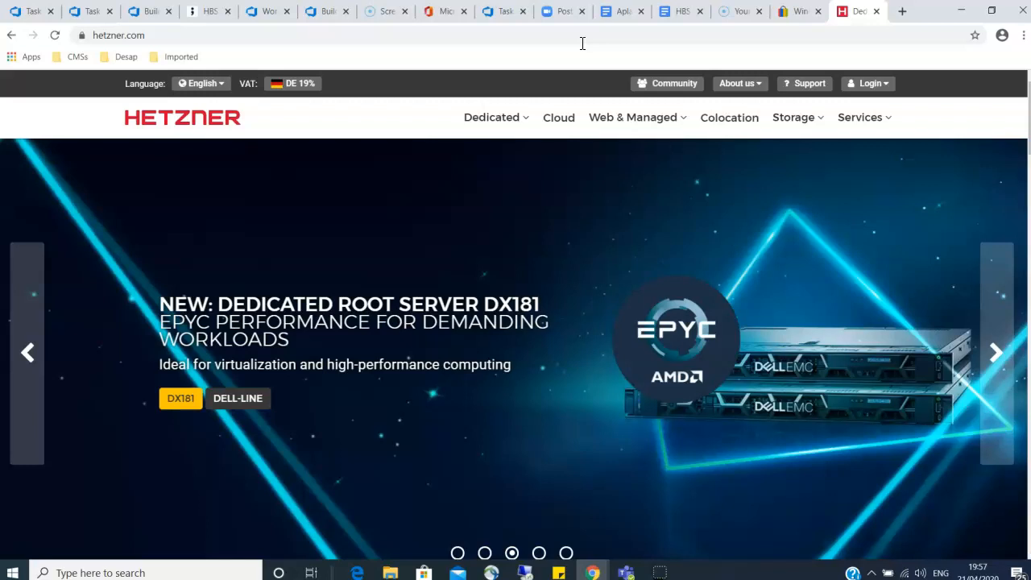
mouse_move(559, 116)
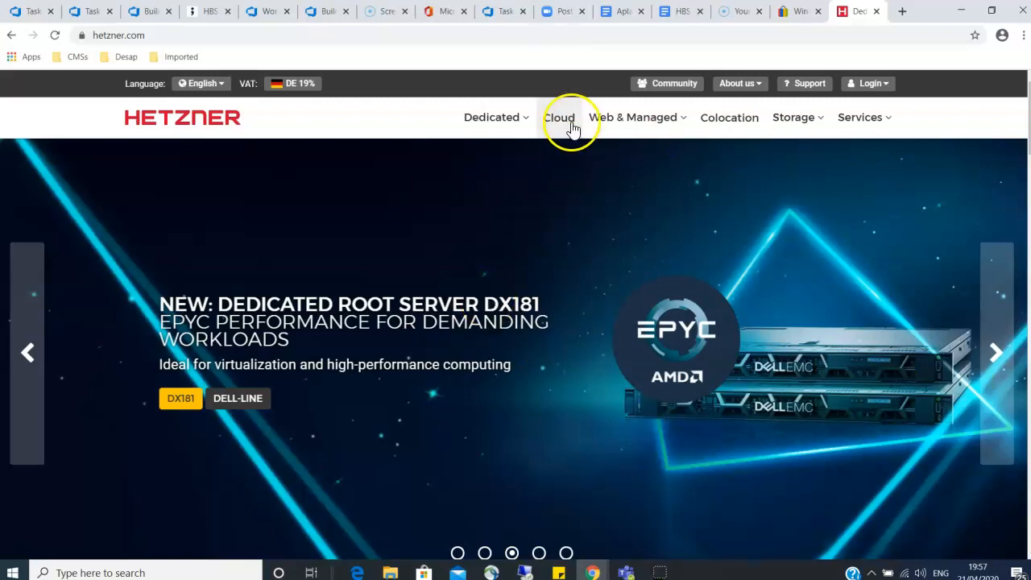
Review the Cloud server price plans on the Hetzner site and return to Overview
left_click(559, 116)
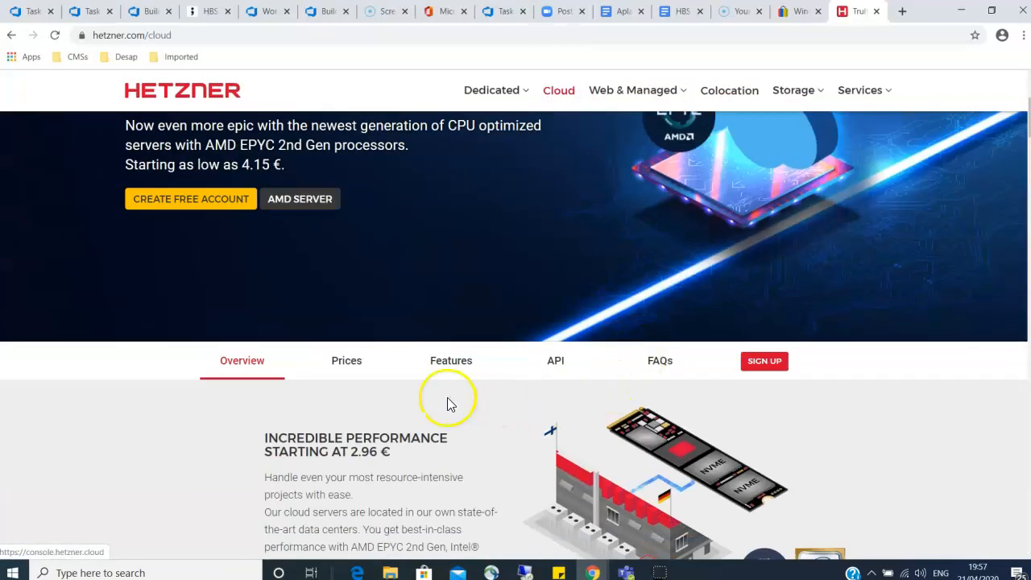
left_click(346, 361)
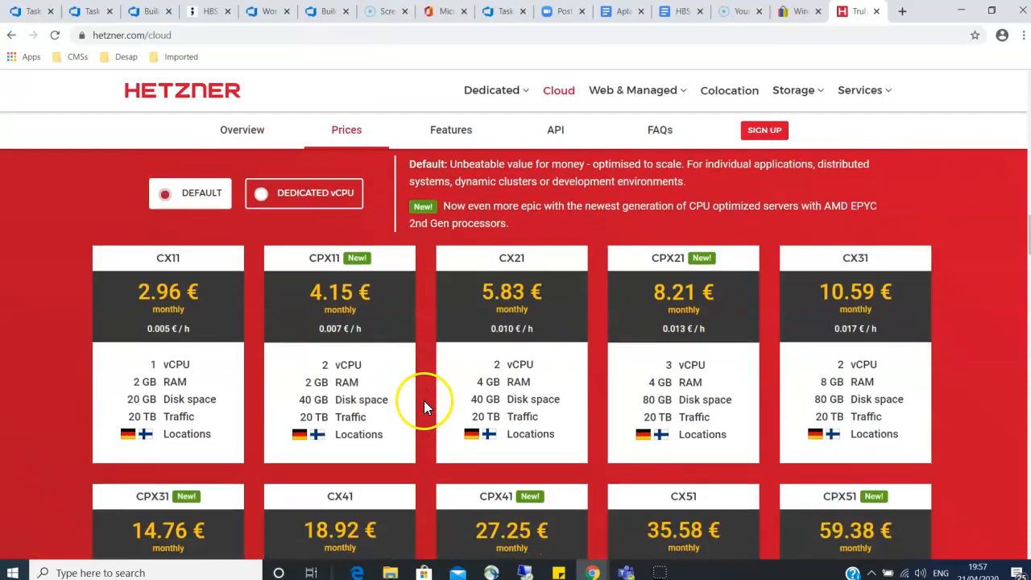
scroll("down", 3)
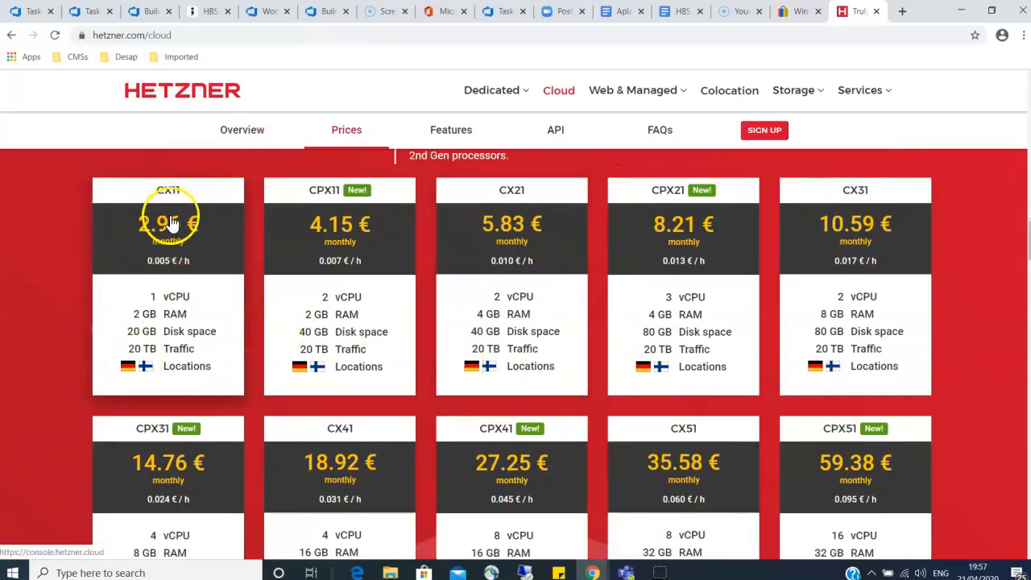
mouse_move(183, 377)
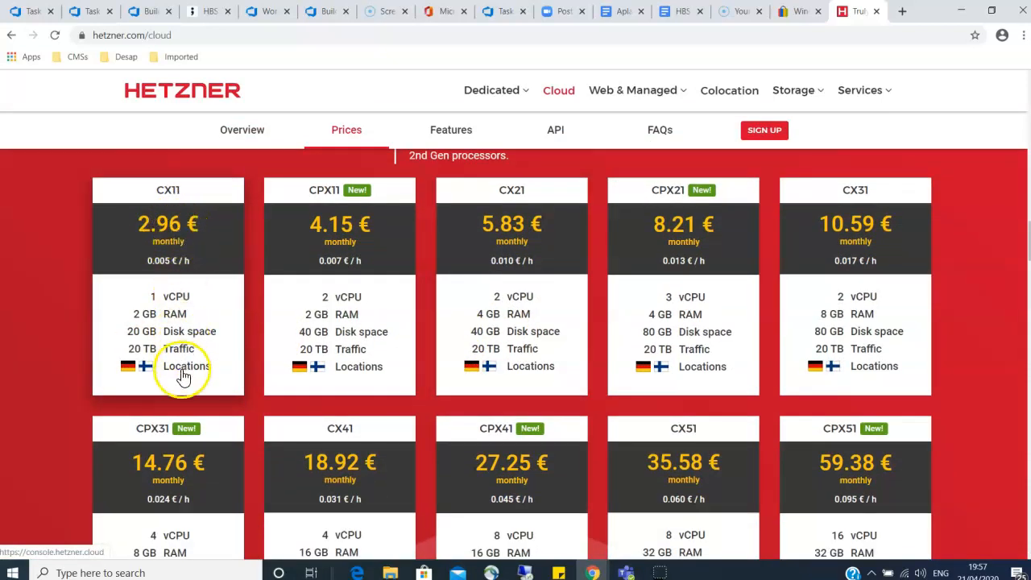
scroll("down", 3)
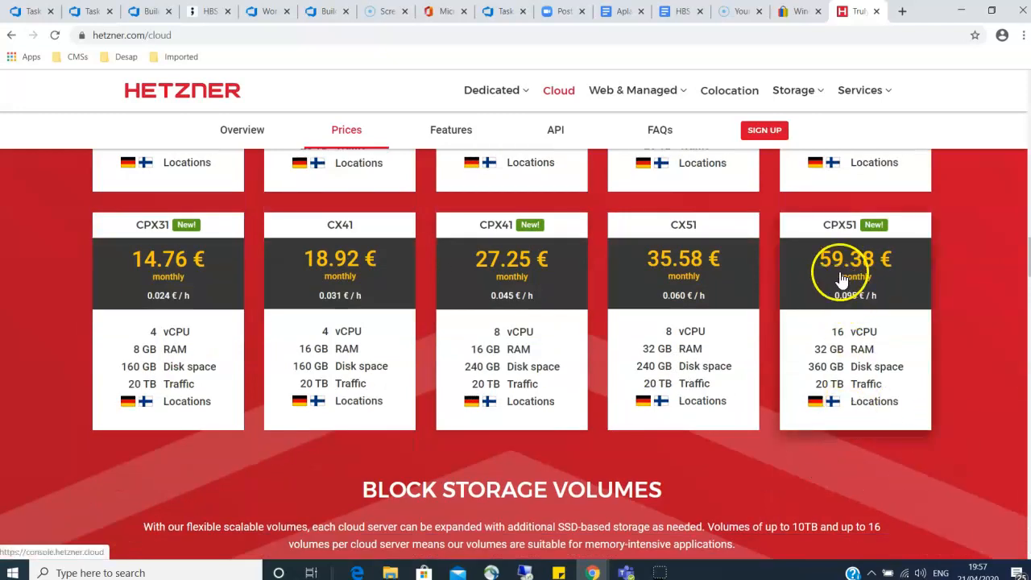
mouse_move(853, 369)
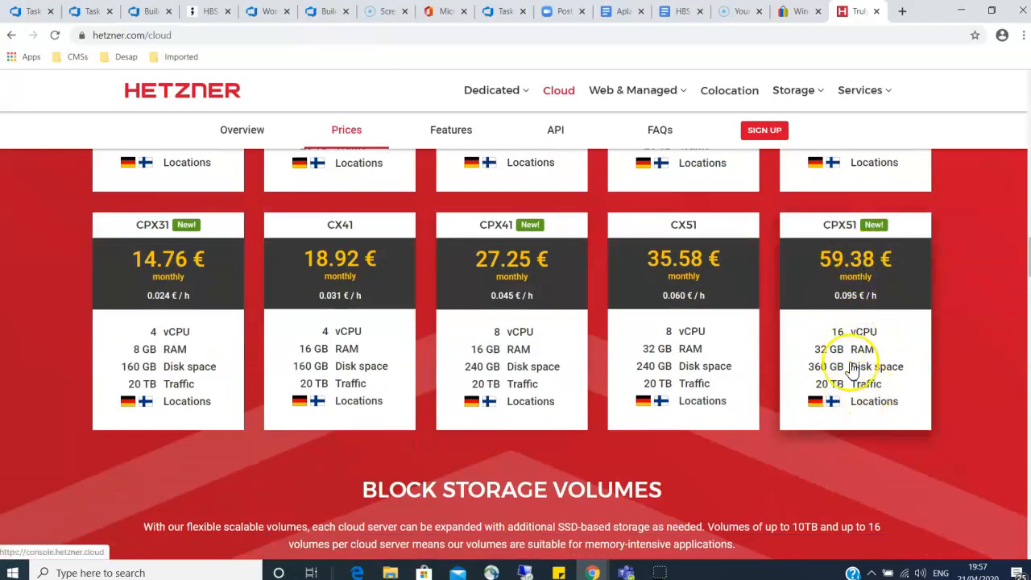
left_click(242, 129)
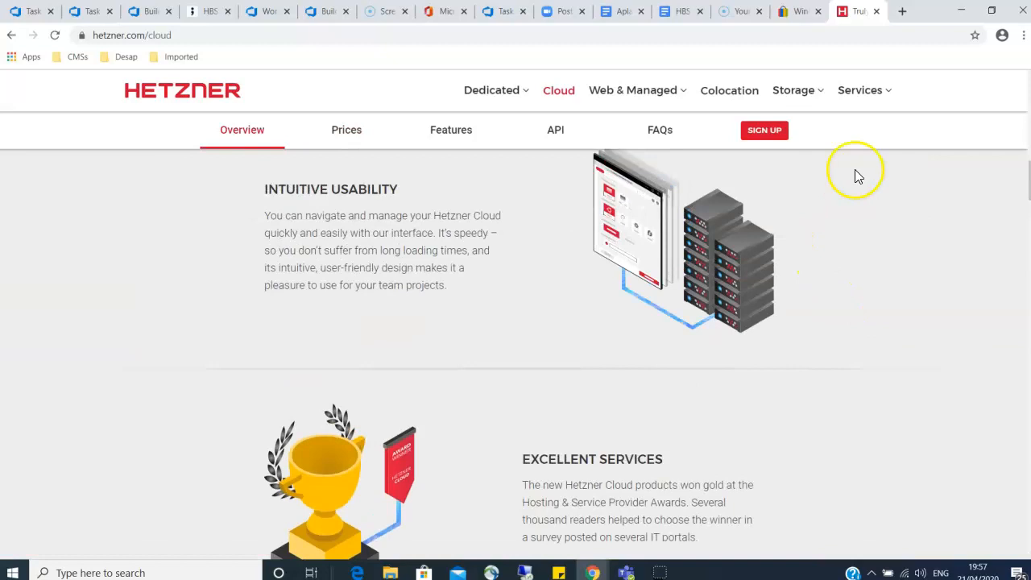
scroll("up", 3)
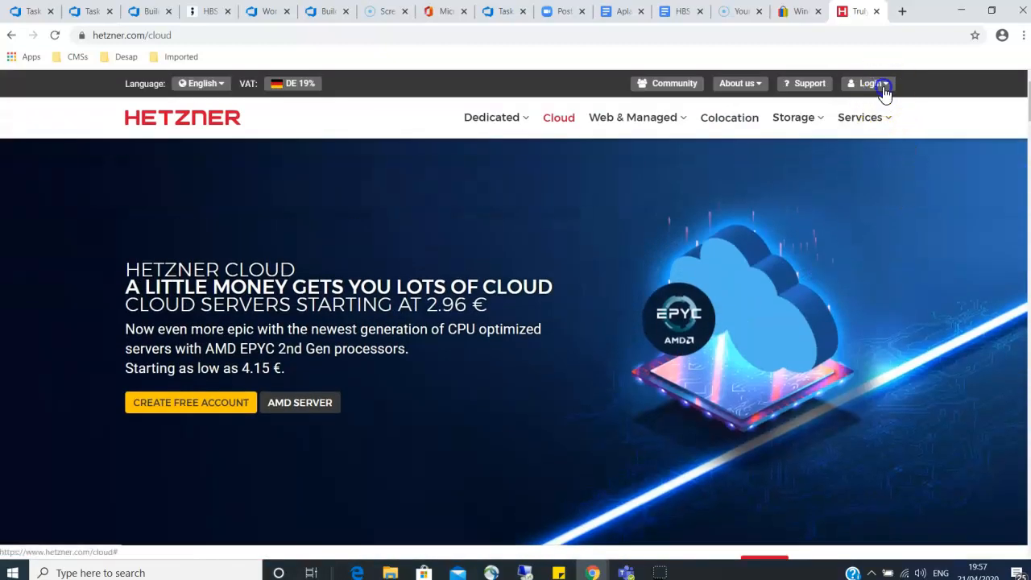
Log in to the Cloud Console and add a new project named Project B
left_click(869, 84)
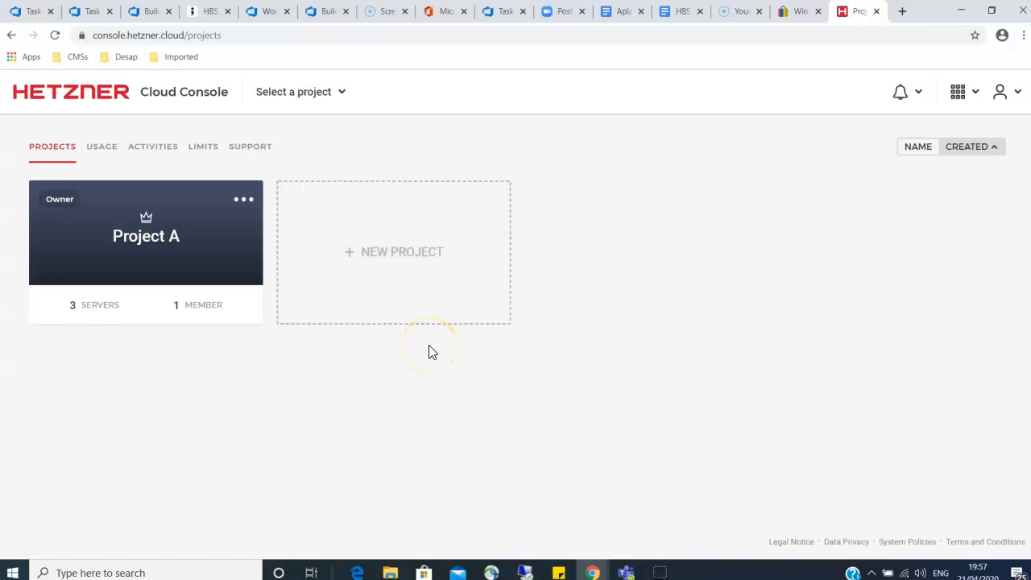
left_click(393, 251)
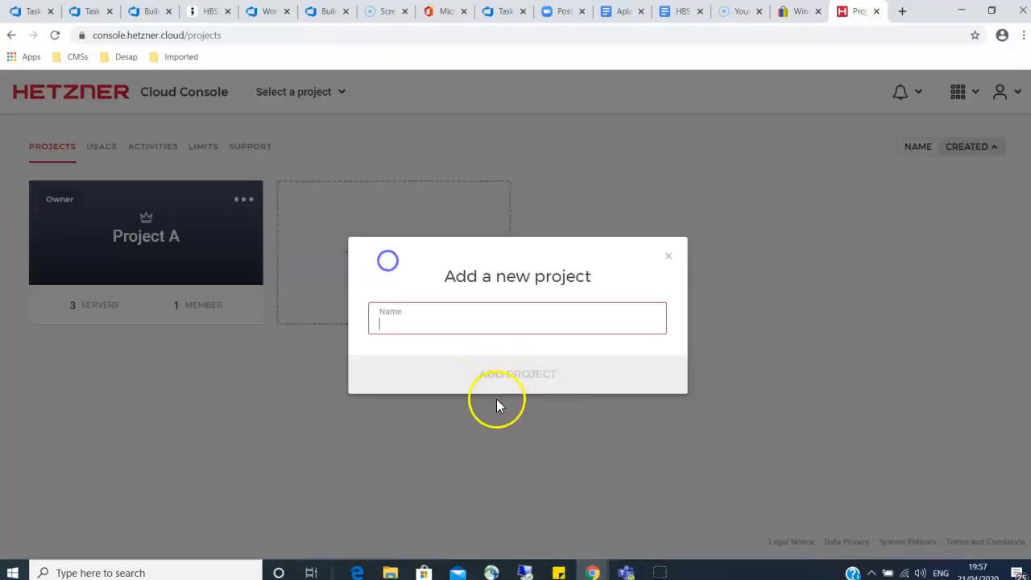
type("Proje")
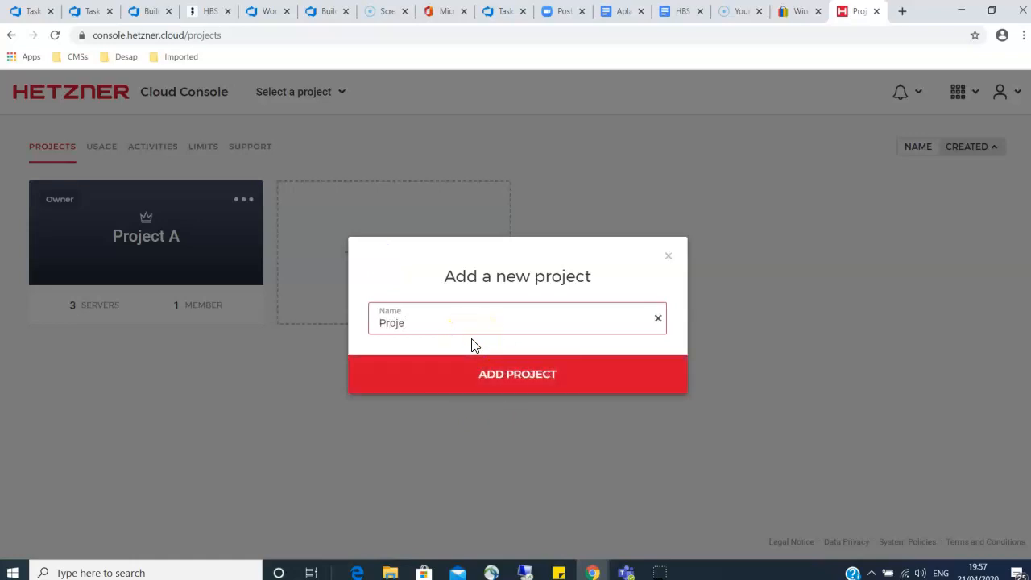
type("Project B")
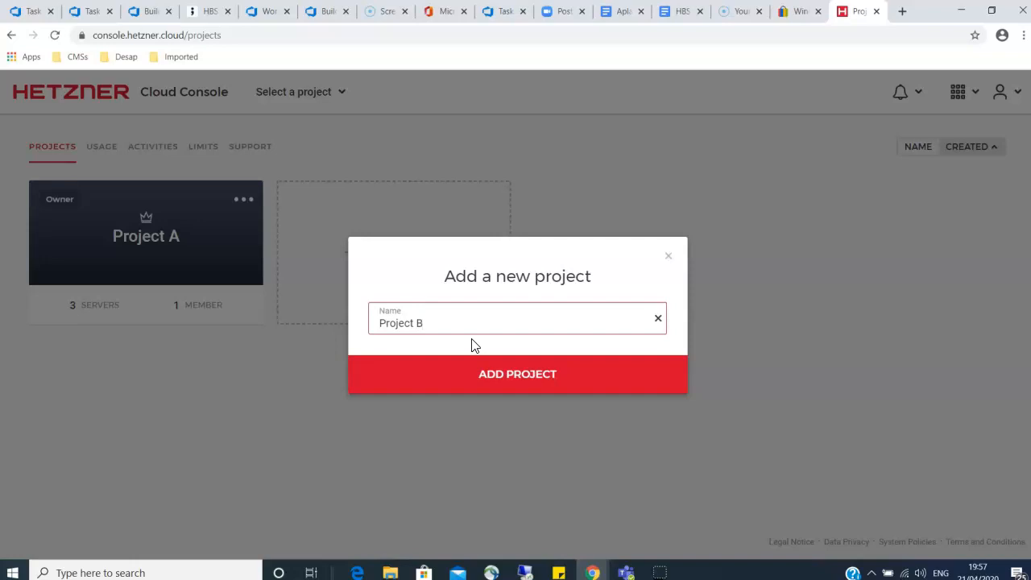
left_click(518, 373)
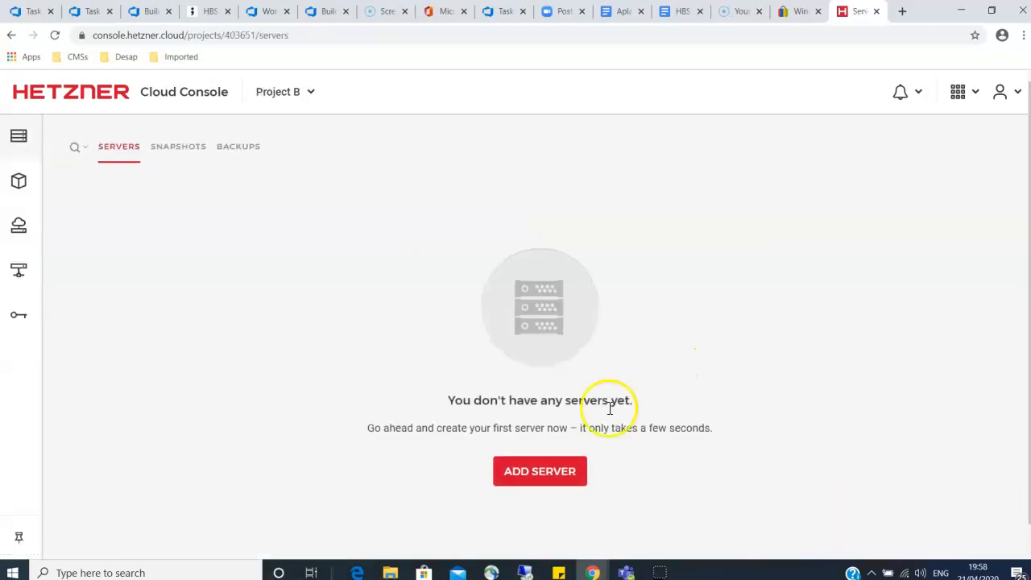
left_click(538, 471)
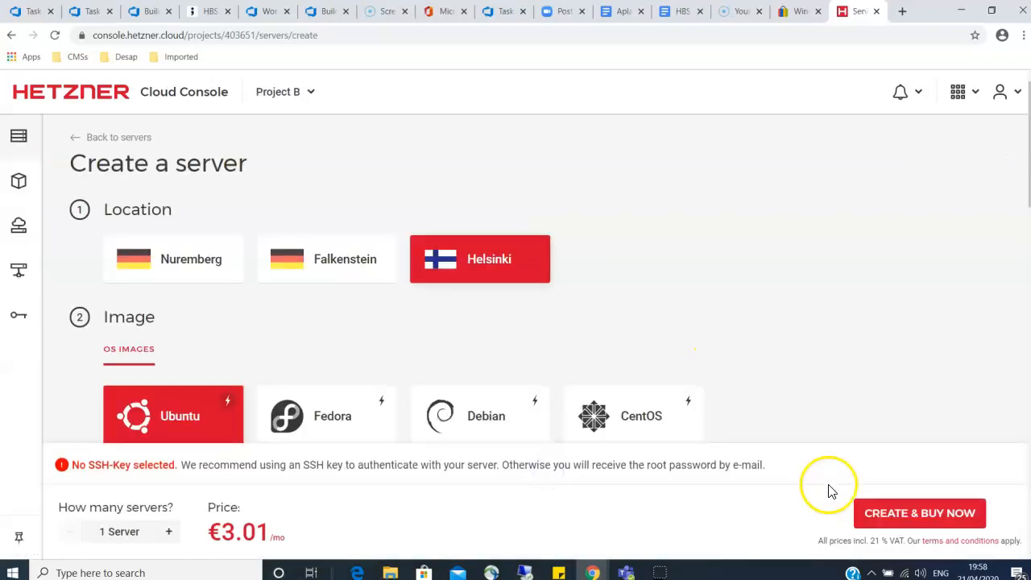
mouse_move(411, 271)
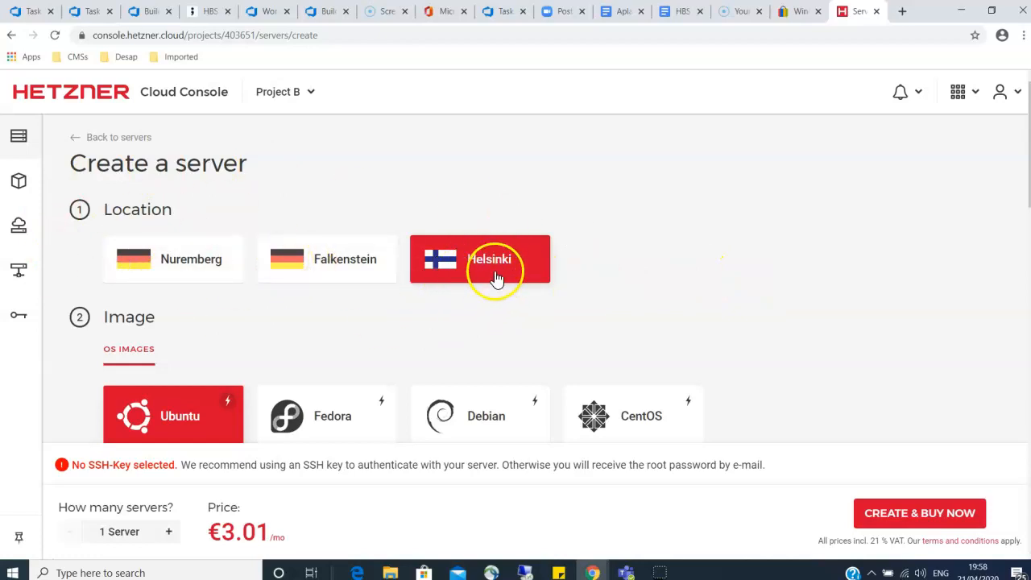
mouse_move(250, 287)
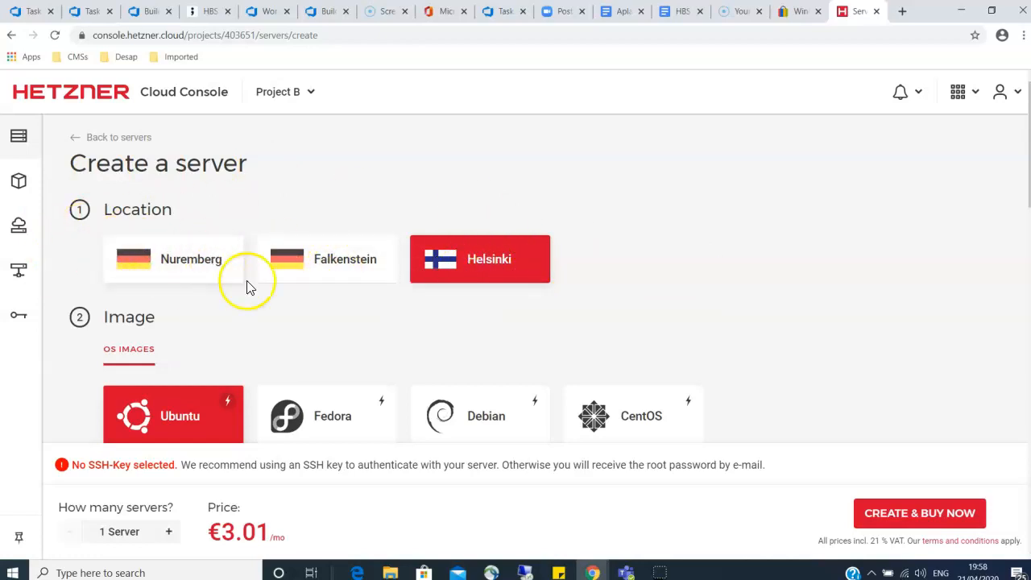
scroll("down", 3)
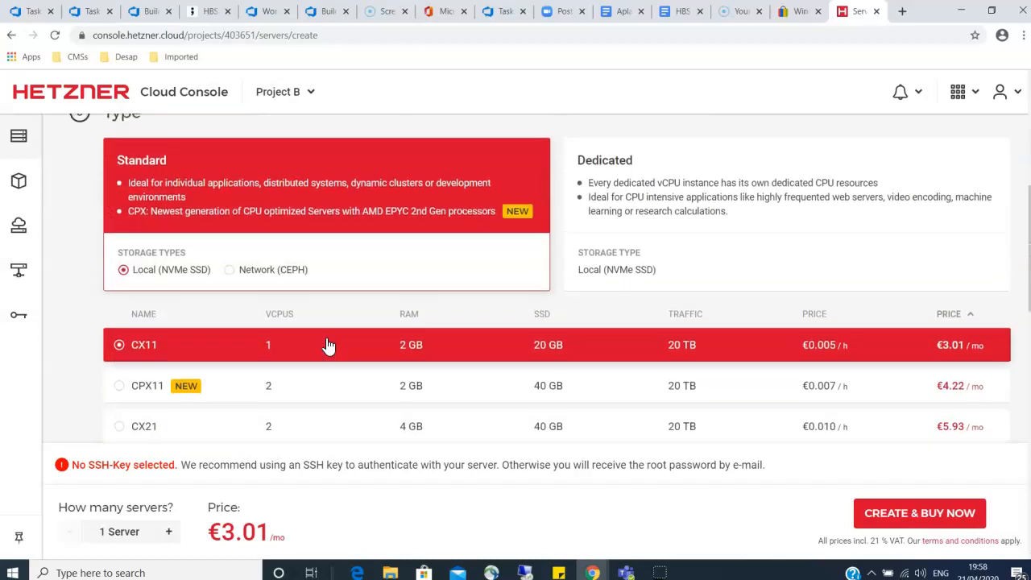
scroll("up", 3)
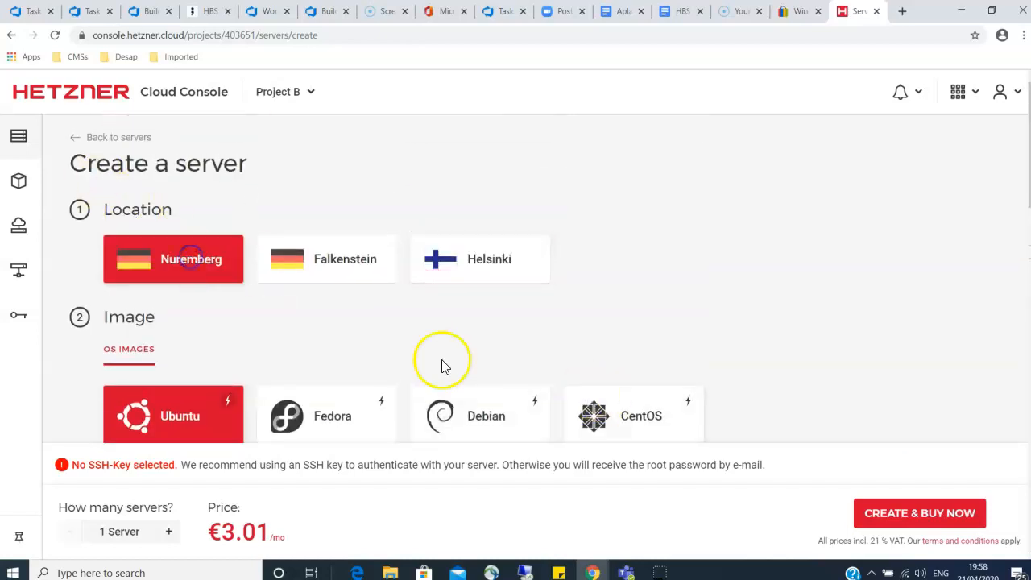
scroll("down", 3)
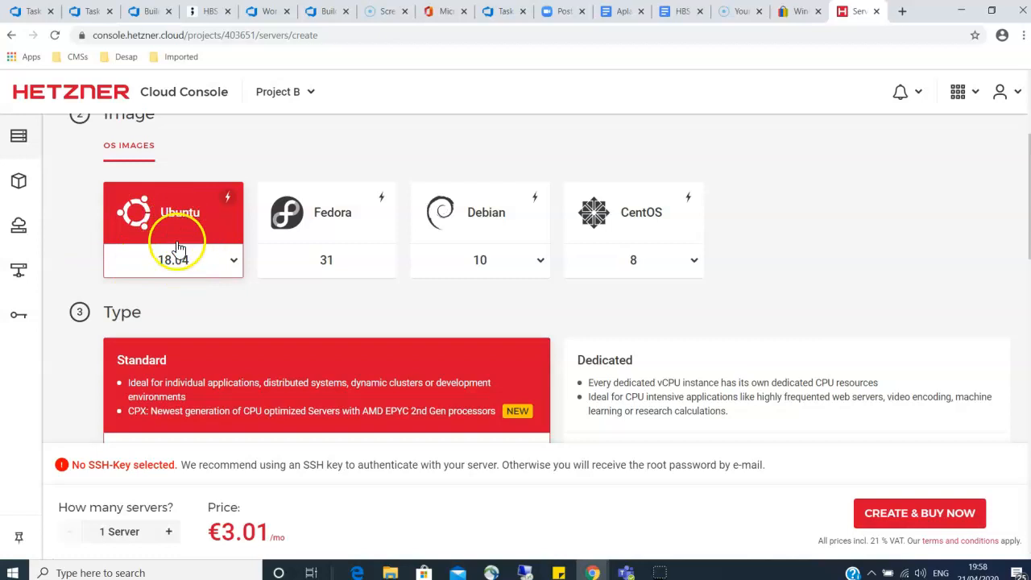
mouse_move(177, 260)
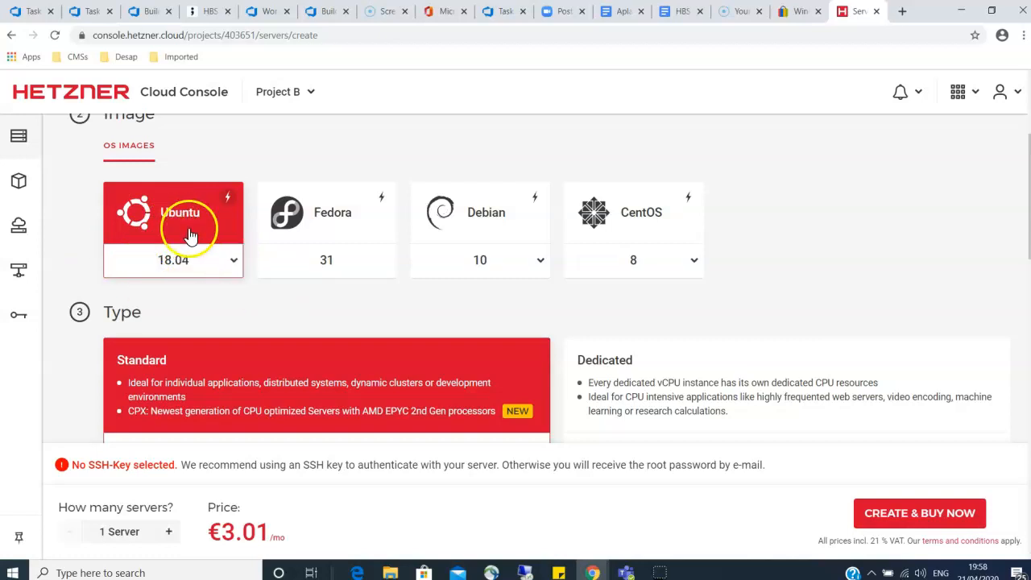
scroll("down", 3)
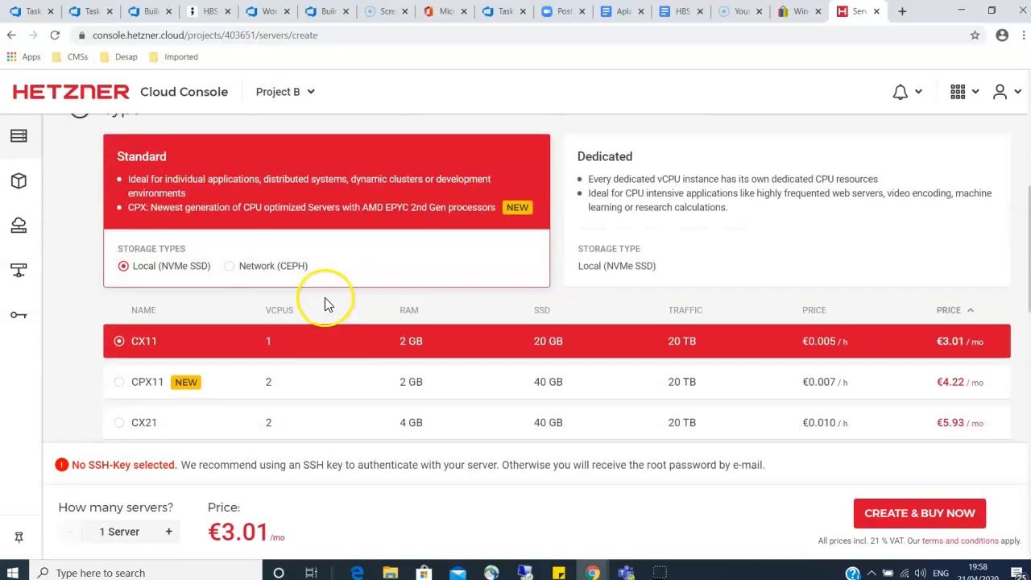
scroll("up", 3)
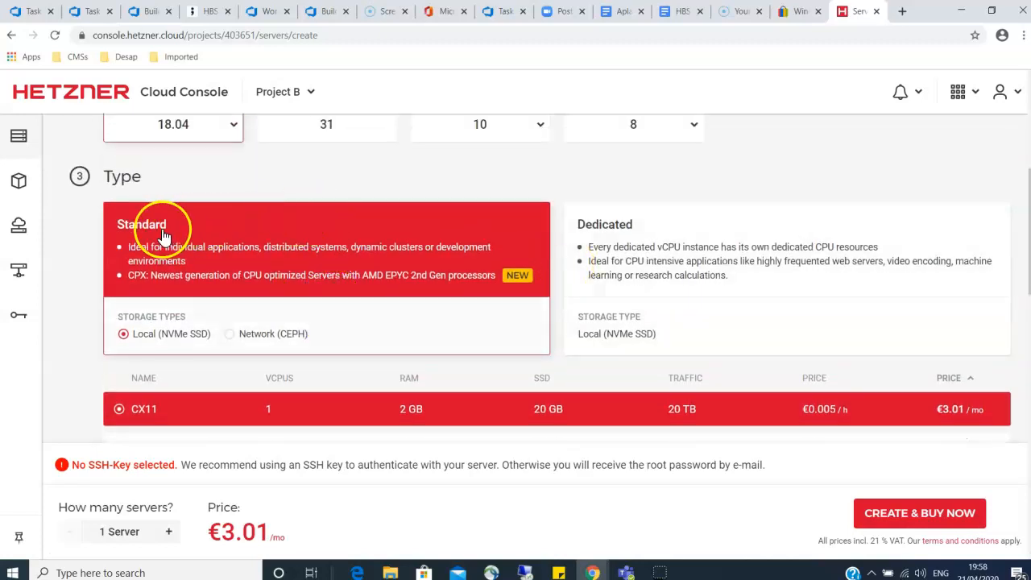
mouse_move(715, 232)
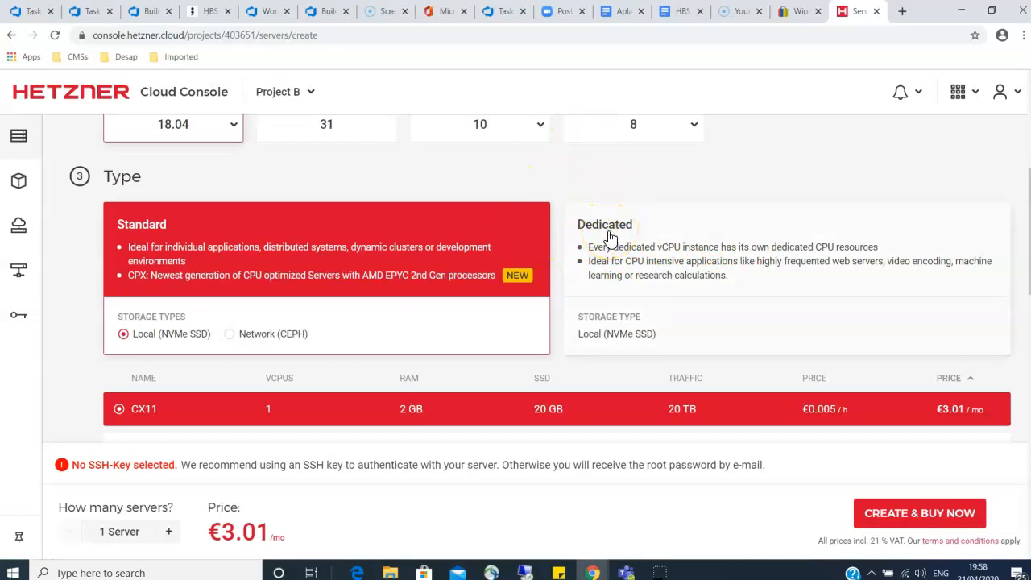
mouse_move(176, 234)
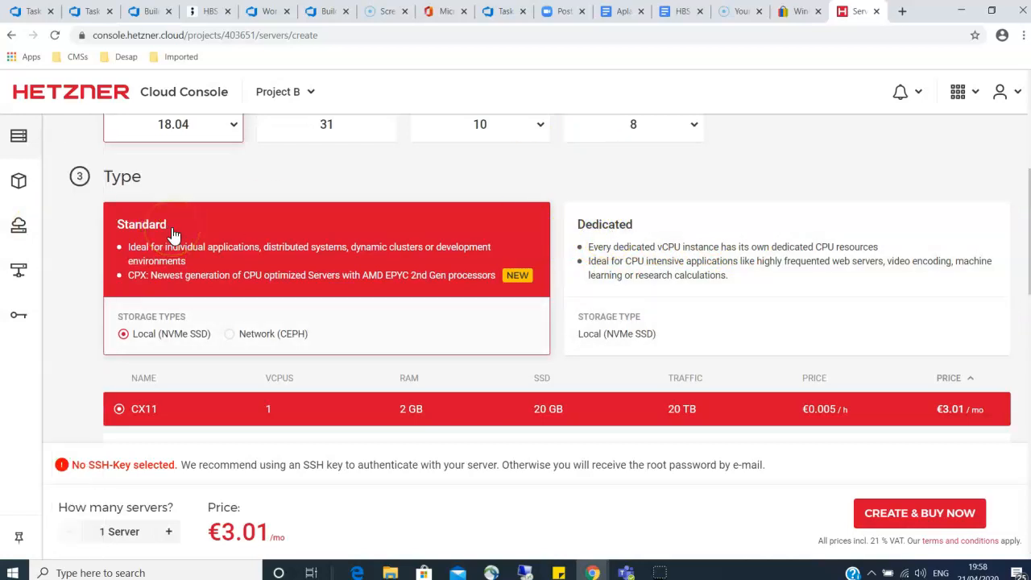
mouse_move(271, 267)
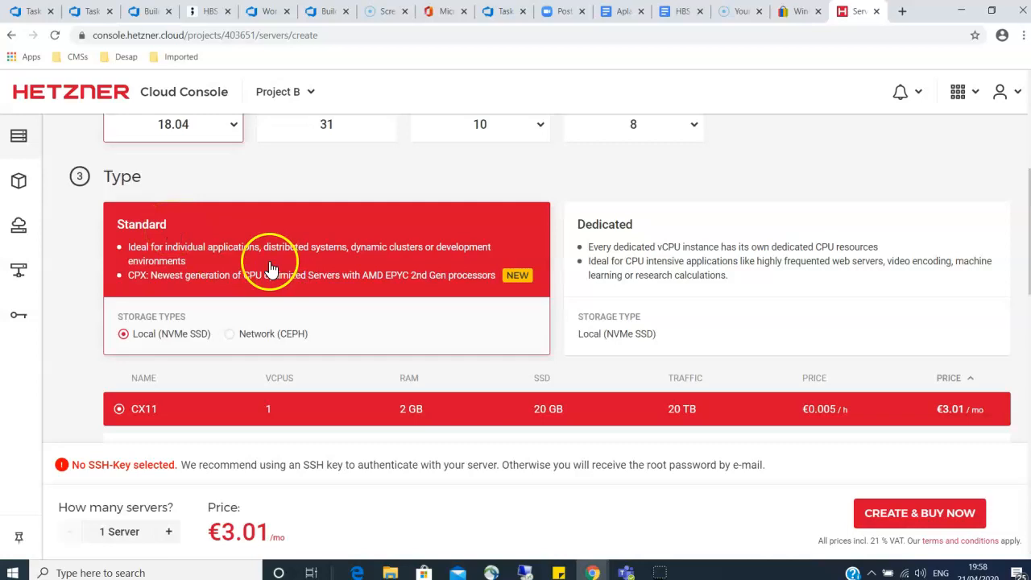
mouse_move(299, 337)
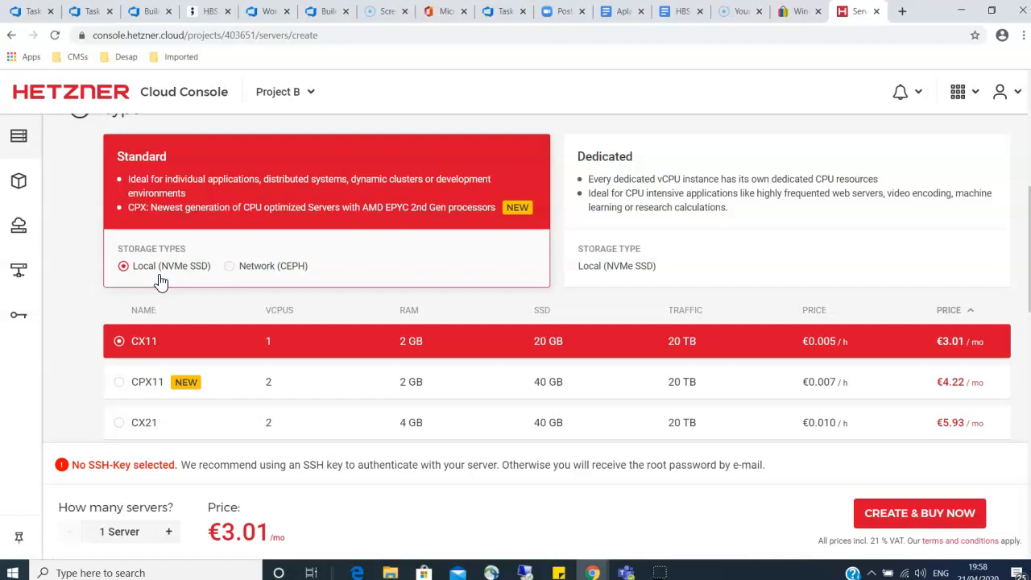
mouse_move(266, 271)
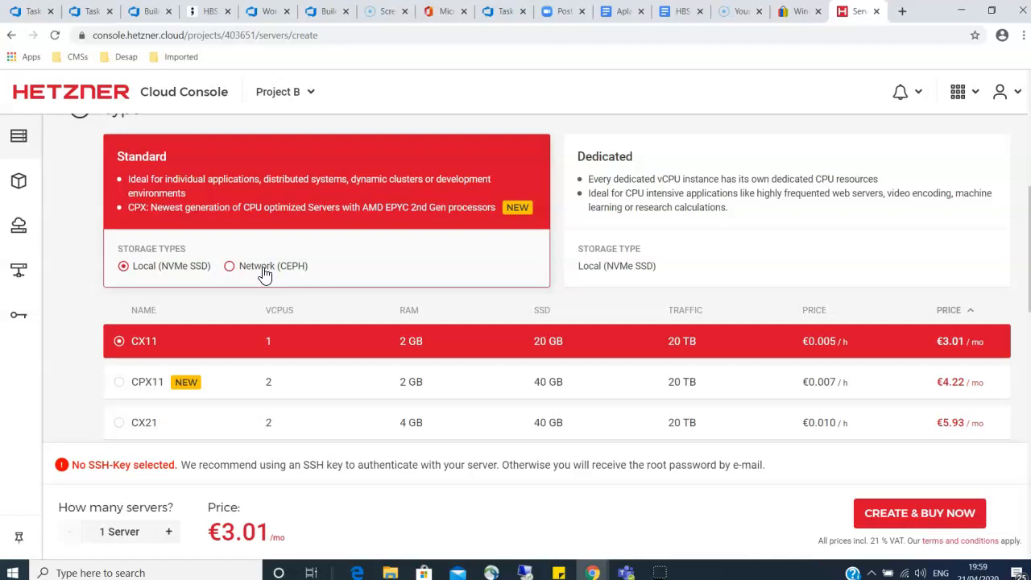
mouse_move(293, 310)
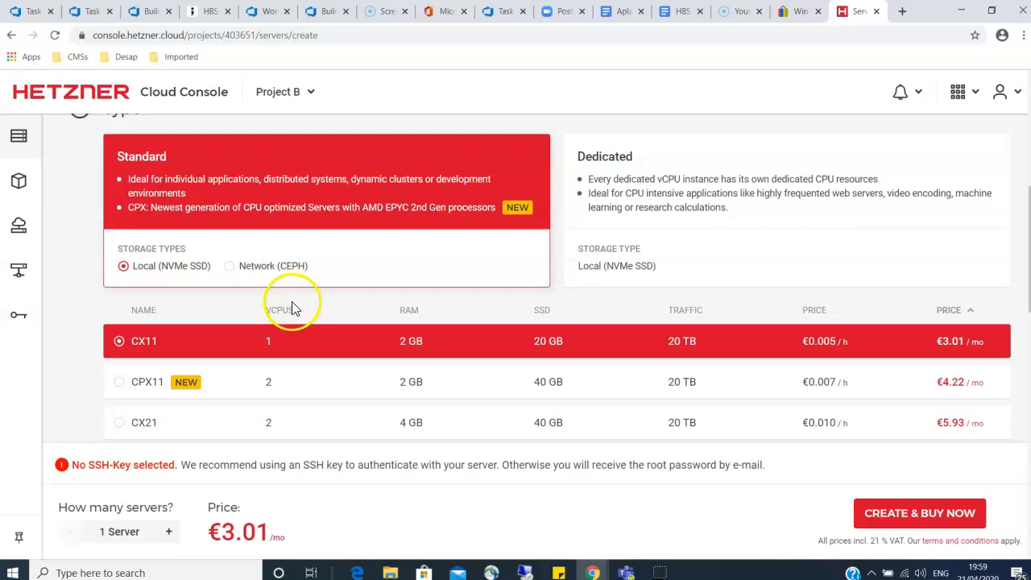
Create and buy a CX31 server named Floris-3, then view its details
scroll("down", 3)
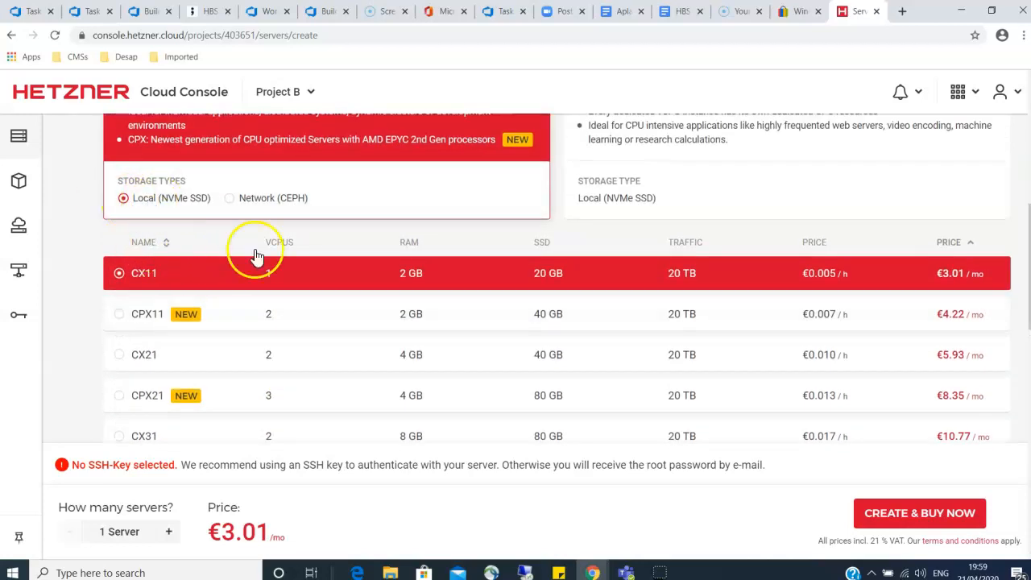
scroll("down", 3)
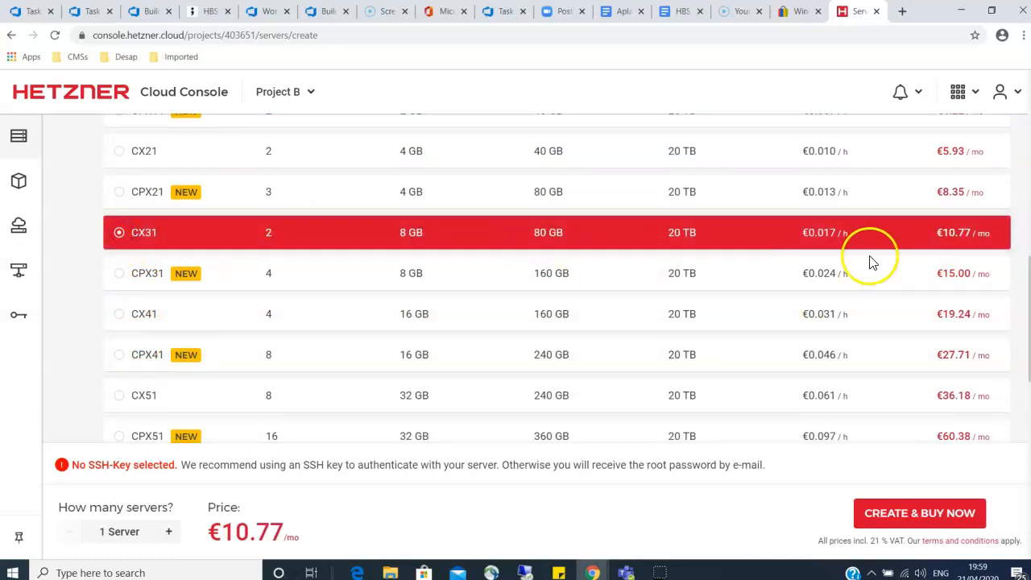
scroll("down", 3)
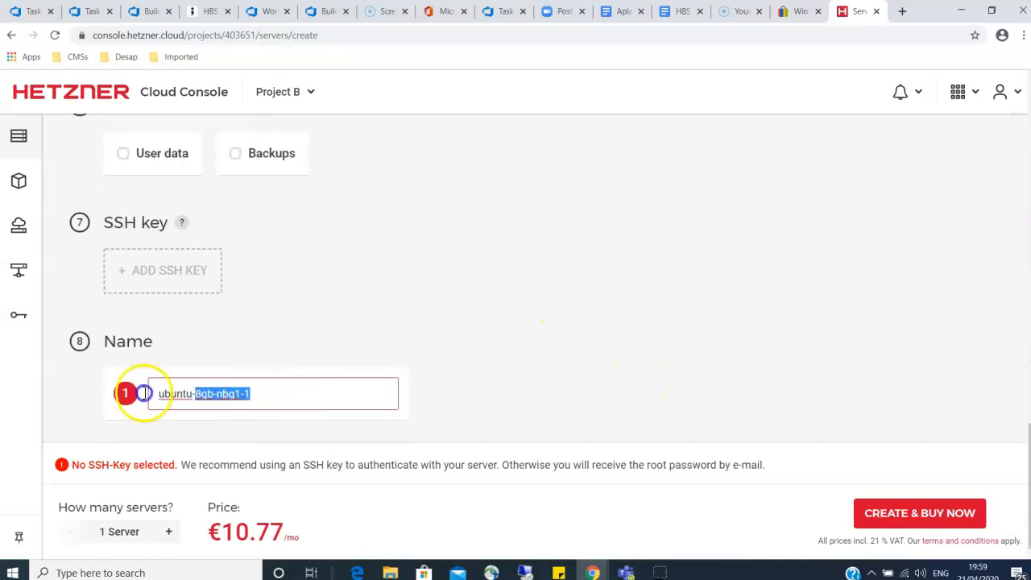
type("Flori")
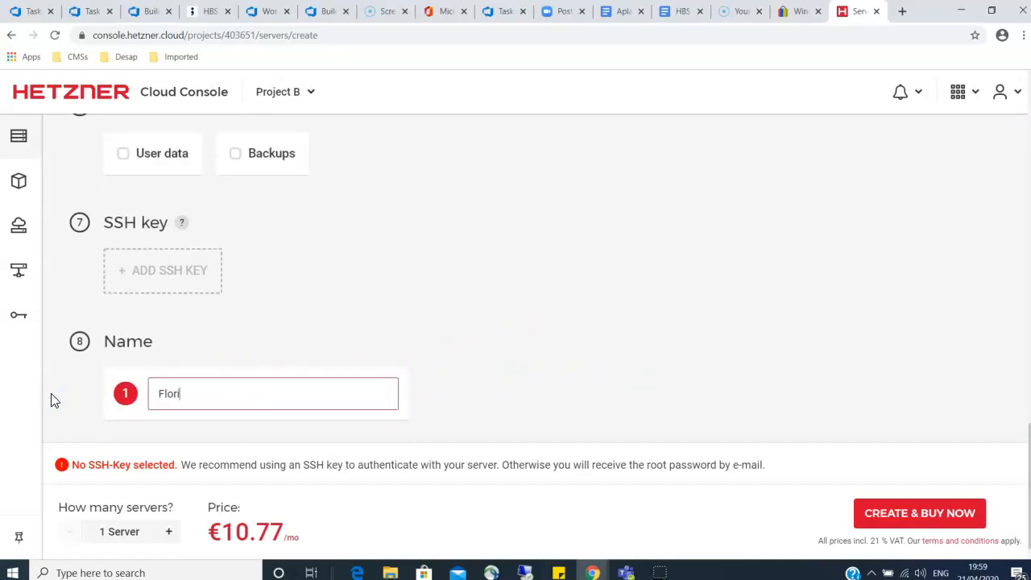
type("s-3")
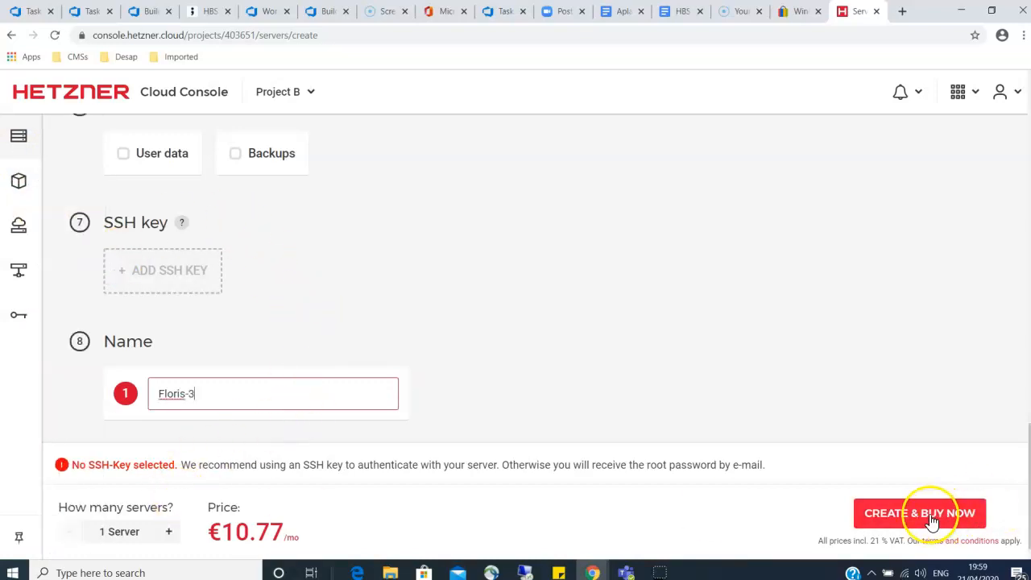
left_click(919, 512)
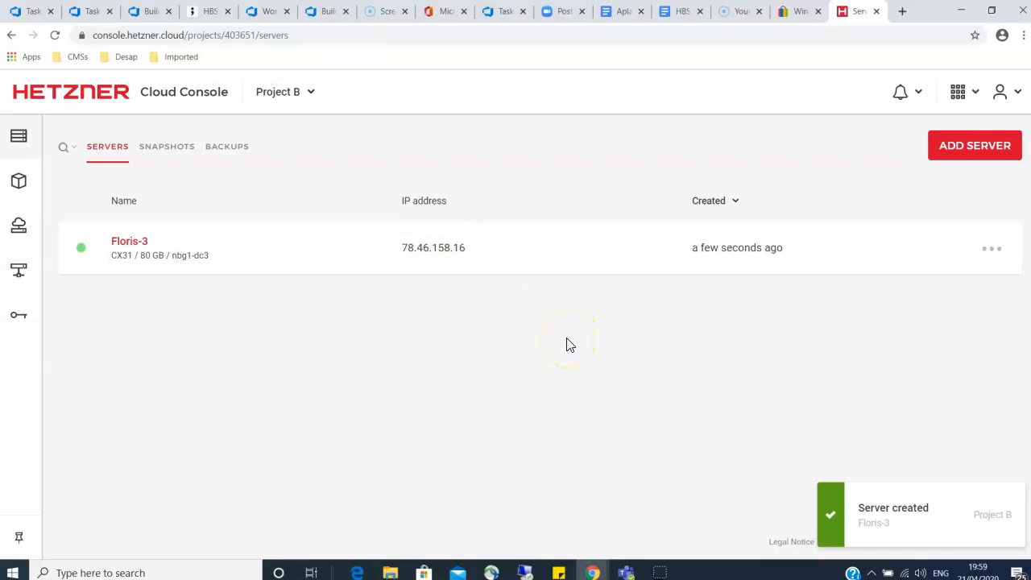
left_click(129, 242)
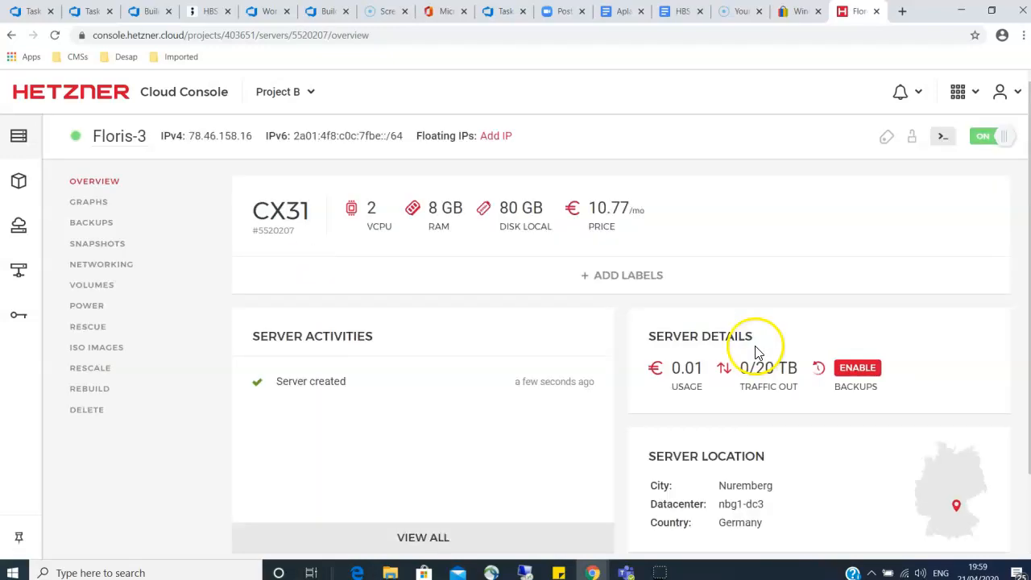
mouse_move(477, 371)
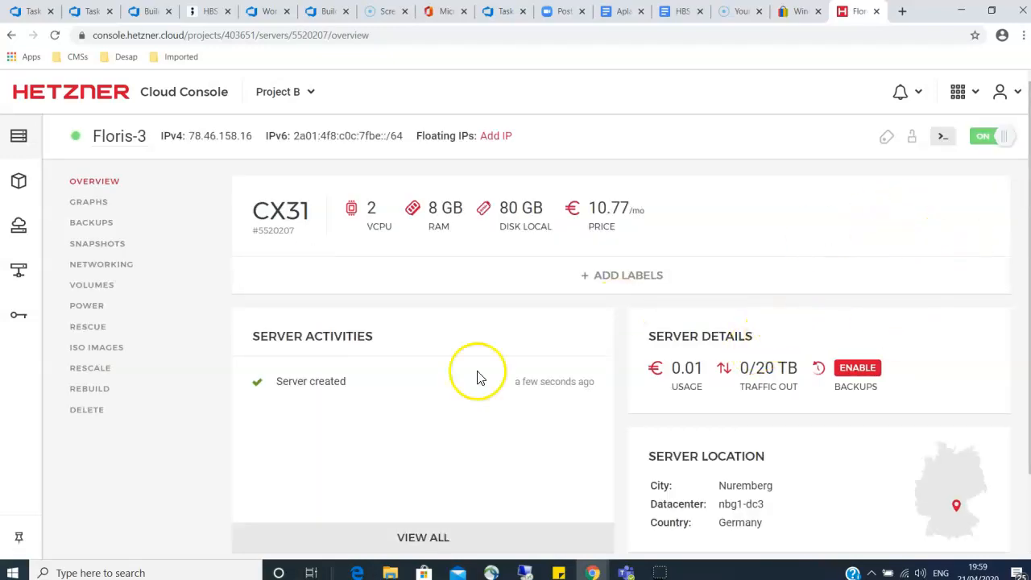
mouse_move(583, 235)
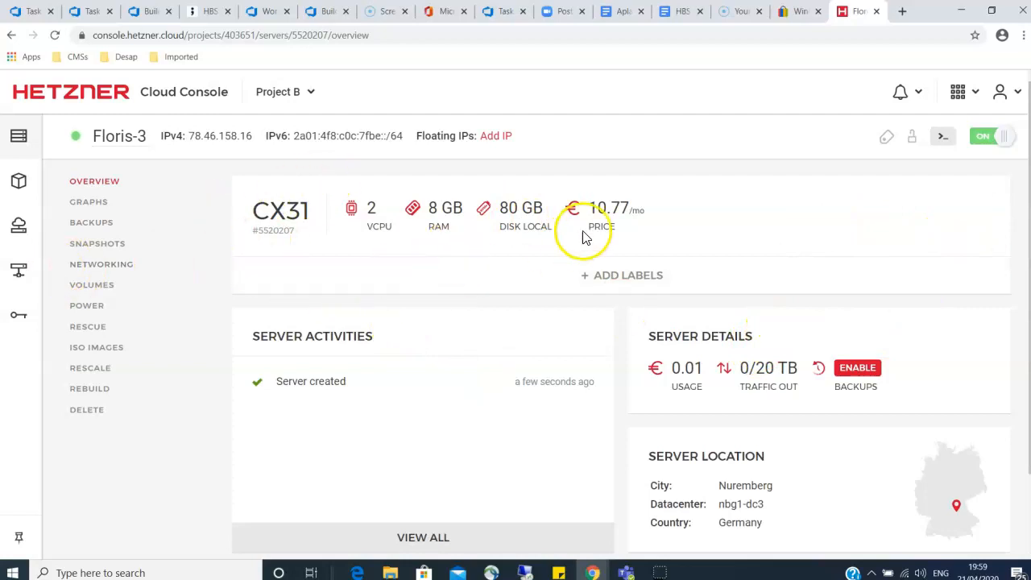
scroll("down", 3)
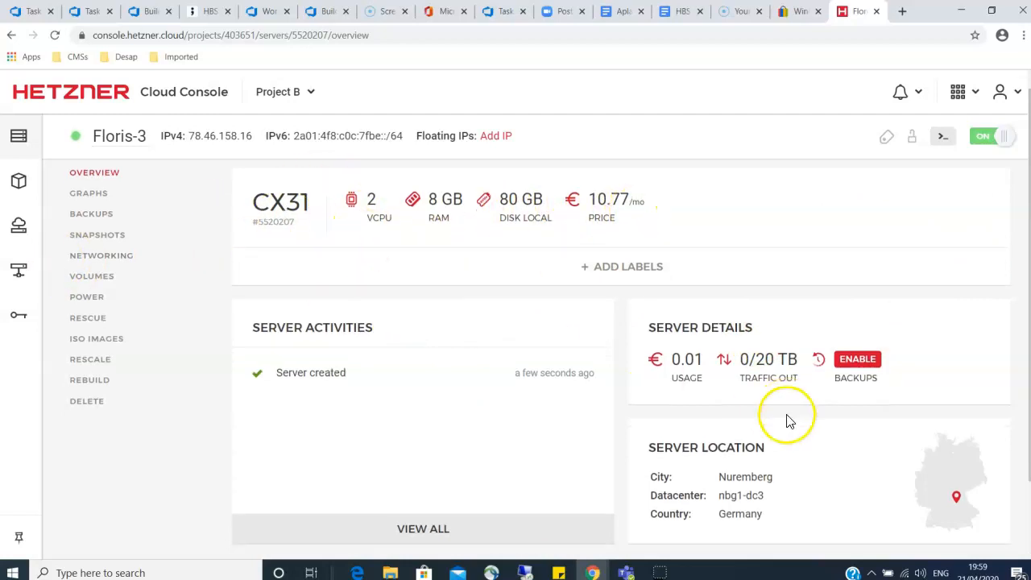
scroll("down", 3)
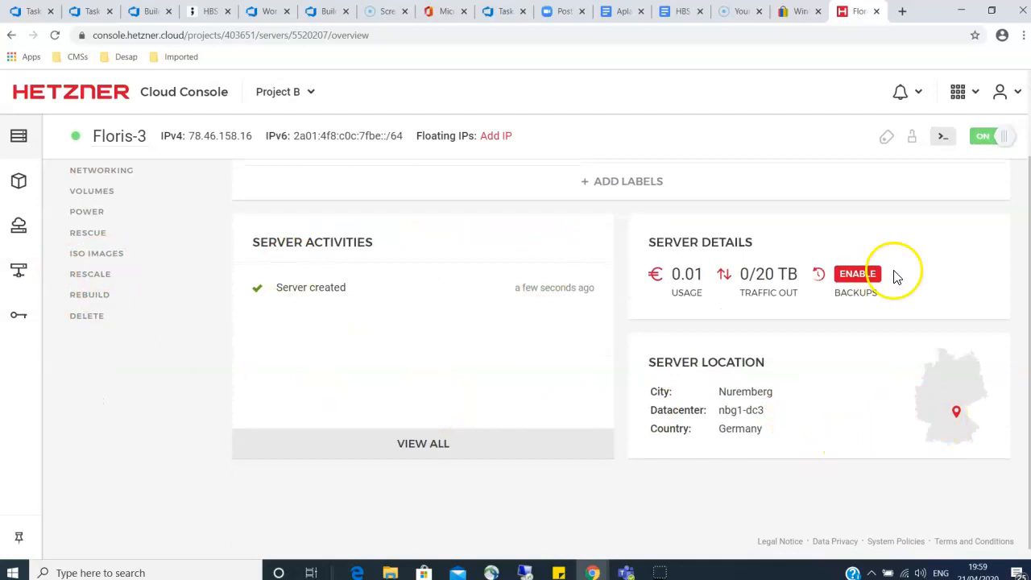
scroll("up", 3)
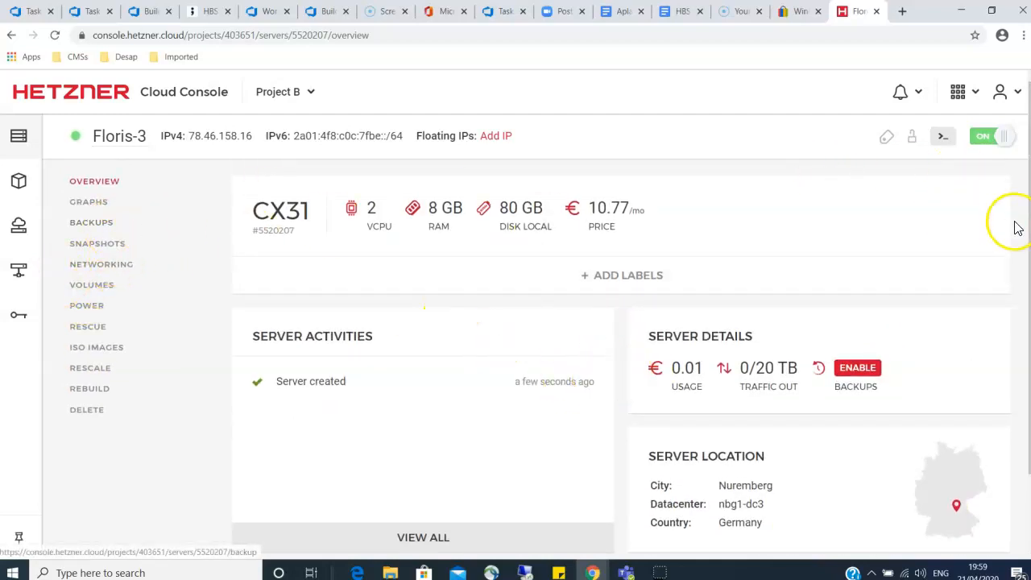
left_click(943, 135)
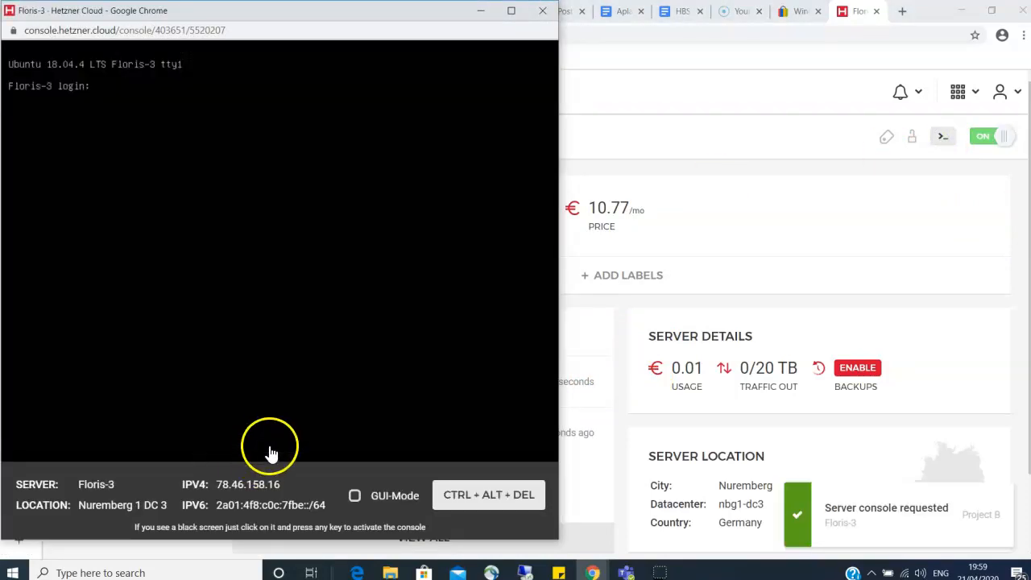
mouse_move(522, 42)
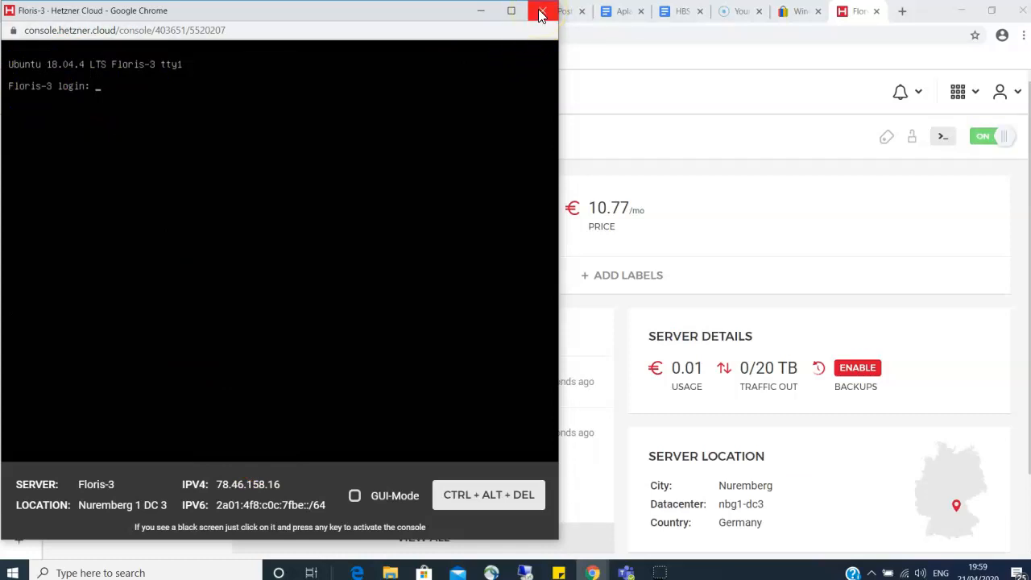
left_click(540, 10)
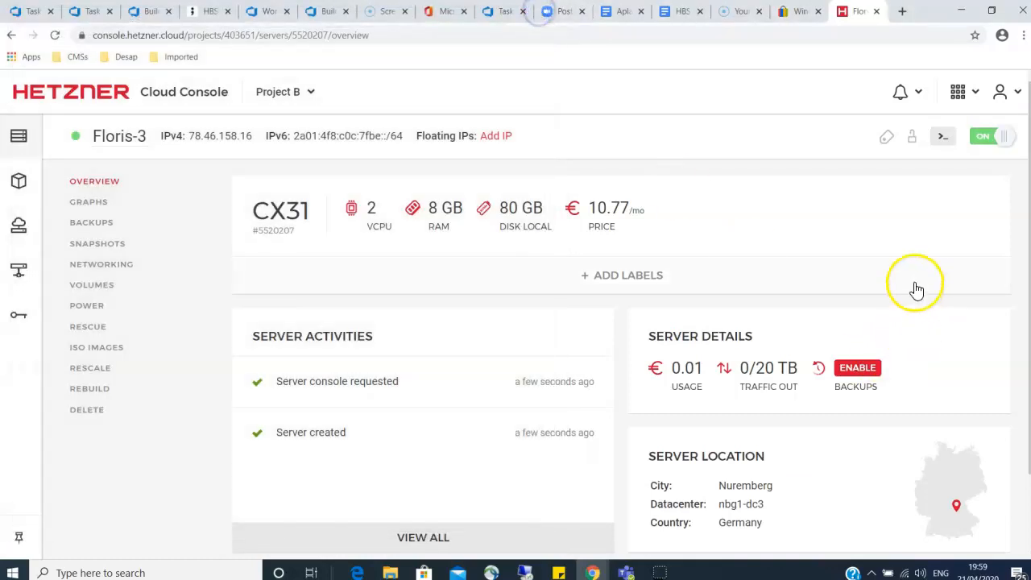
Mount the Windows Server 2019 English ISO from the last ISO Images page
left_click(97, 348)
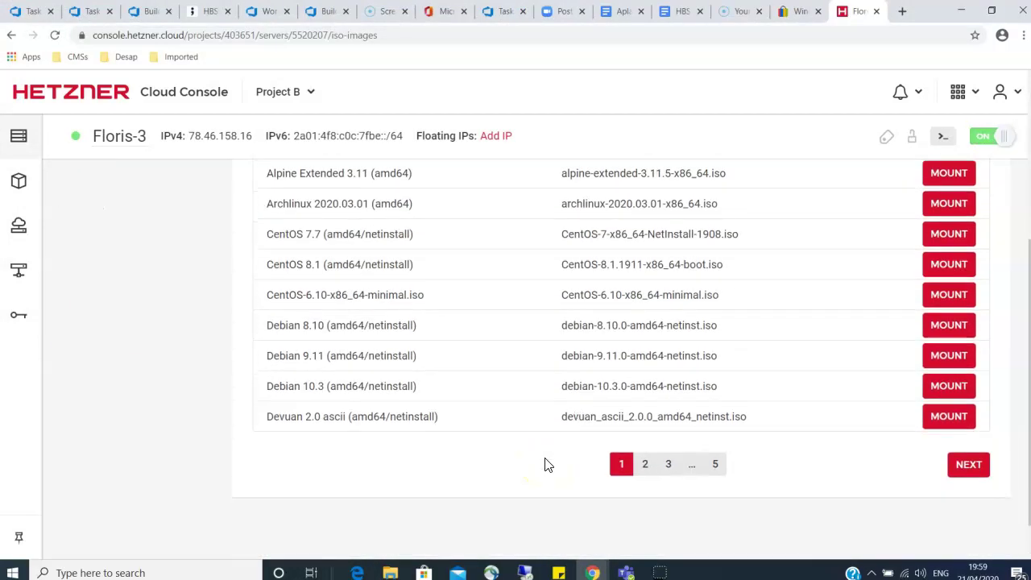
mouse_move(715, 464)
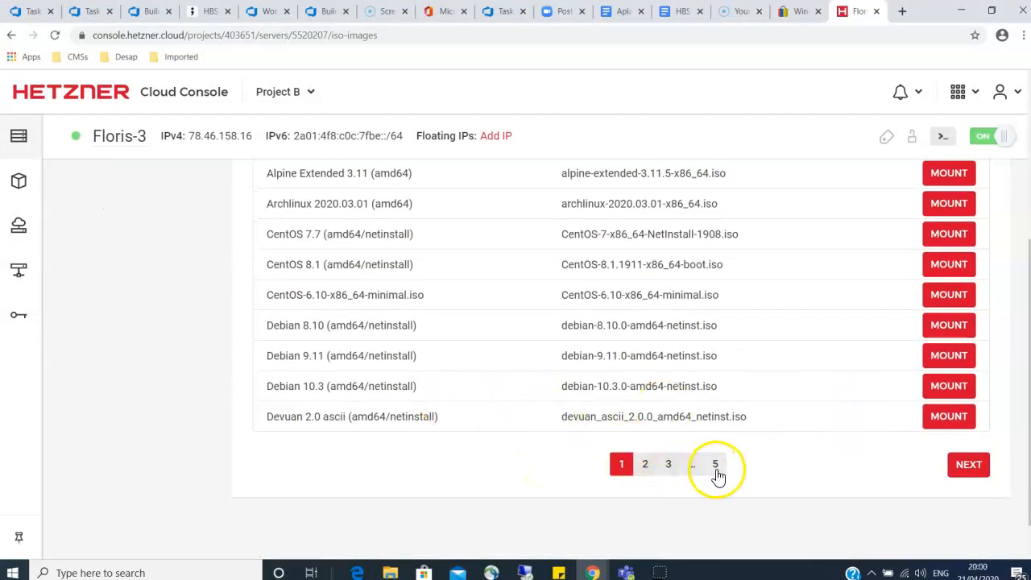
left_click(716, 464)
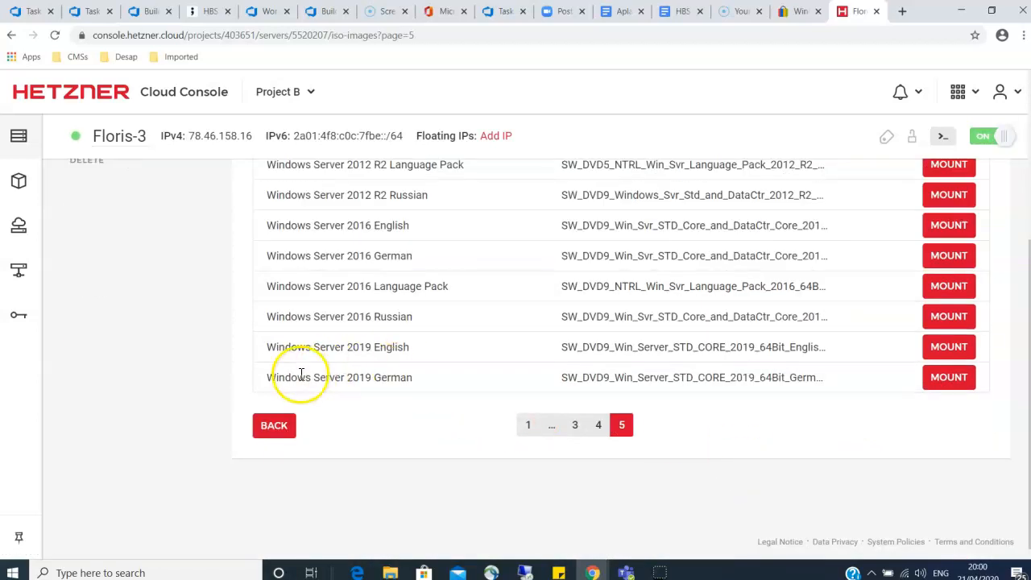
mouse_move(862, 367)
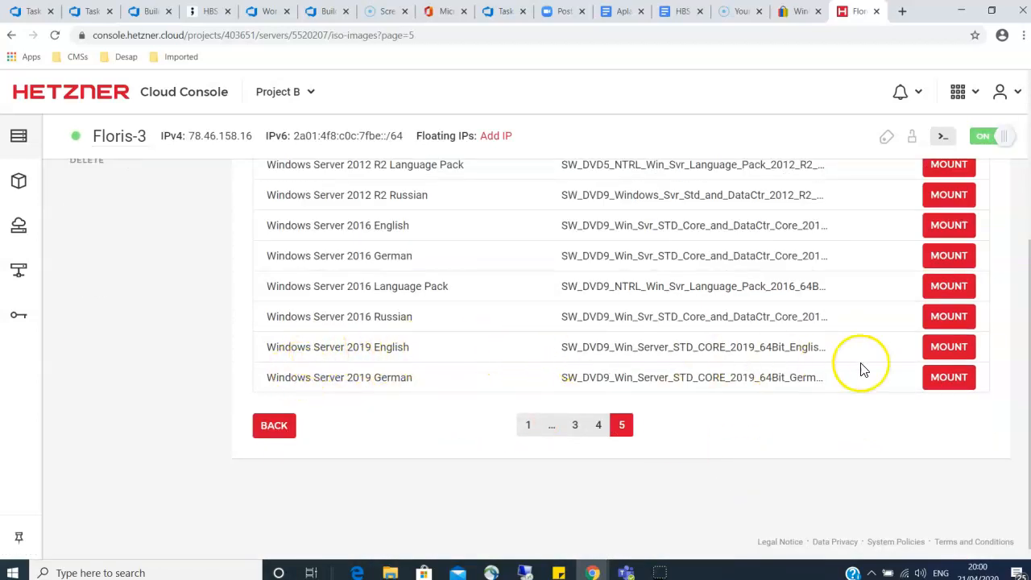
left_click(950, 347)
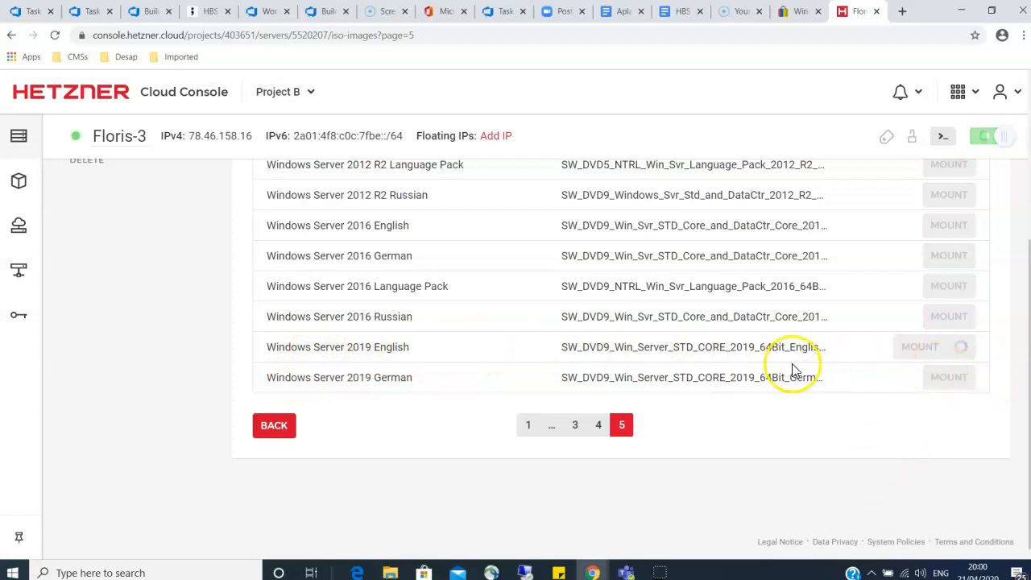
scroll("up", 3)
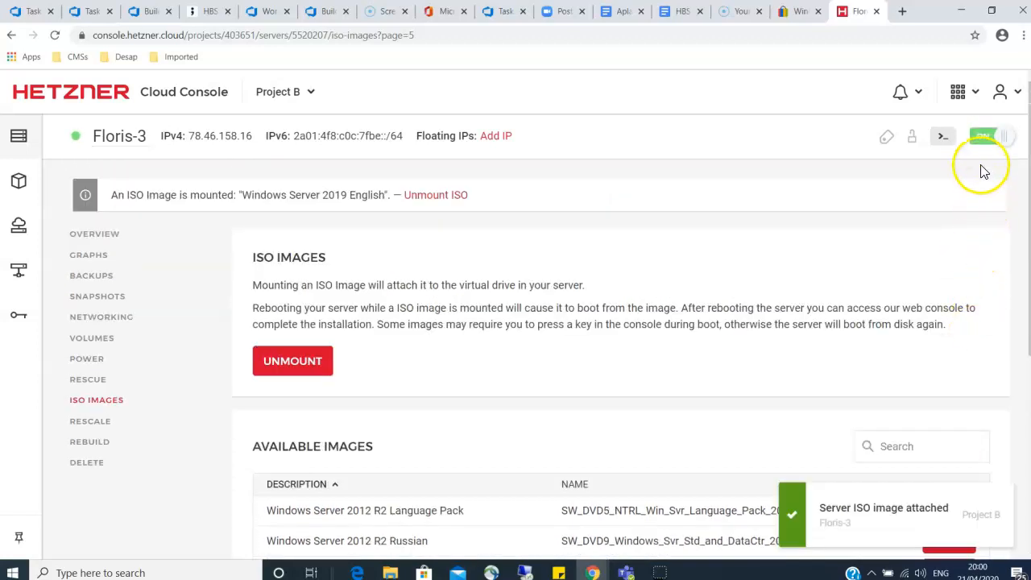
Power Floris-3 off and back on, then launch its web console
left_click(996, 135)
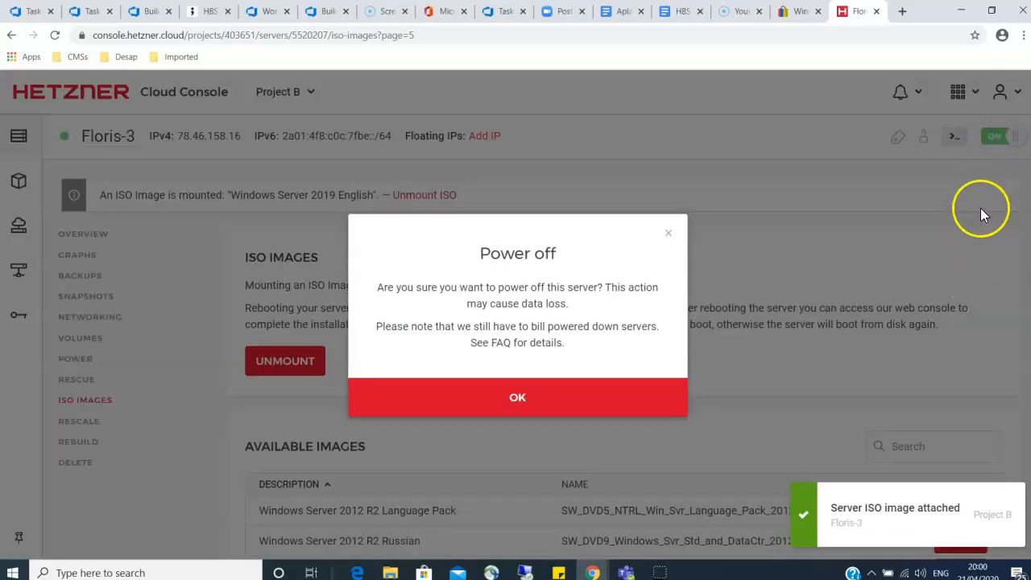
left_click(517, 397)
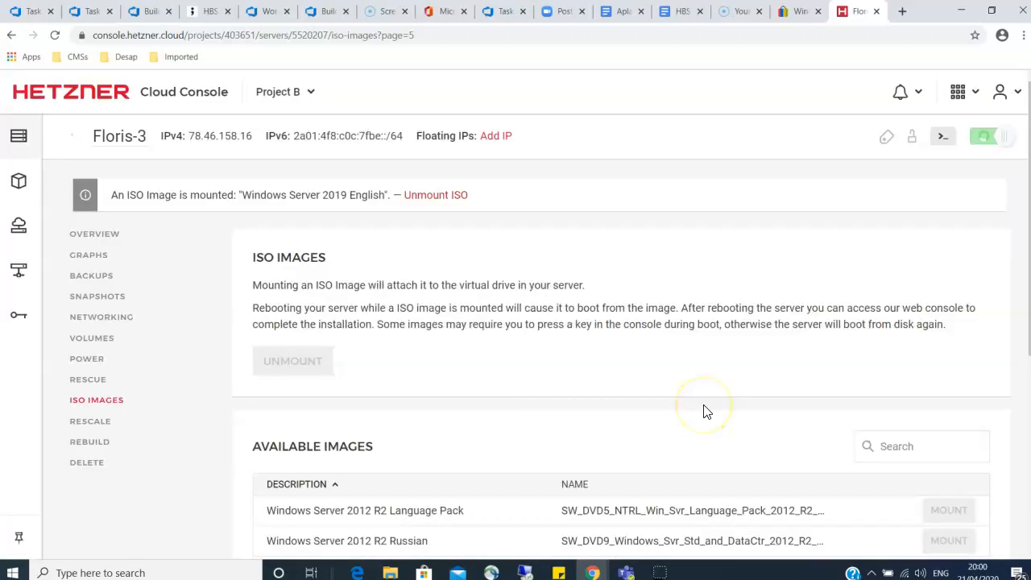
left_click(993, 135)
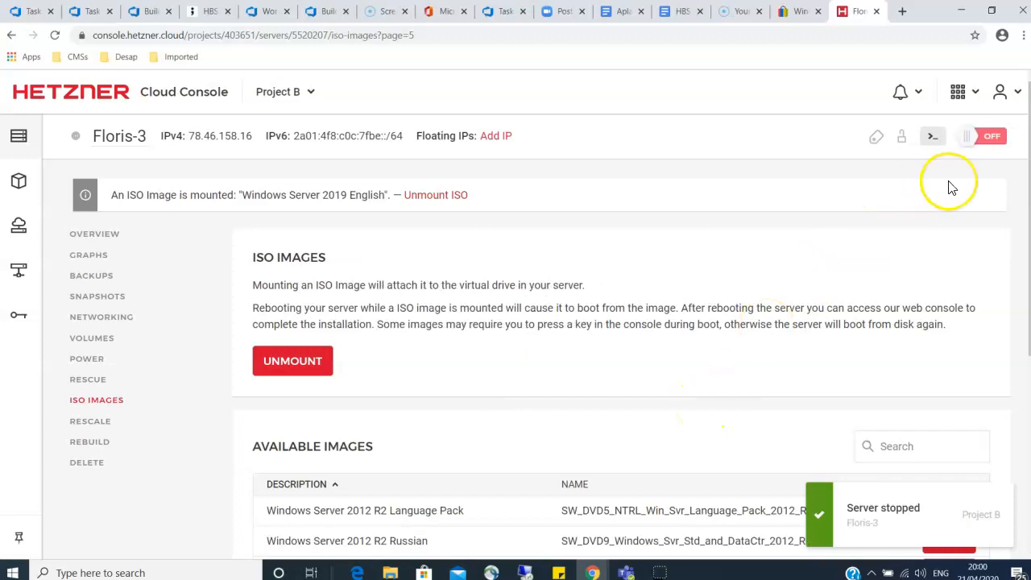
left_click(931, 135)
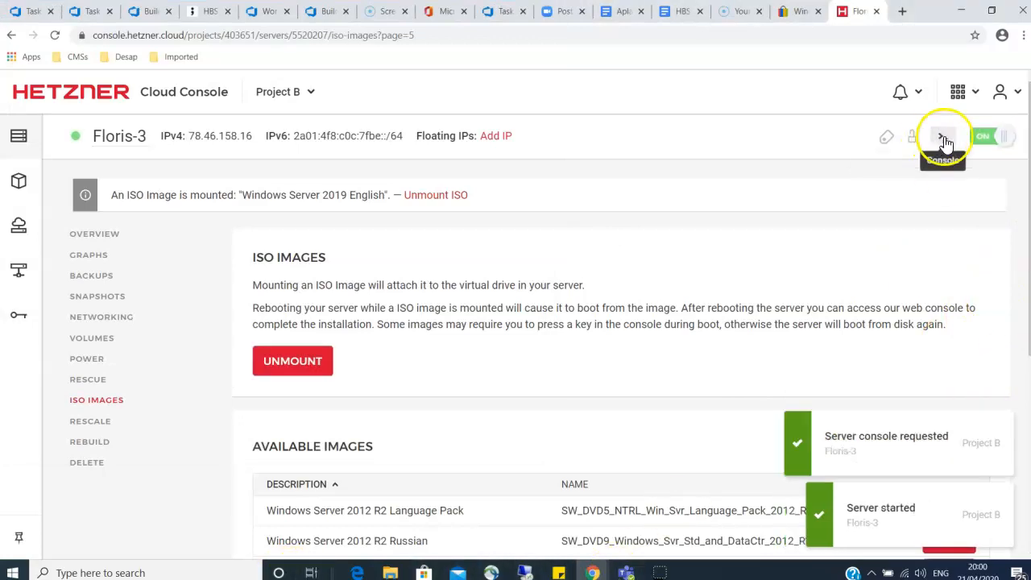
left_click(942, 135)
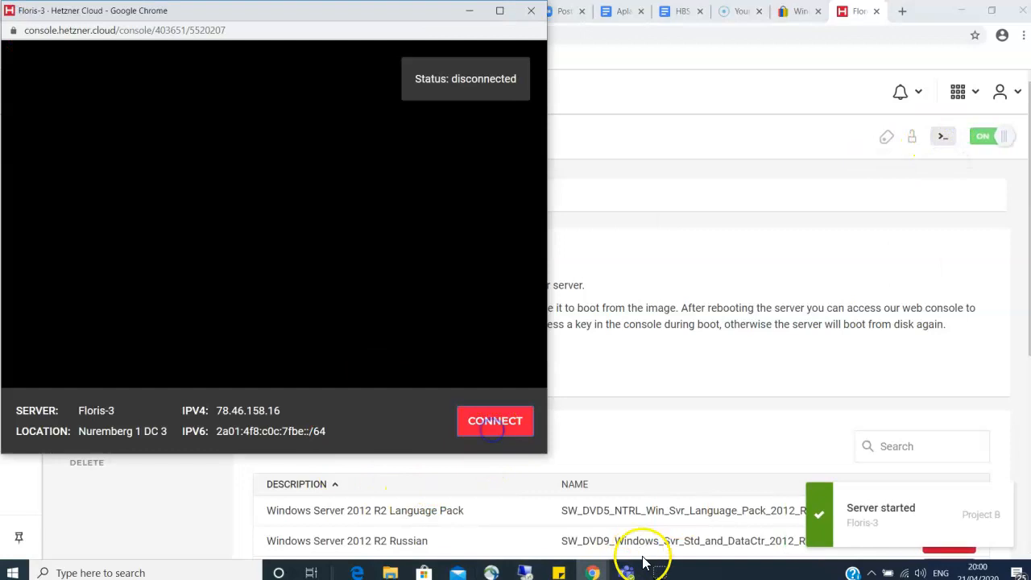
Connect the web console to the server and enable GUI mode
left_click(495, 420)
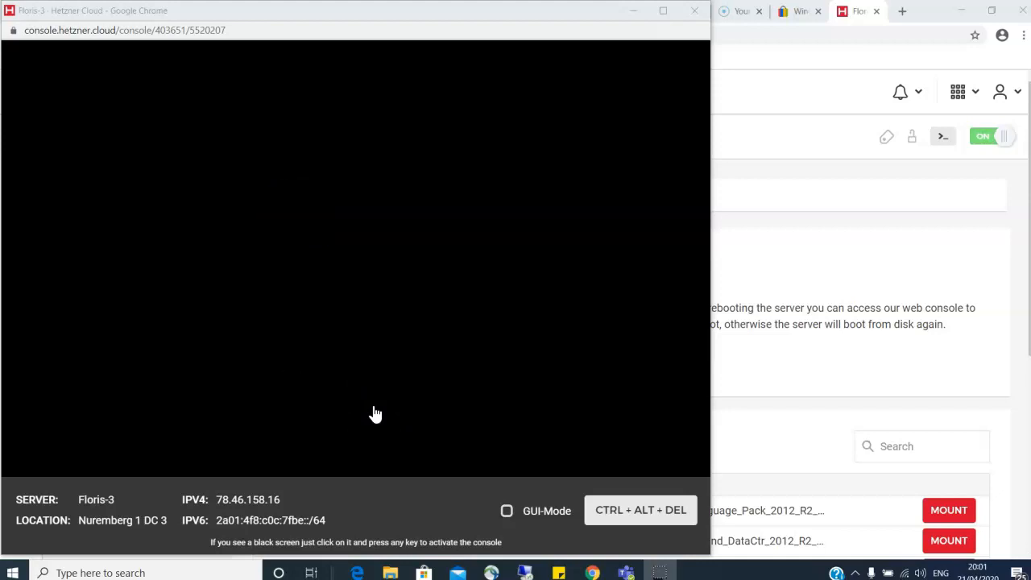
left_click(374, 410)
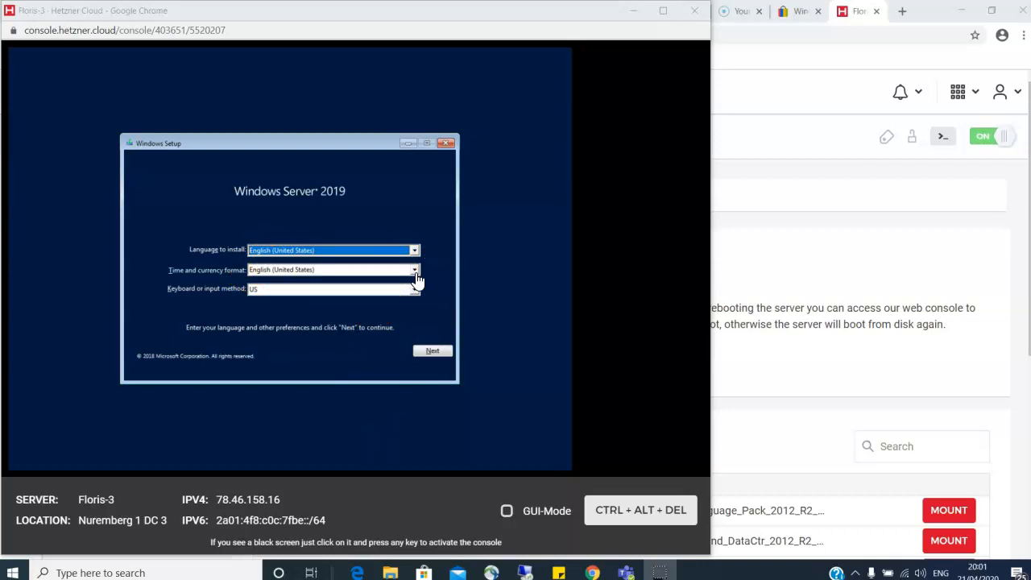
mouse_move(287, 281)
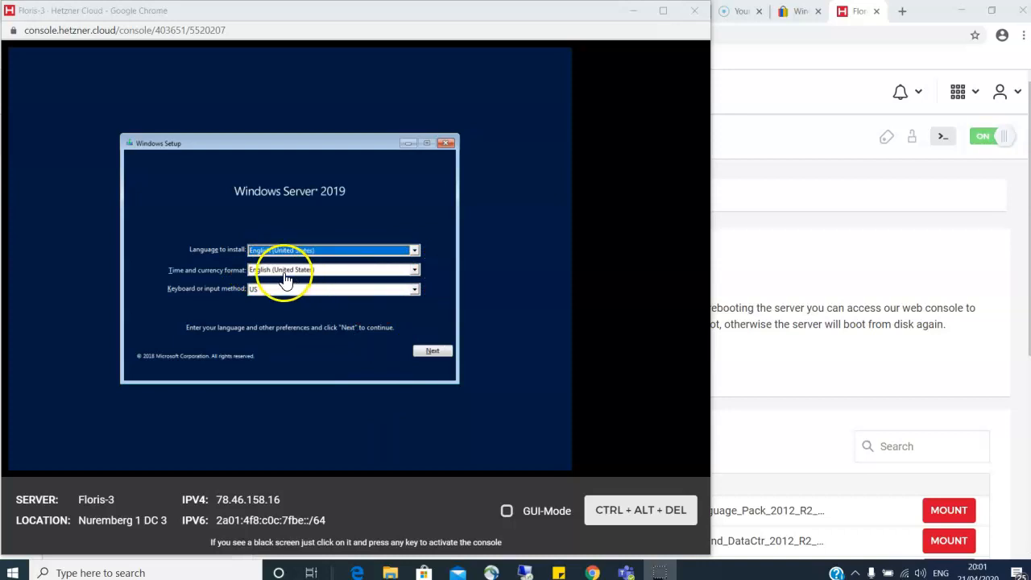
mouse_move(341, 346)
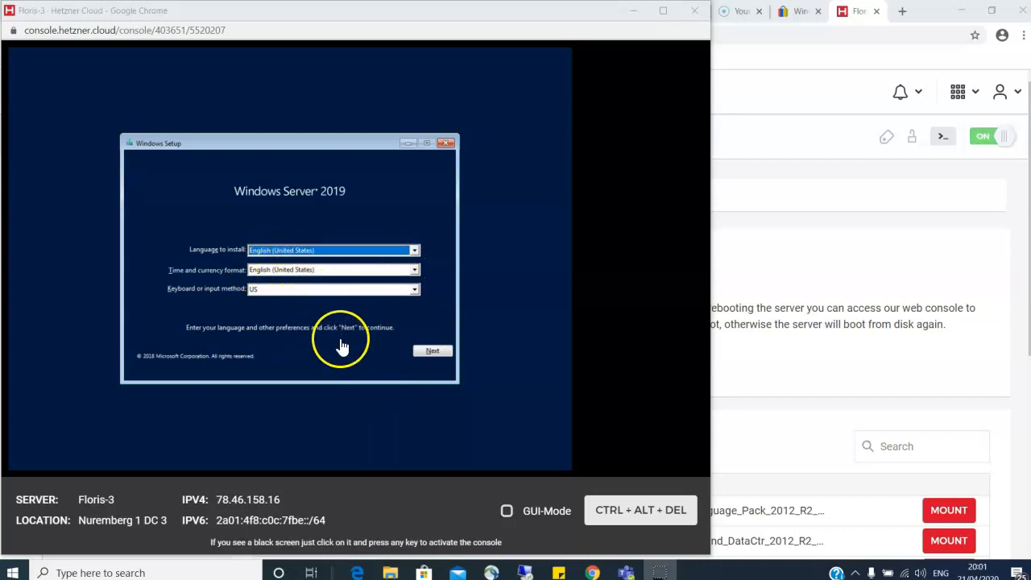
mouse_move(383, 314)
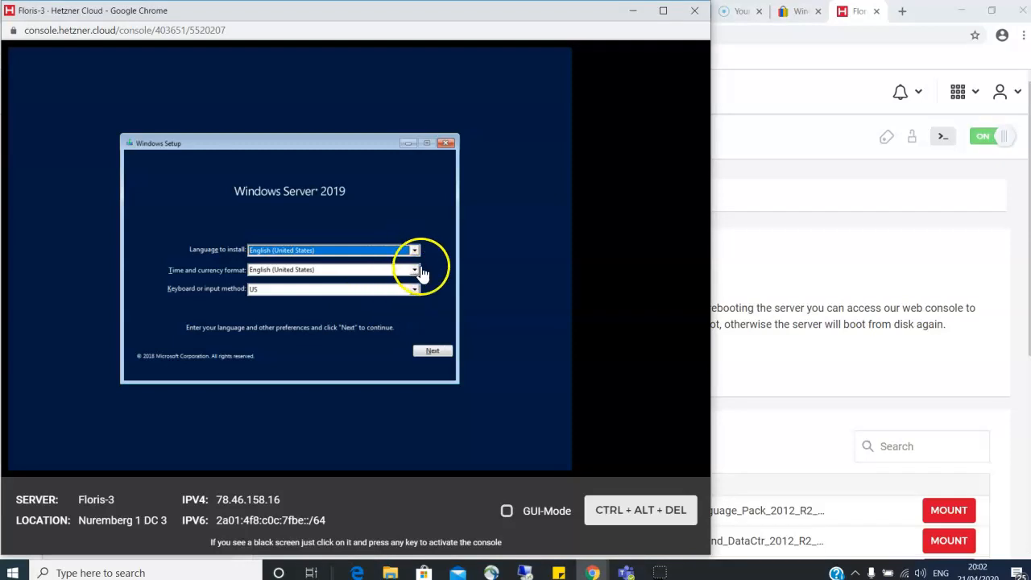
left_click(506, 511)
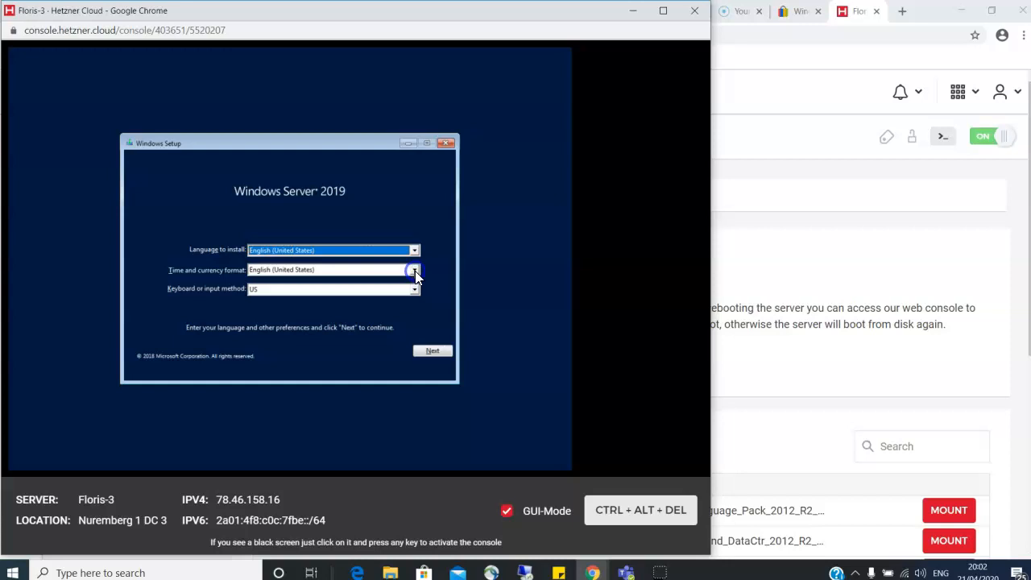
Set Windows Setup's time and currency format to English (United Kingdom) and continue
left_click(414, 270)
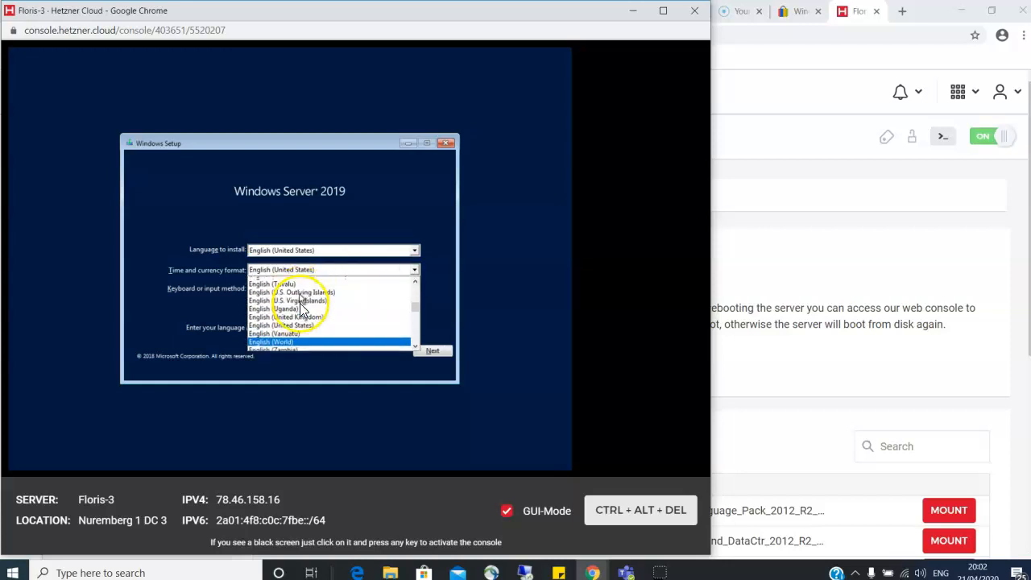
left_click(273, 310)
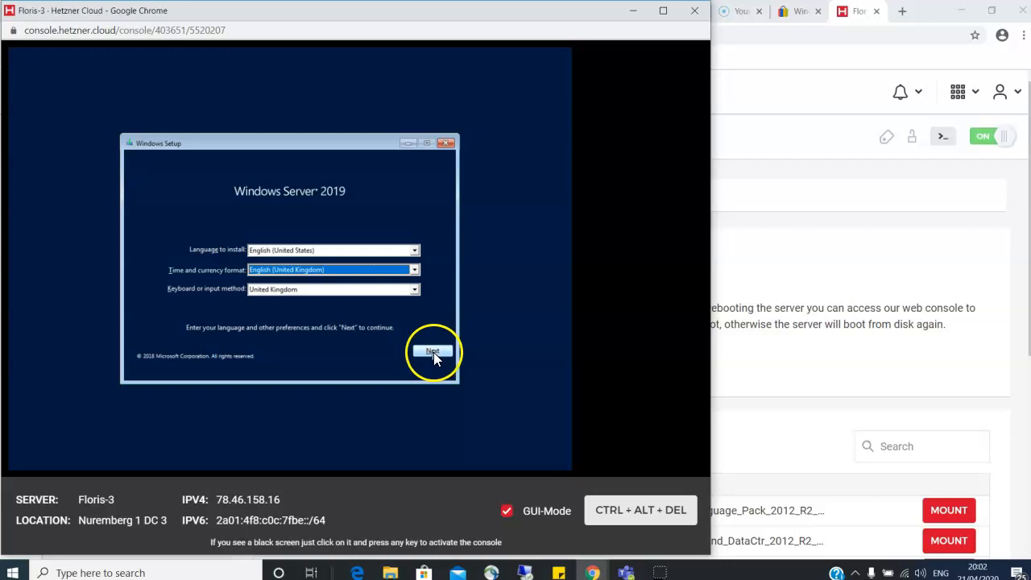
left_click(433, 352)
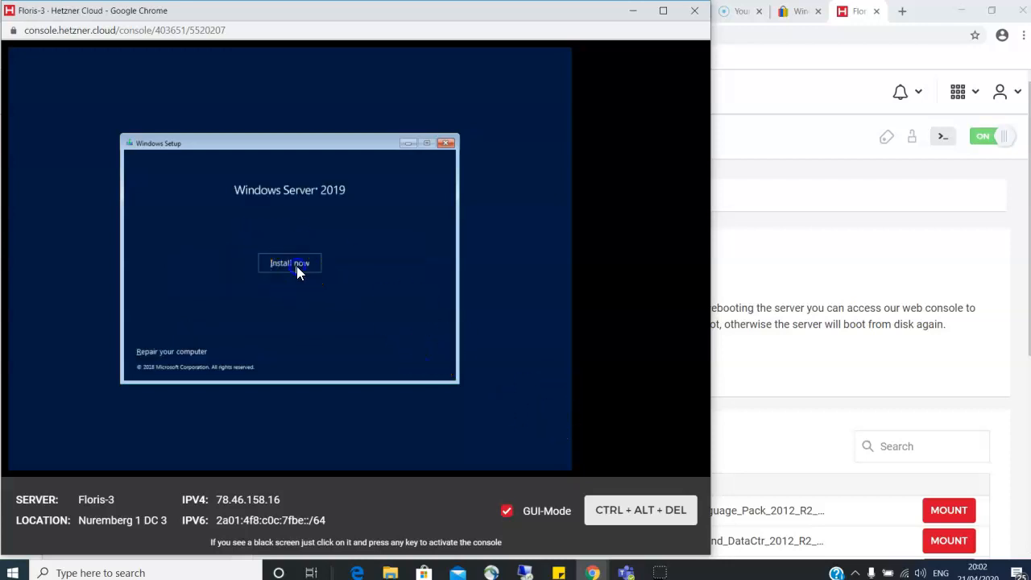
Begin installation and select Windows Server 2019 Standard (Desktop Experience)
left_click(290, 263)
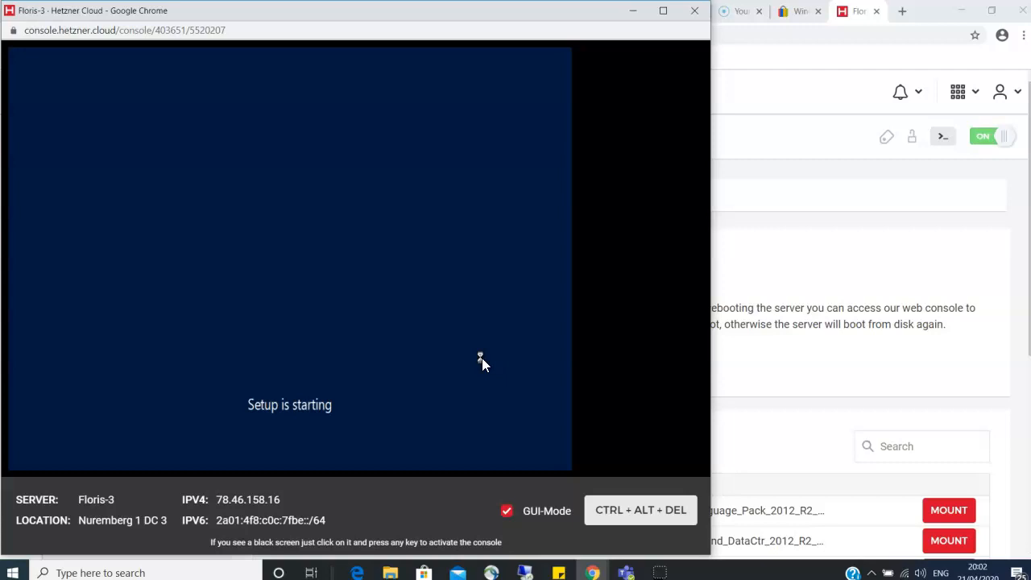
mouse_move(324, 371)
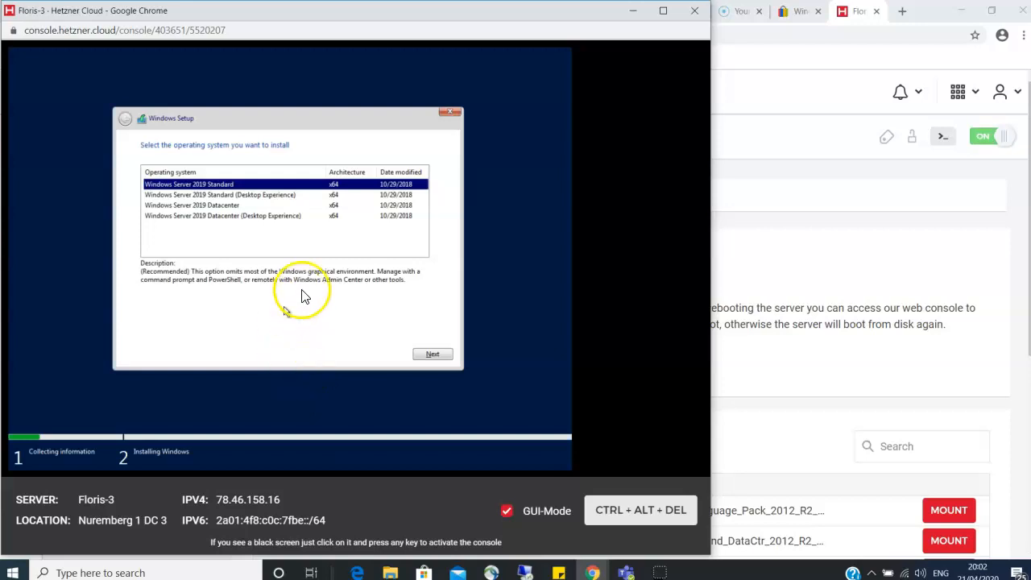
mouse_move(258, 217)
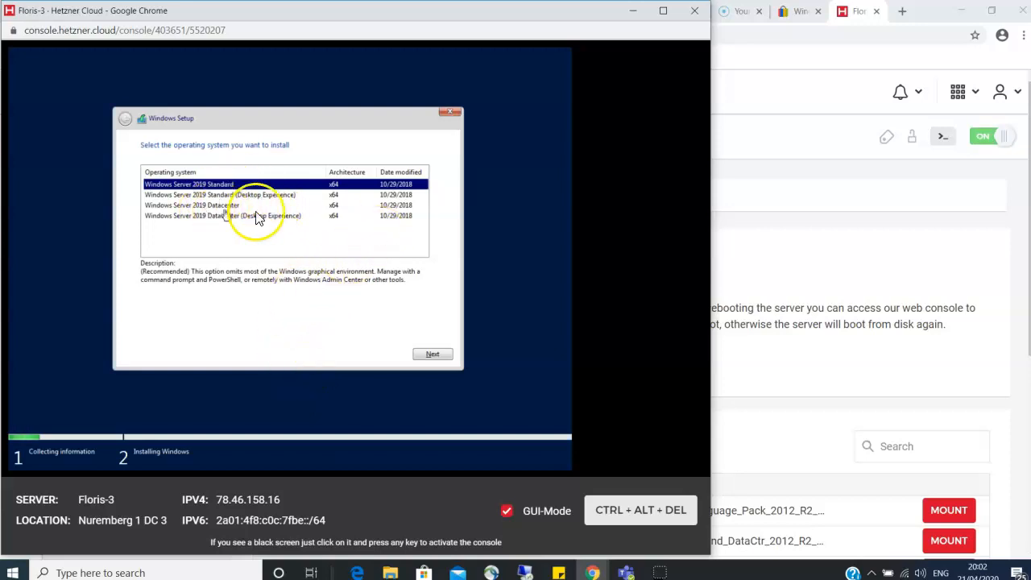
mouse_move(223, 201)
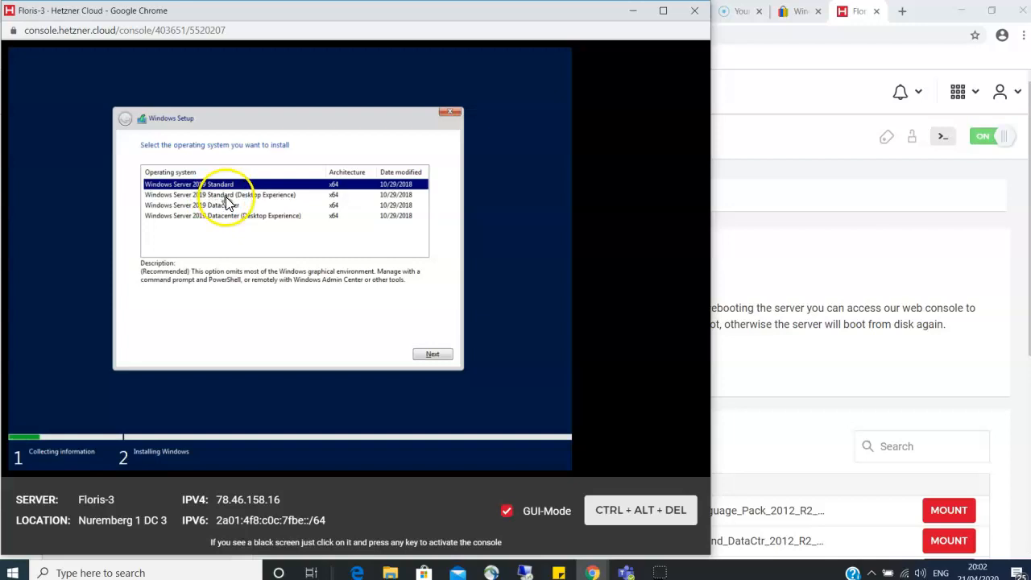
left_click(225, 193)
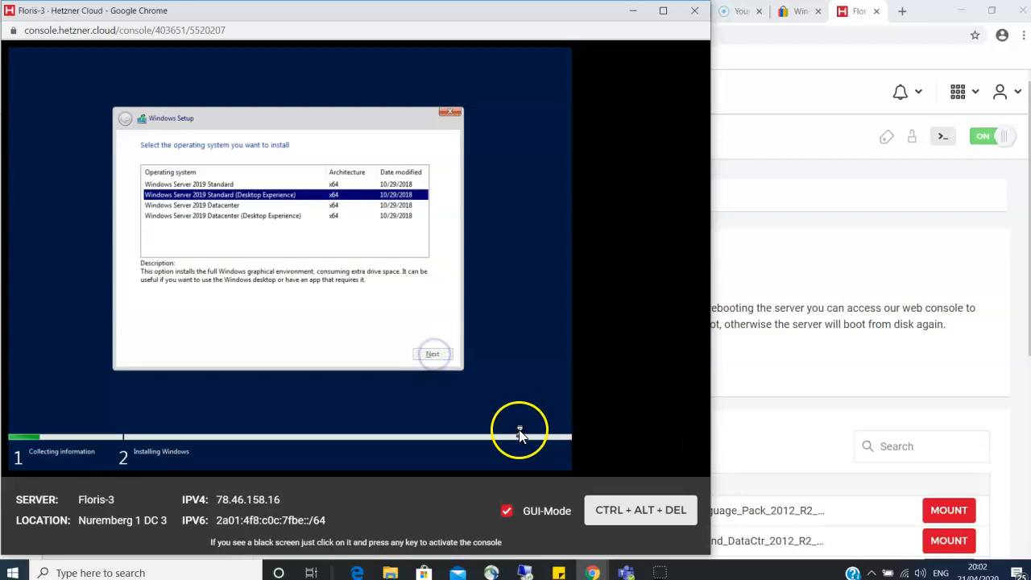
mouse_move(348, 348)
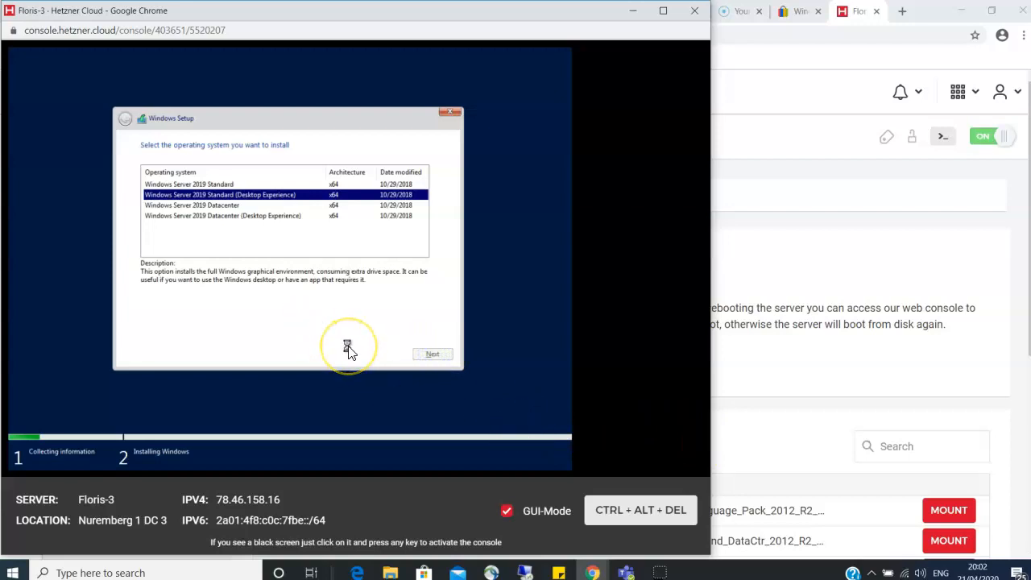
Accept the license terms and choose Custom: Install Windows only (advanced)
left_click(432, 354)
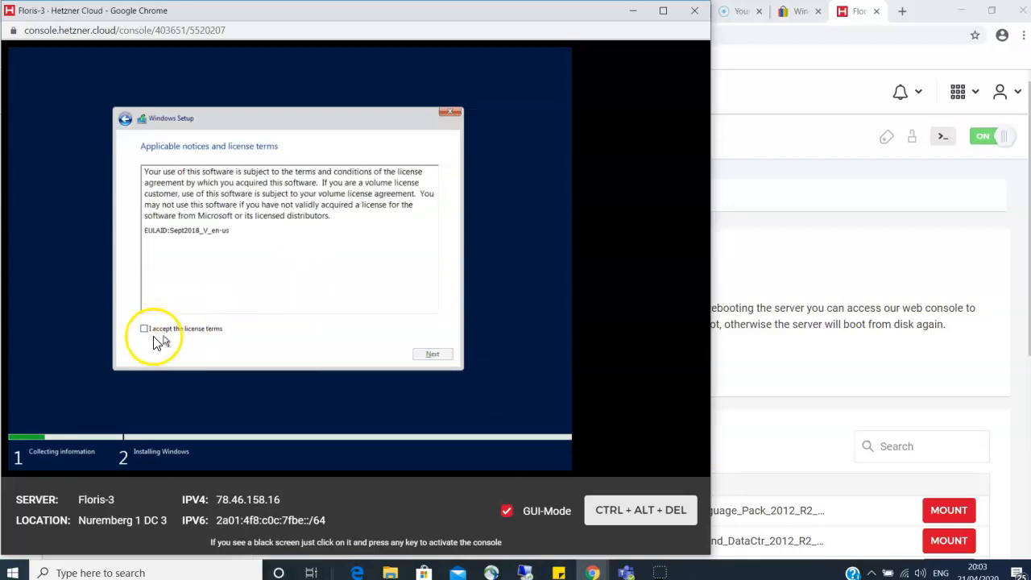
left_click(145, 328)
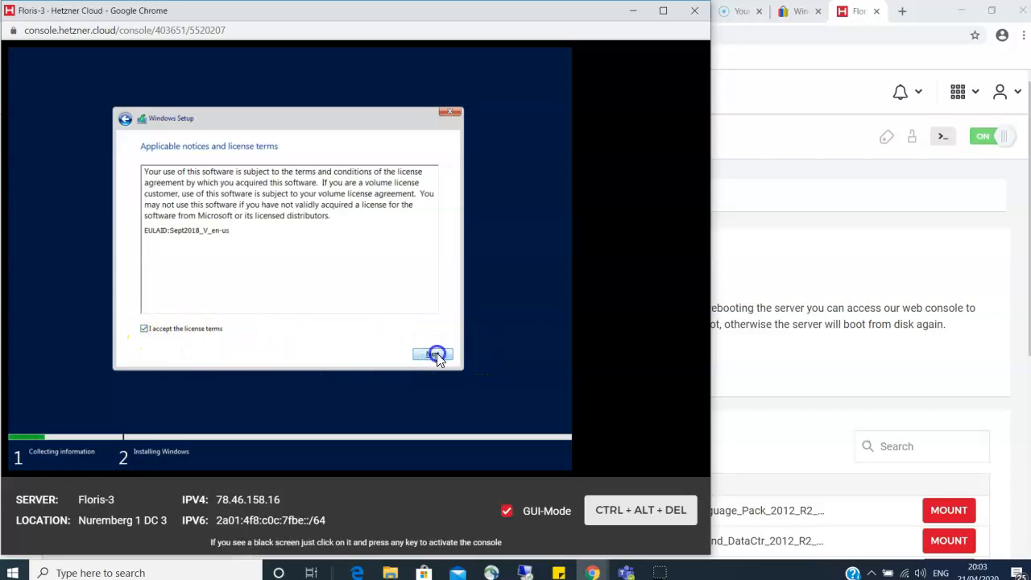
left_click(432, 355)
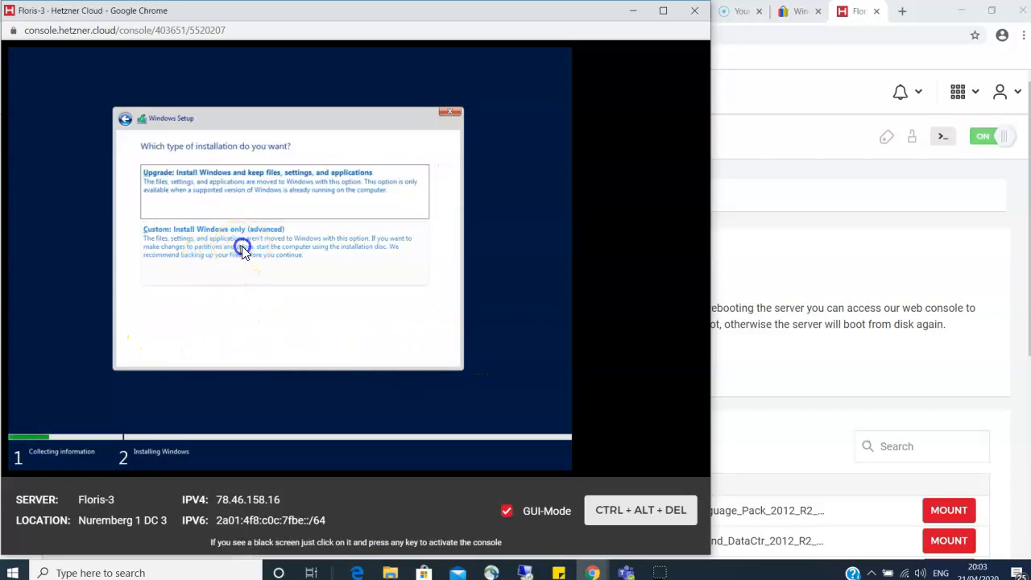
left_click(213, 229)
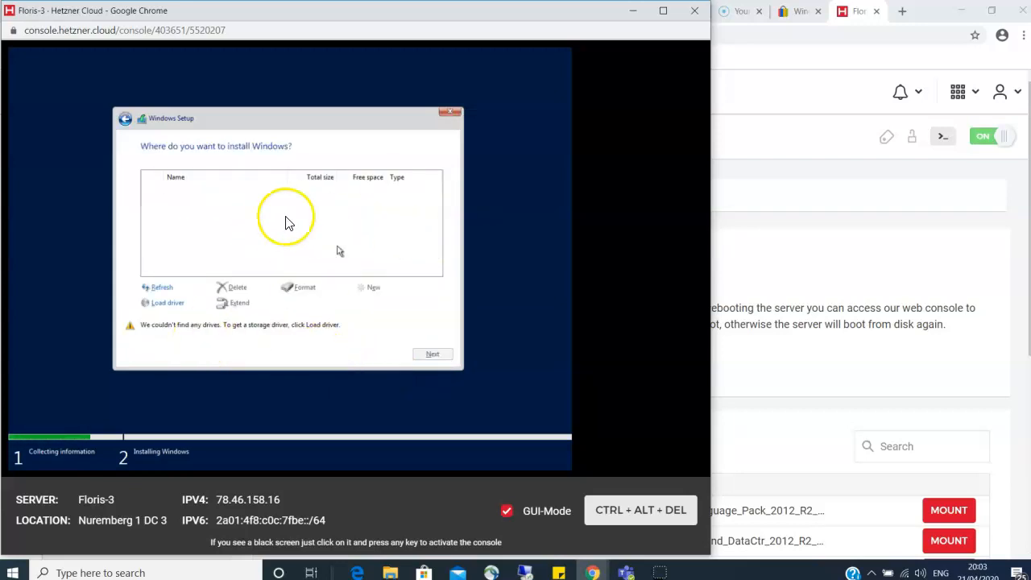
mouse_move(277, 229)
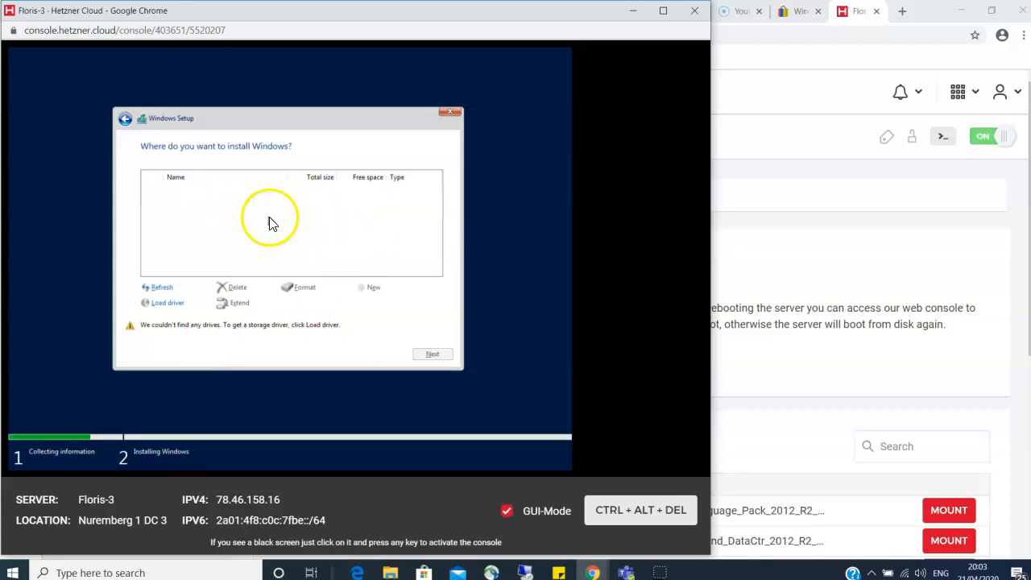
mouse_move(834, 260)
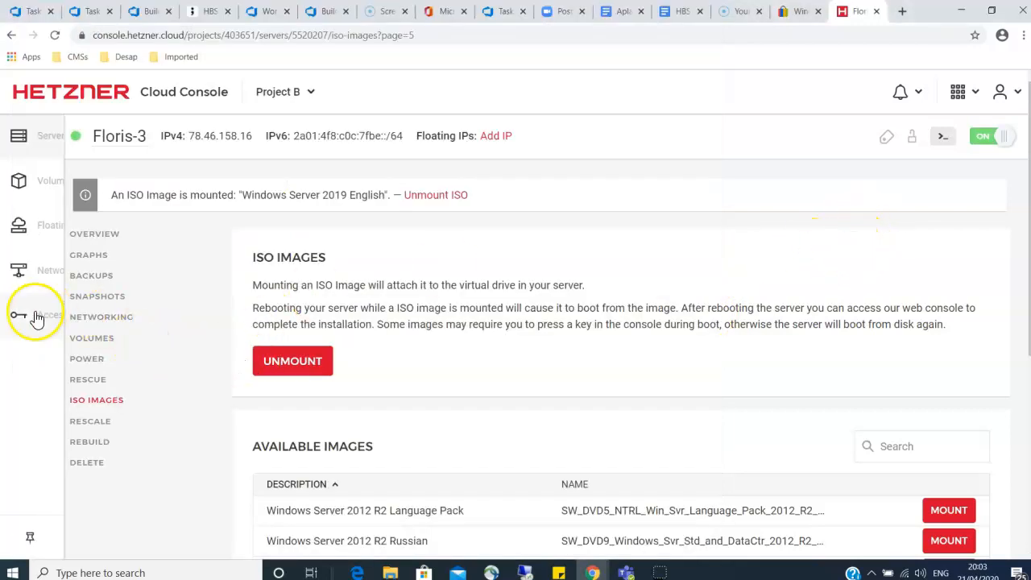
Mount the virtio-win-0.1.171 ISO from page 4 of the ISO Images list
scroll("down", 3)
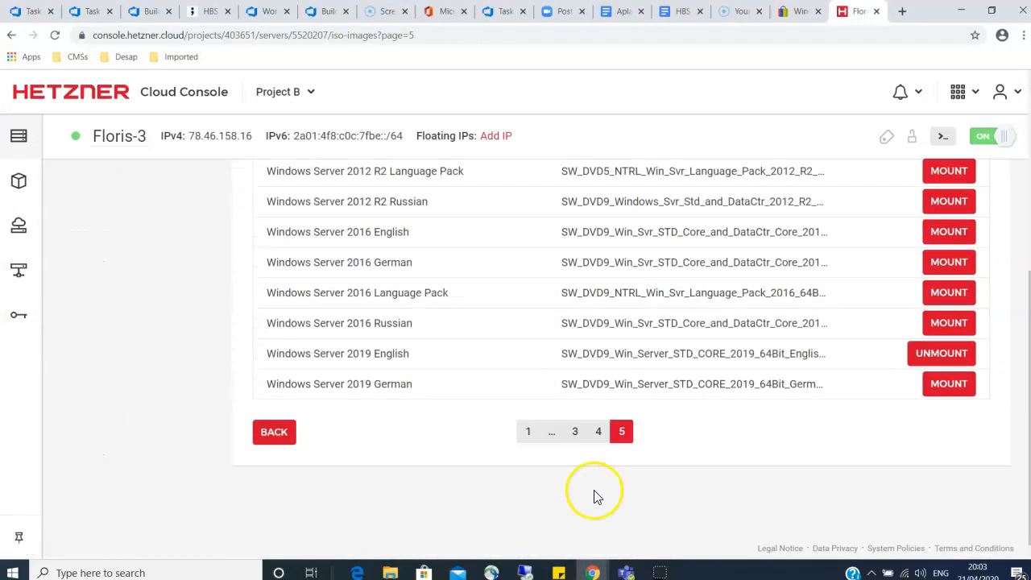
left_click(597, 432)
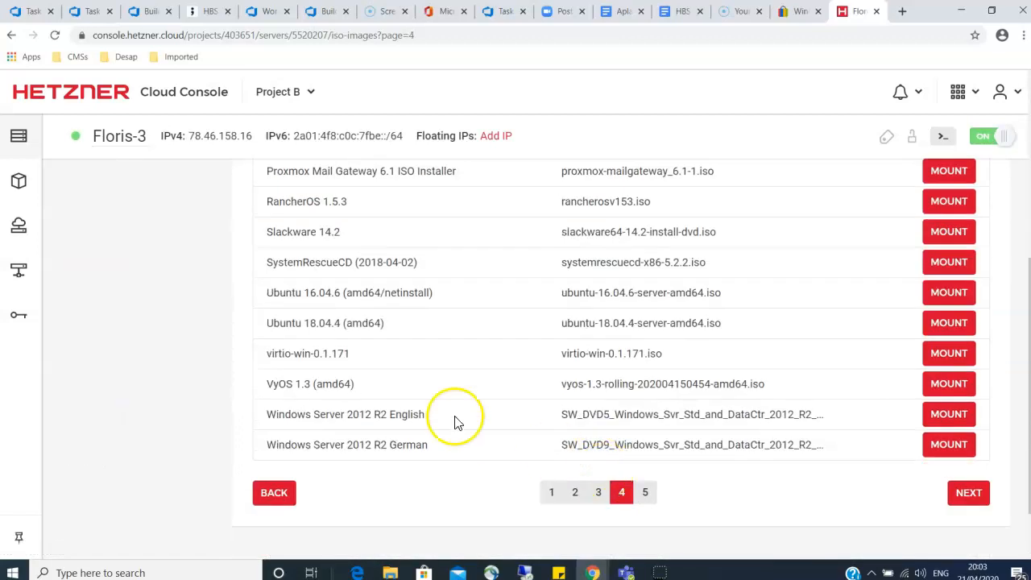
left_click(949, 353)
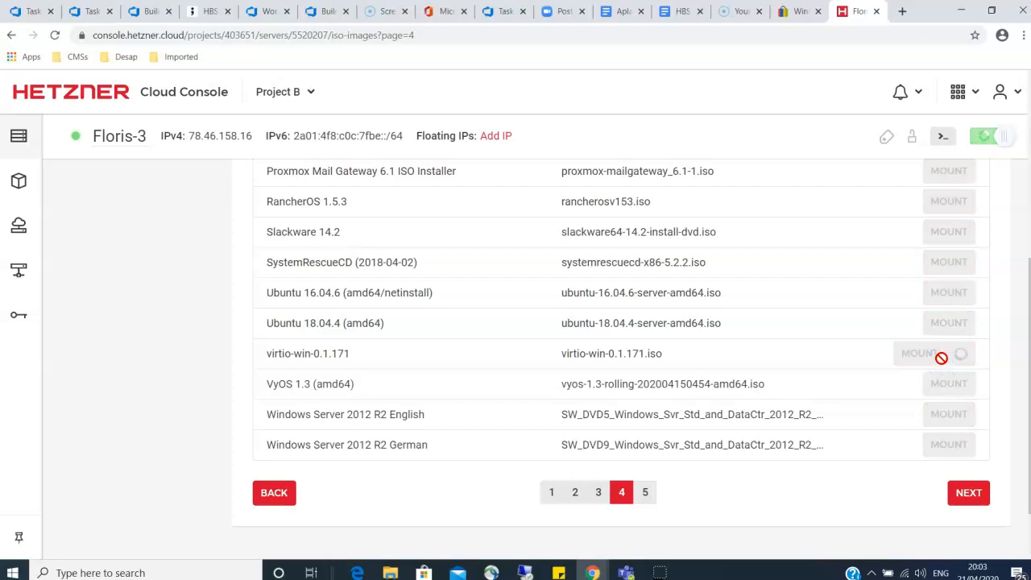
left_click(916, 352)
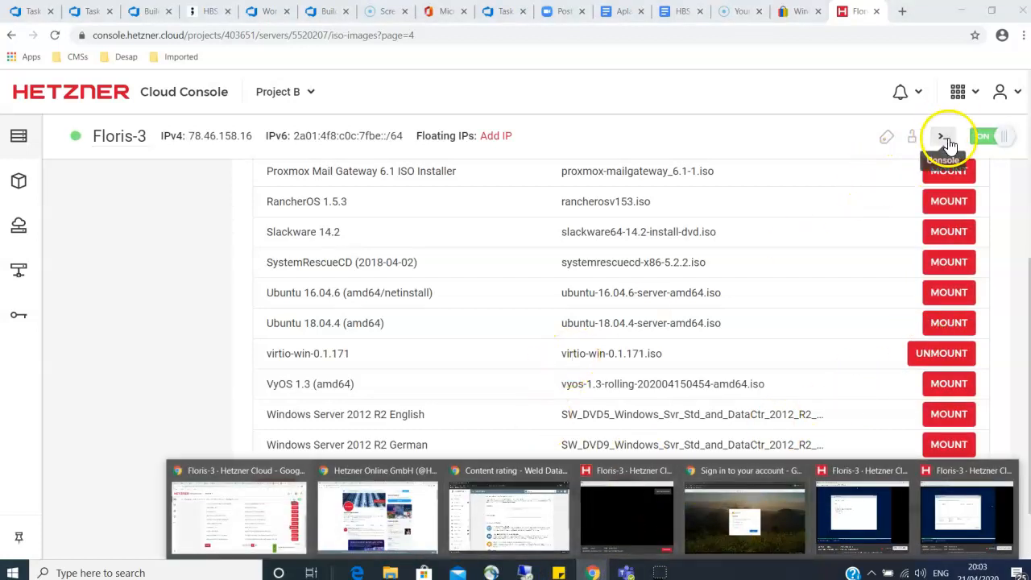
Return to the web console and browse the virtio driver CD from Windows Setup's Load Driver
left_click(943, 135)
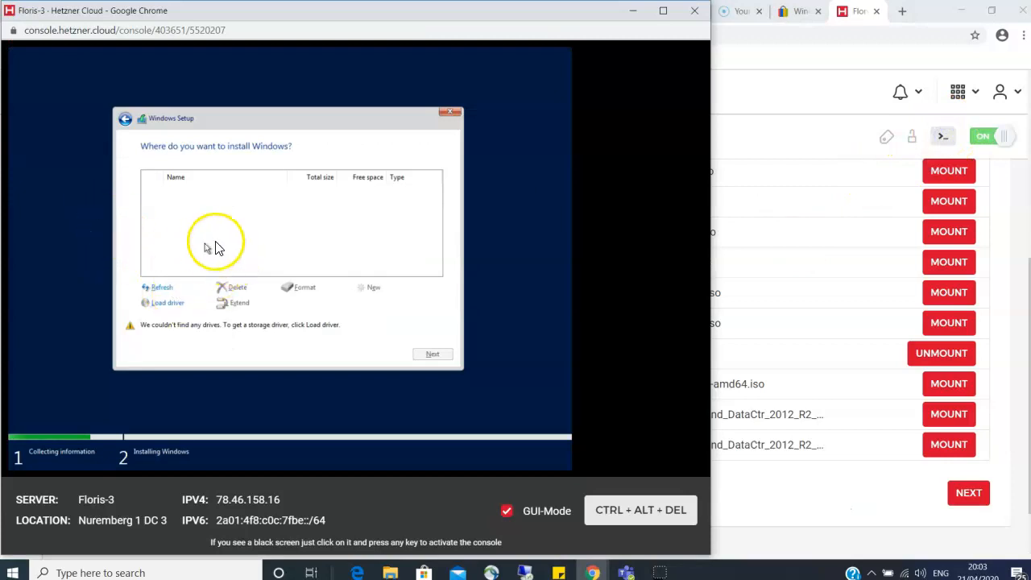
left_click(168, 303)
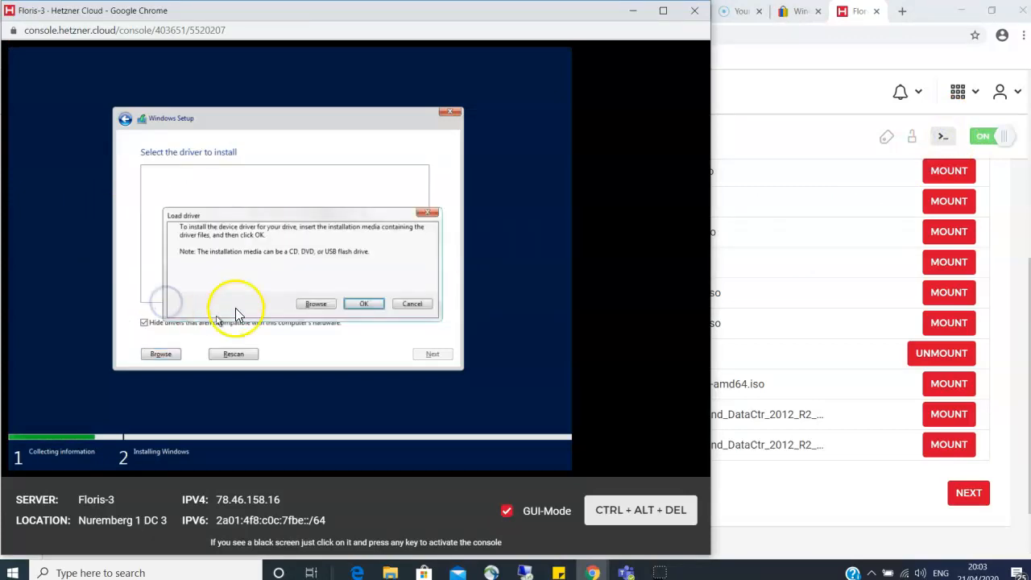
left_click(316, 303)
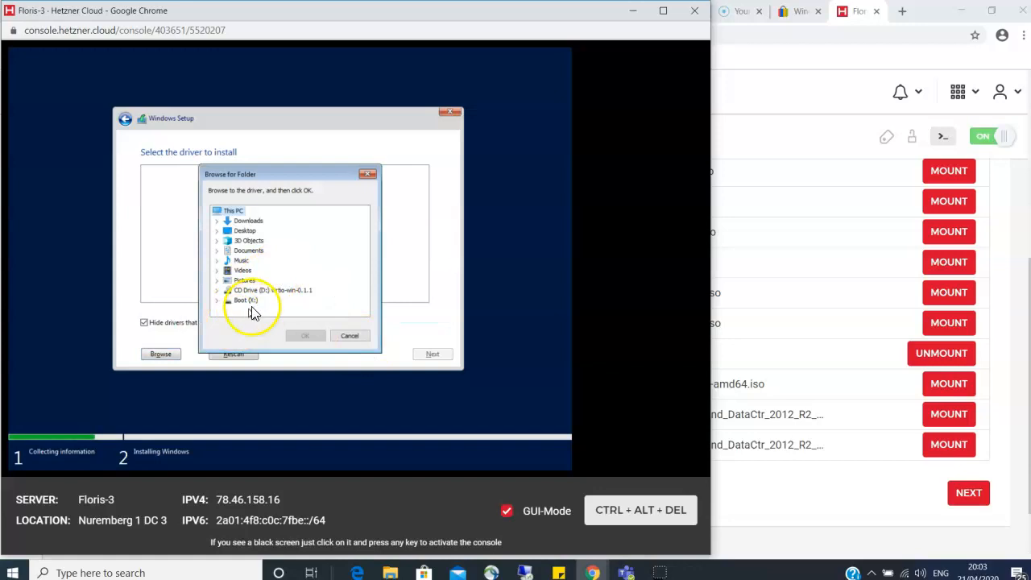
left_click(217, 290)
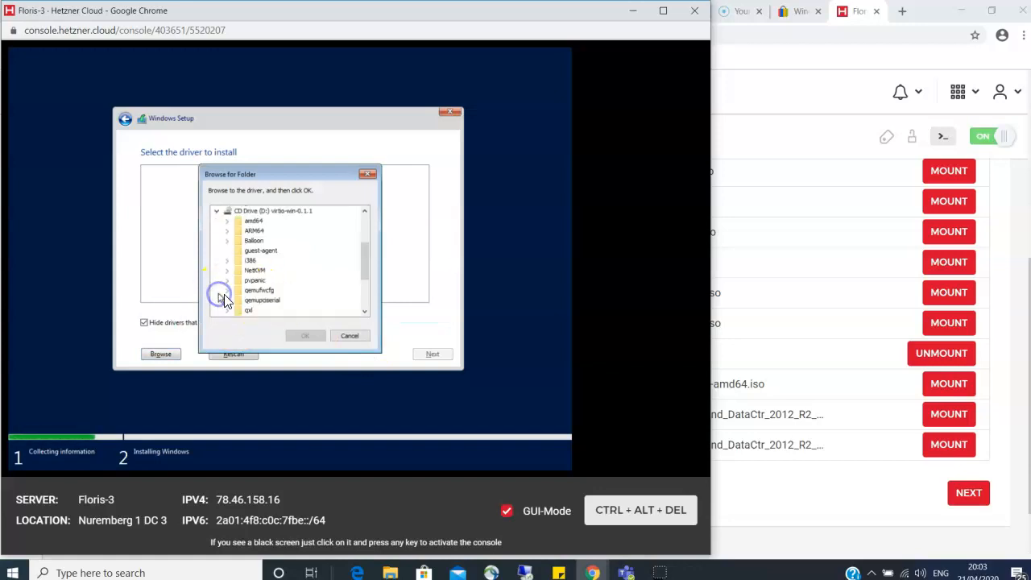
Select the vioscsi > 2k19 > amd64 folder holding the Red Hat VirtIO SCSI pass-through driver
scroll("down", 3)
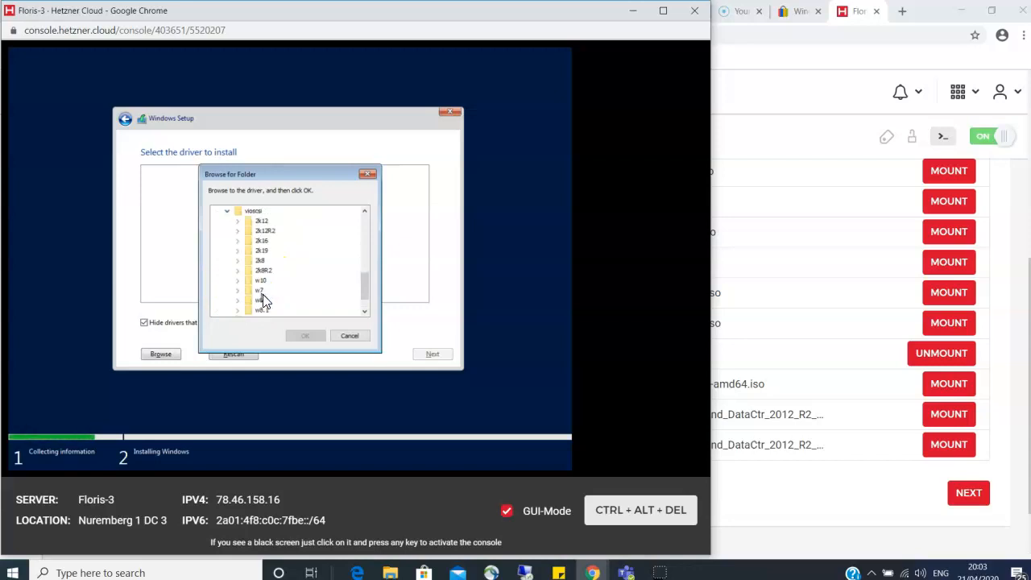
left_click(261, 252)
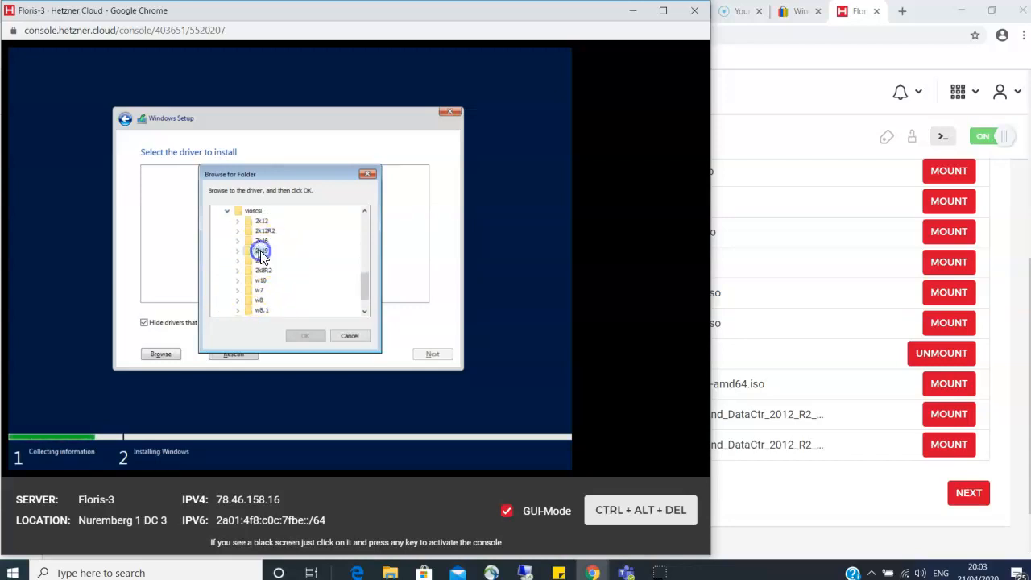
left_click(261, 251)
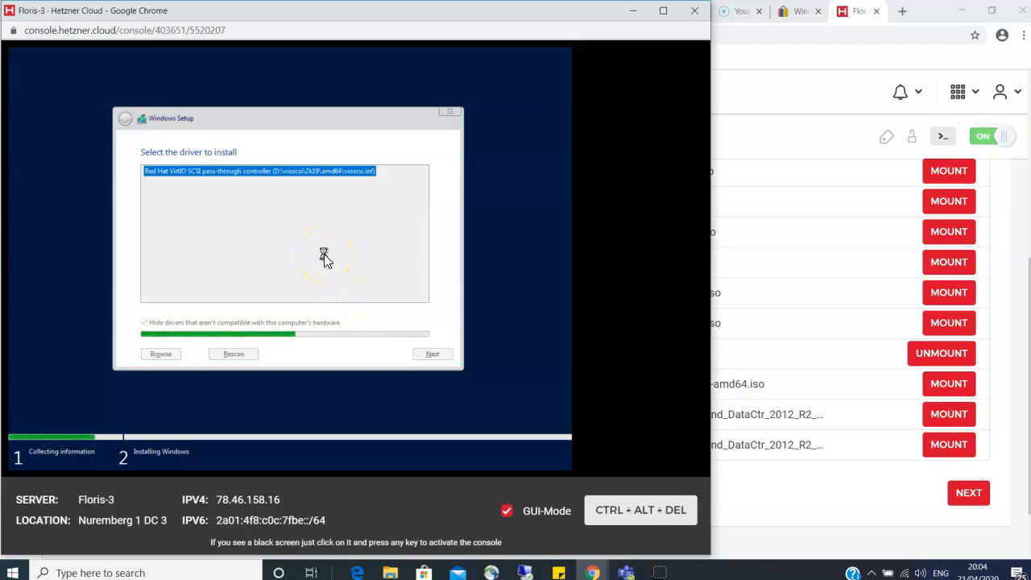
Install the VirtIO SCSI driver, refresh the disks and delete the 1.0 MB, 78.2 GB and 61 MB partitions on Drive 0
left_click(432, 355)
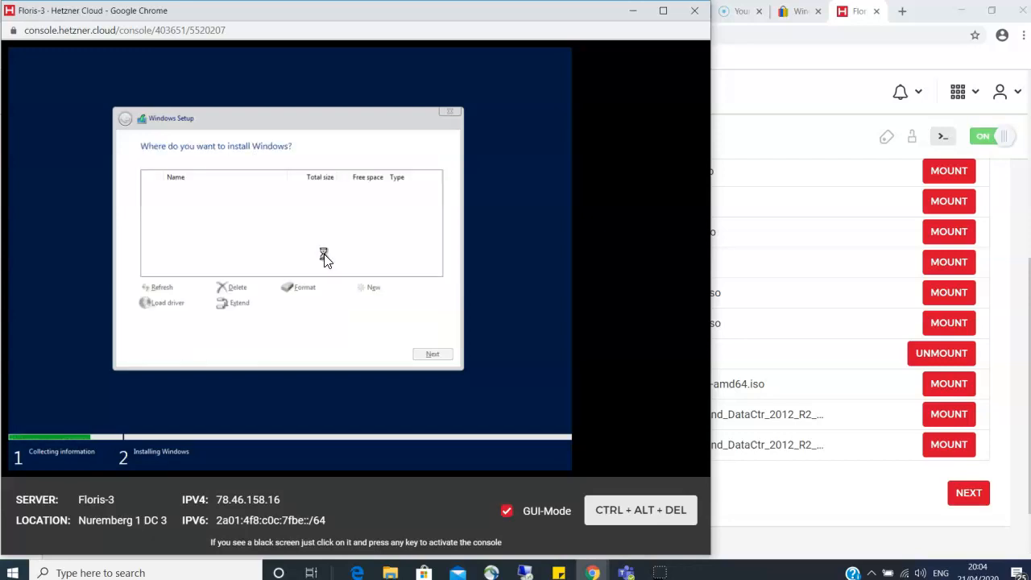
left_click(161, 287)
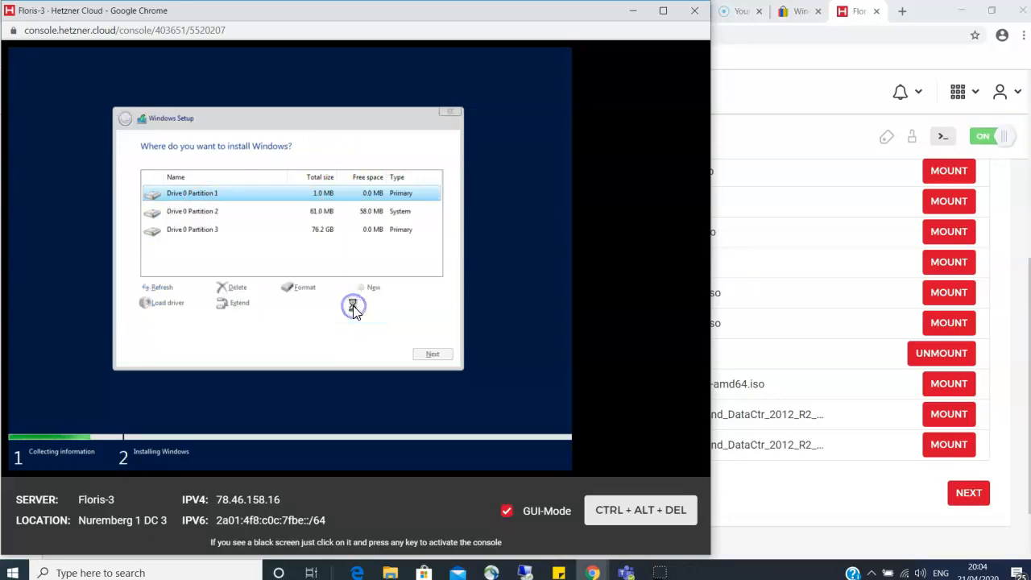
left_click(232, 286)
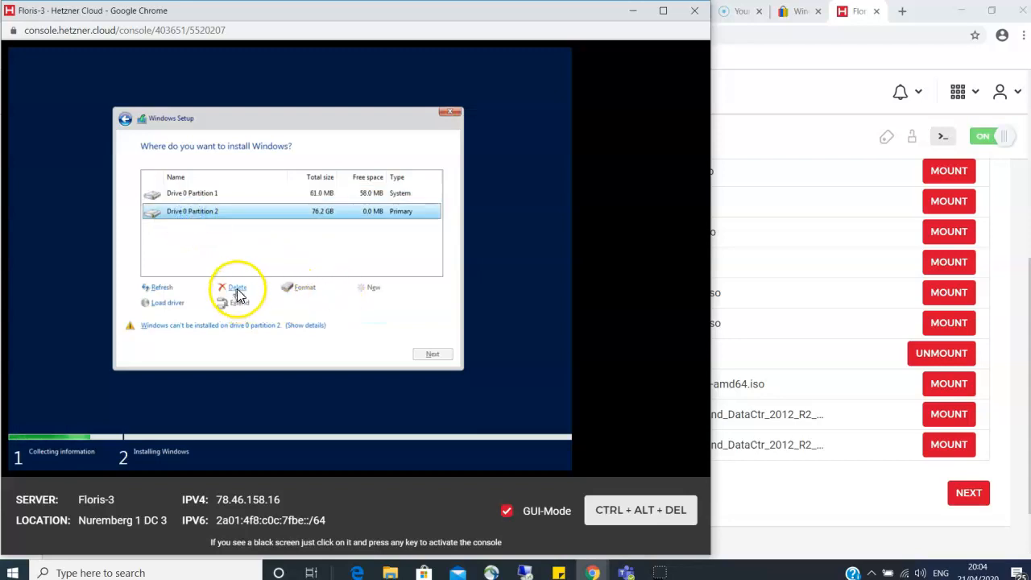
left_click(237, 286)
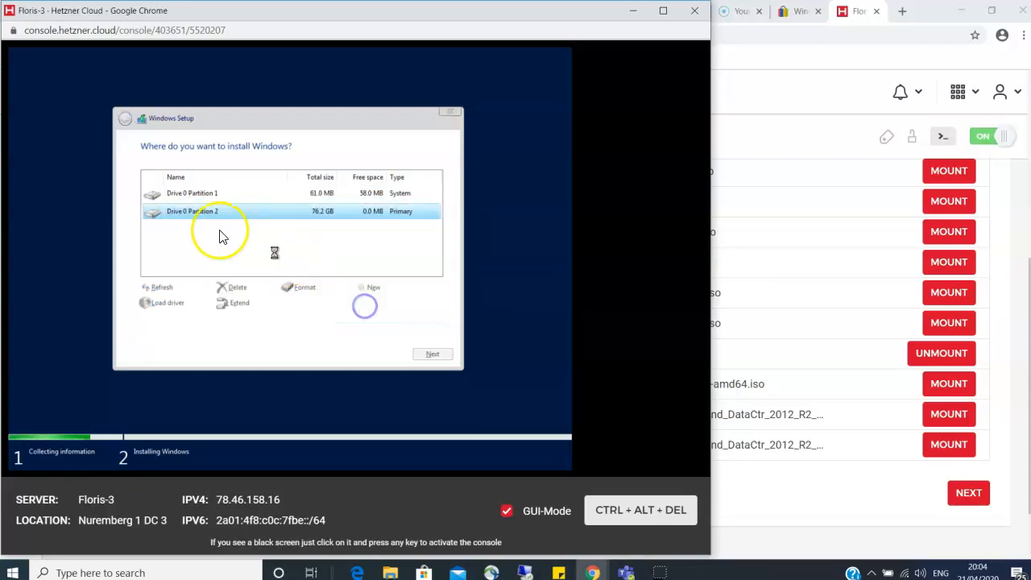
left_click(232, 287)
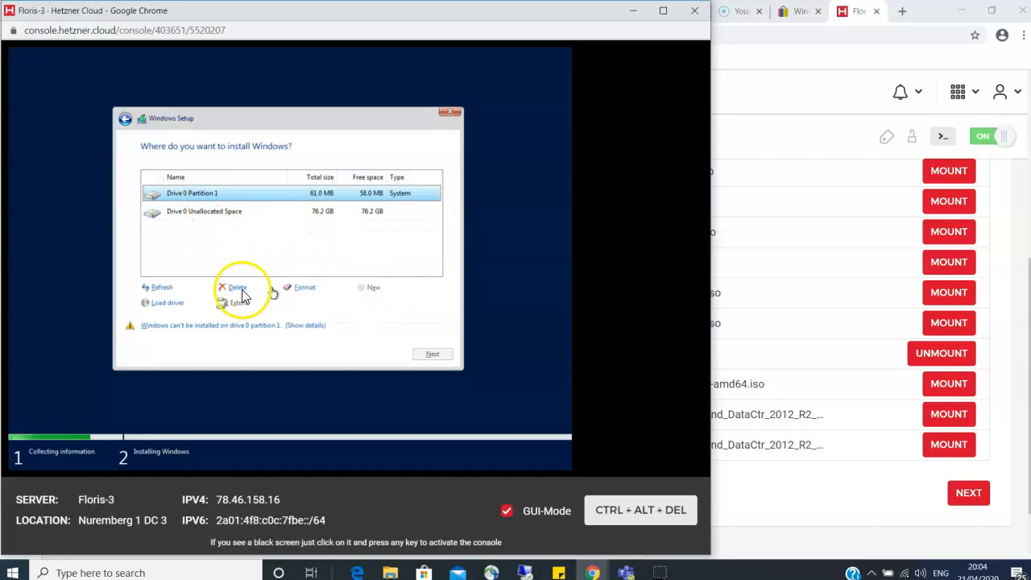
left_click(235, 287)
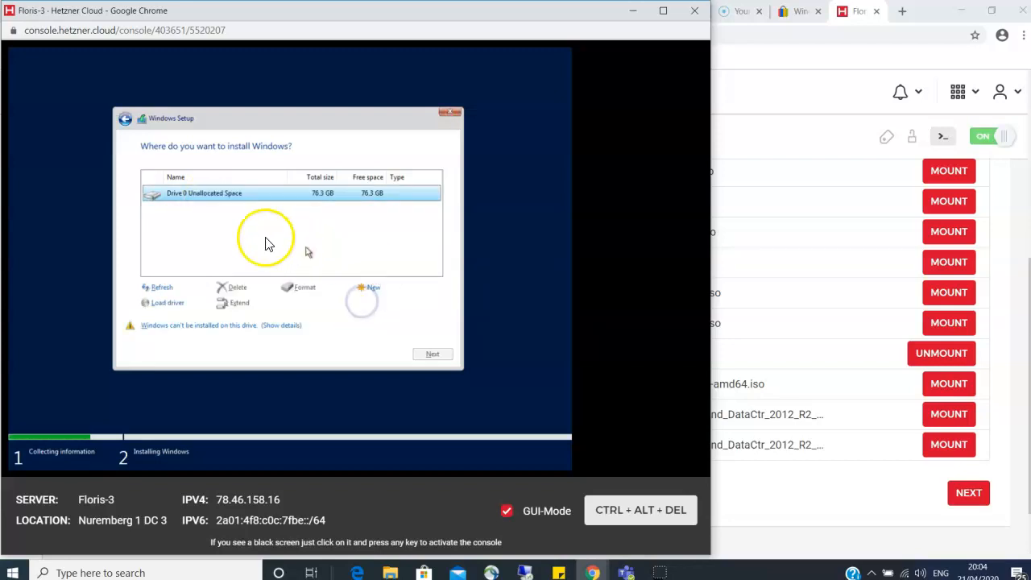
Create a new partition at full size in Drive 0's unallocated space
left_click(374, 286)
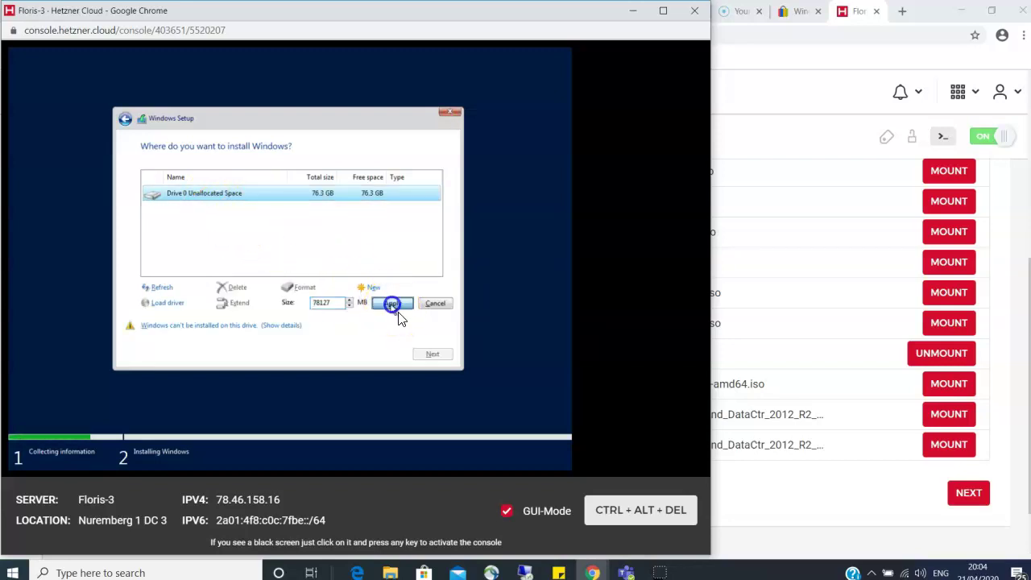
left_click(393, 303)
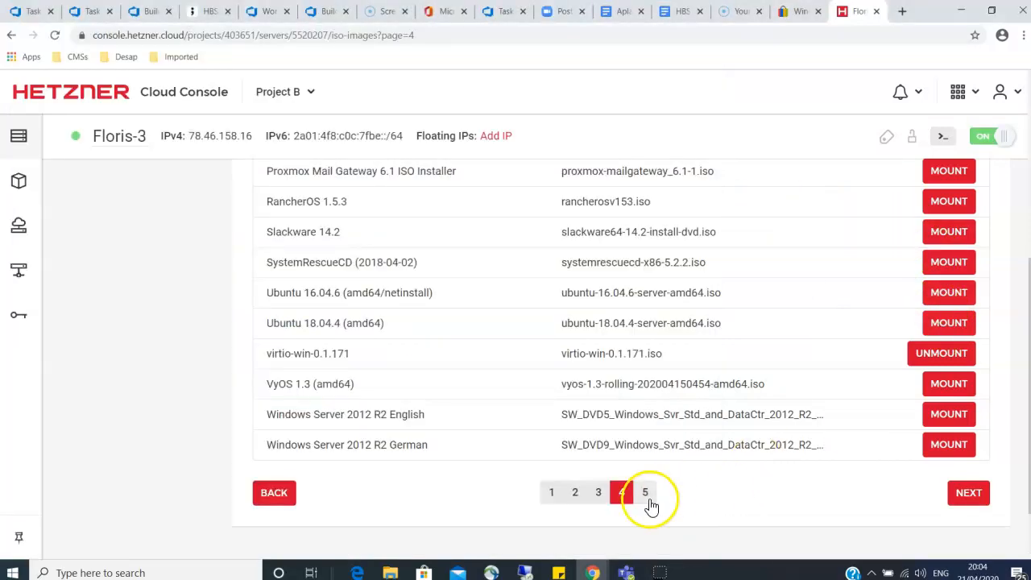
Mount the Windows Server 2019 English ISO from the last page of ISO Images onto Floris-3
left_click(645, 493)
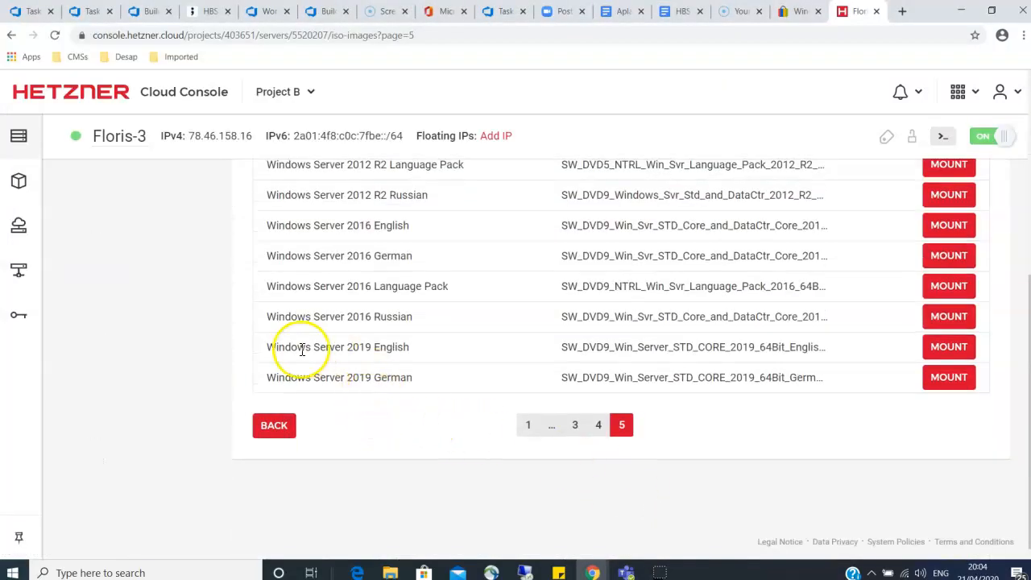
left_click(947, 346)
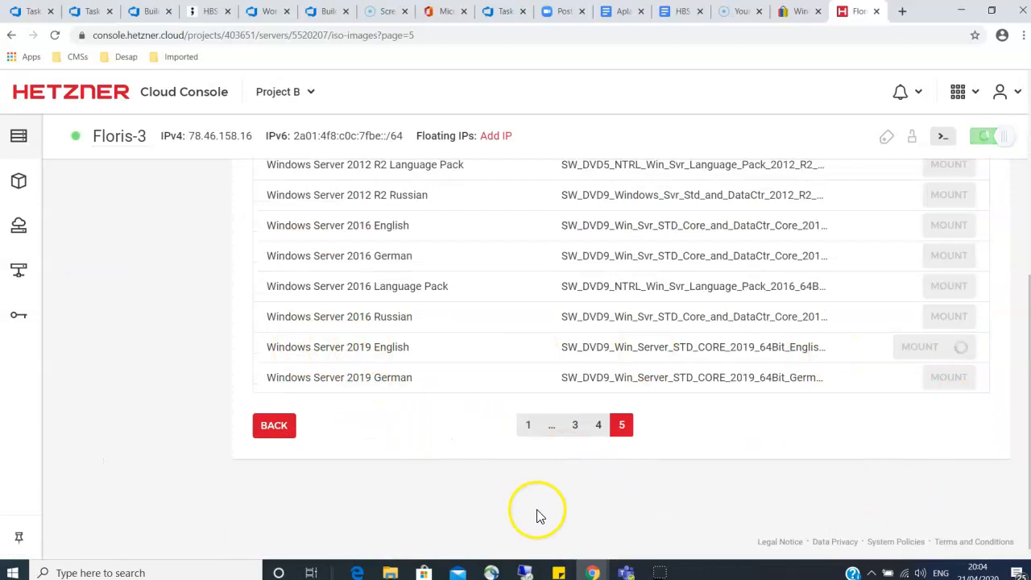
left_click(920, 346)
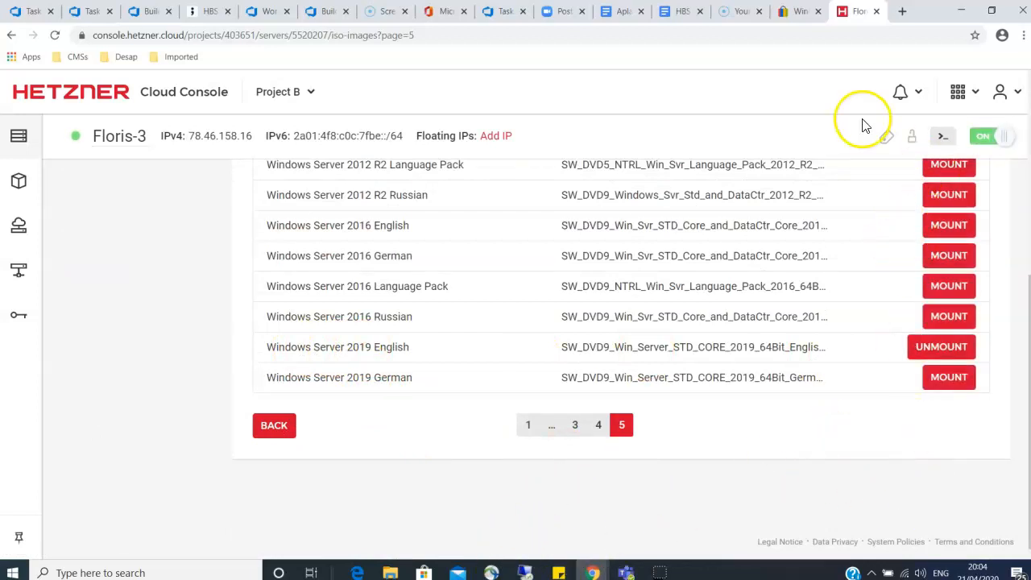
In the web console, select the 79.5 GB Drive 0 Partition 2 and start installing Windows on it
left_click(943, 136)
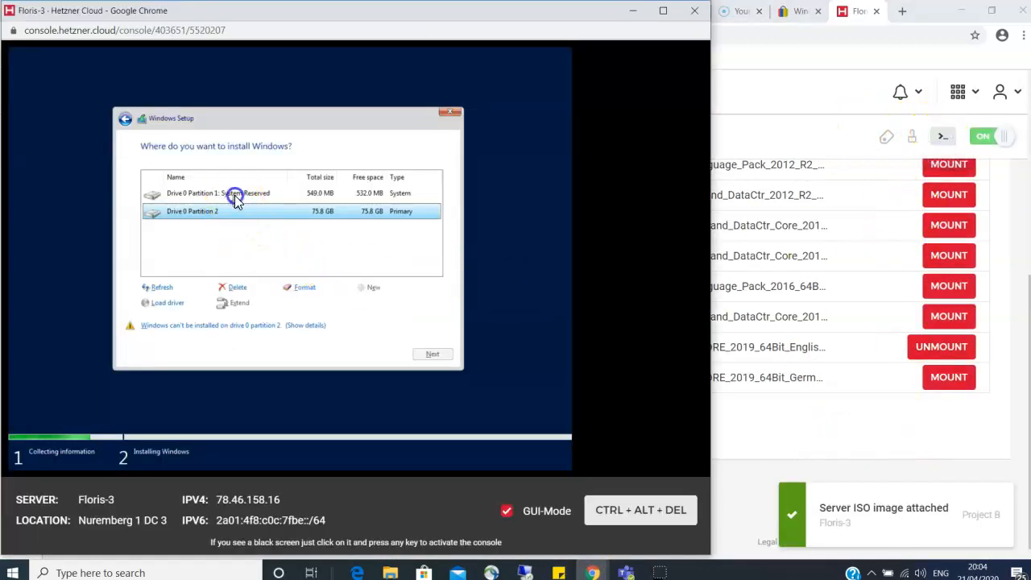
left_click(431, 354)
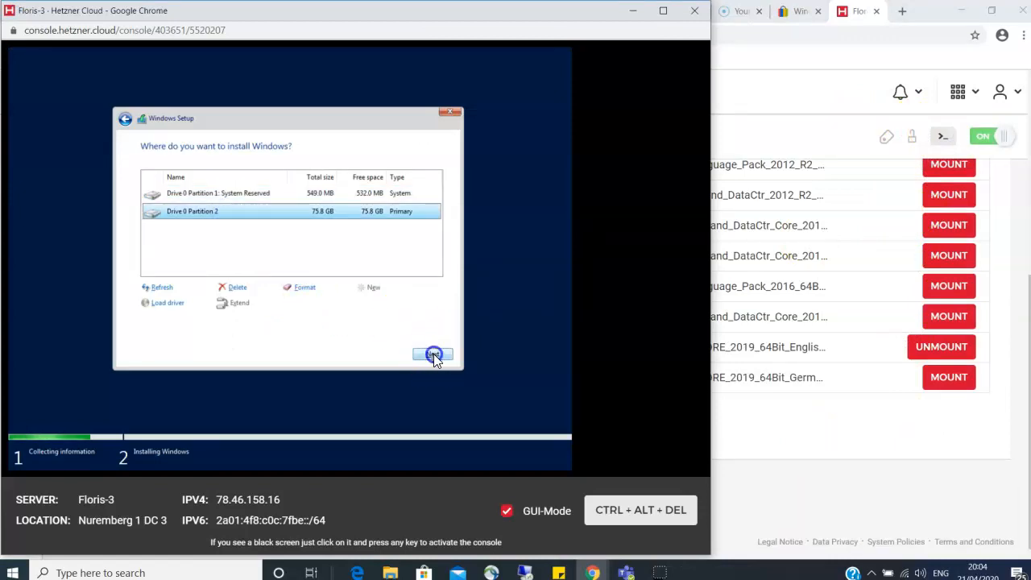
left_click(433, 355)
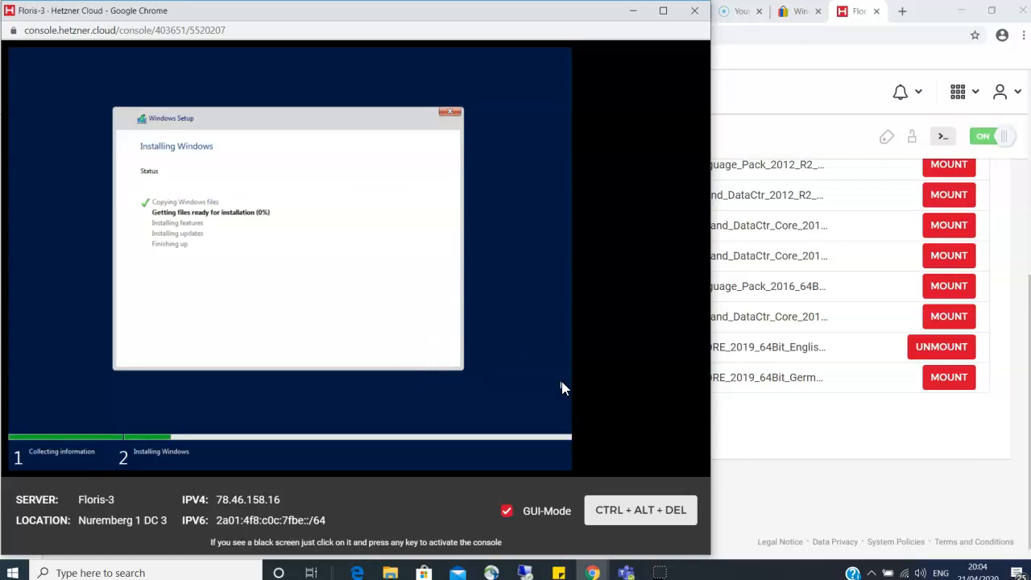
mouse_move(358, 305)
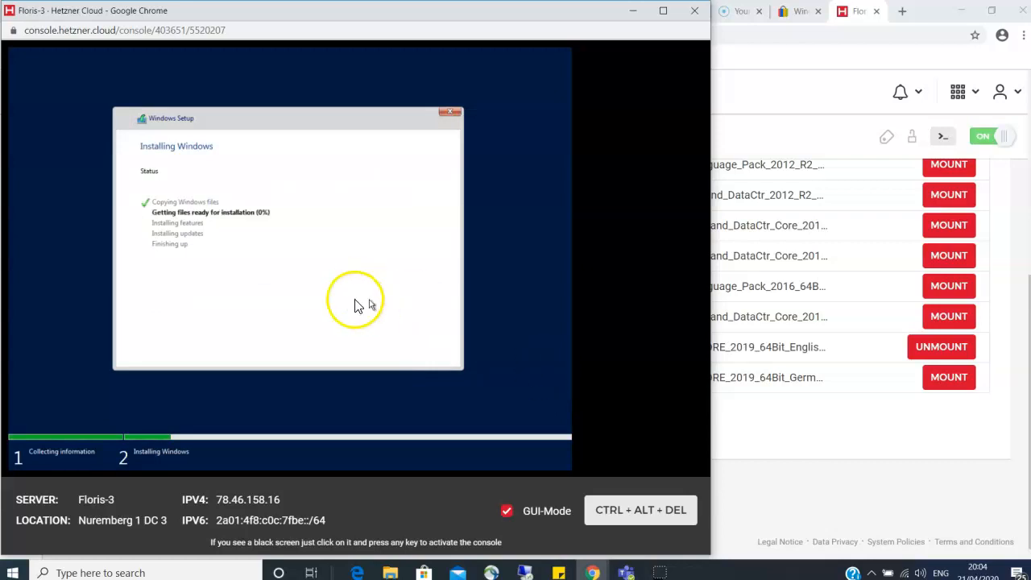
mouse_move(264, 367)
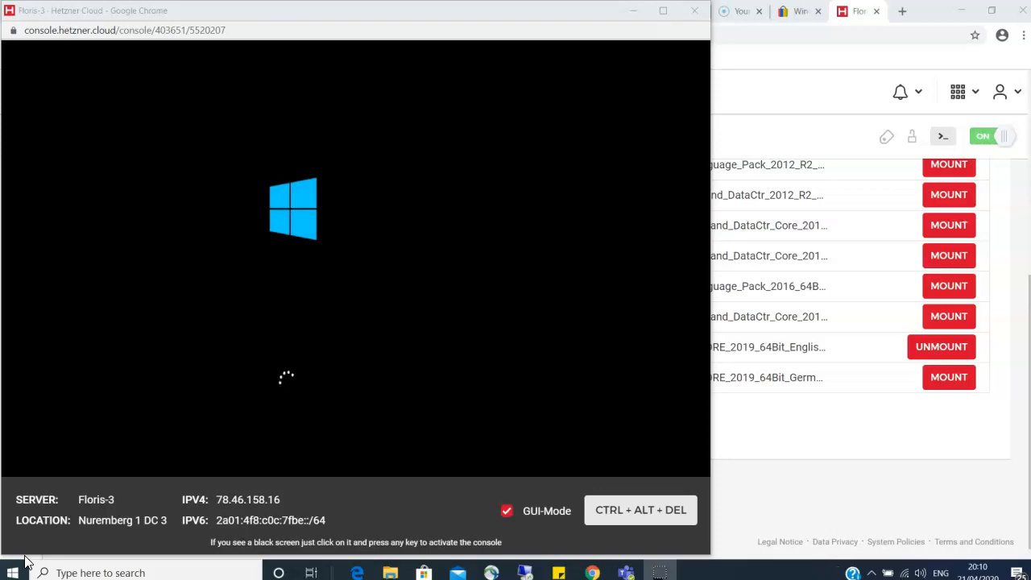
mouse_move(841, 471)
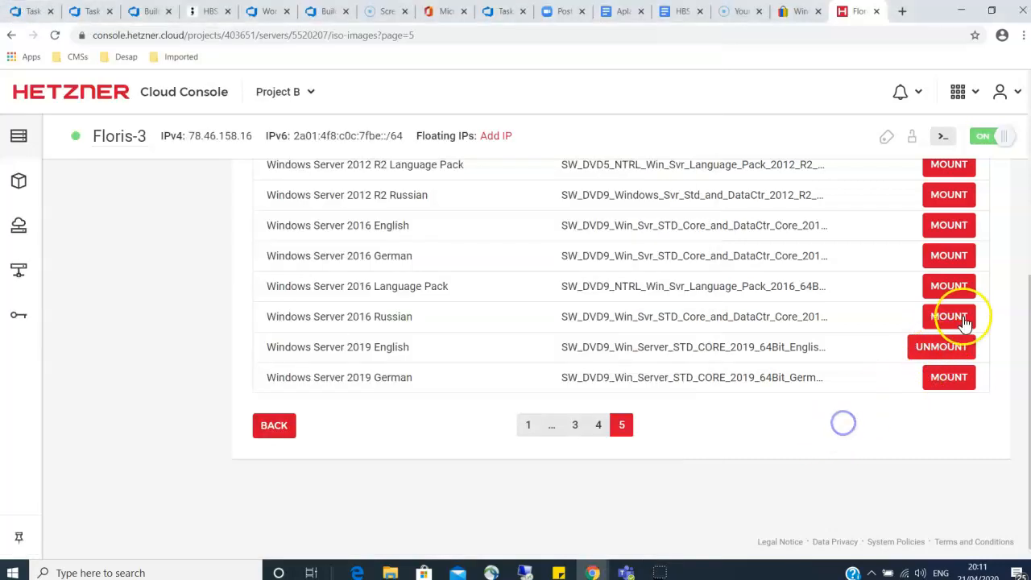
Unmount the Windows Server 2019 English ISO from Floris-3 and reopen the web console
left_click(949, 315)
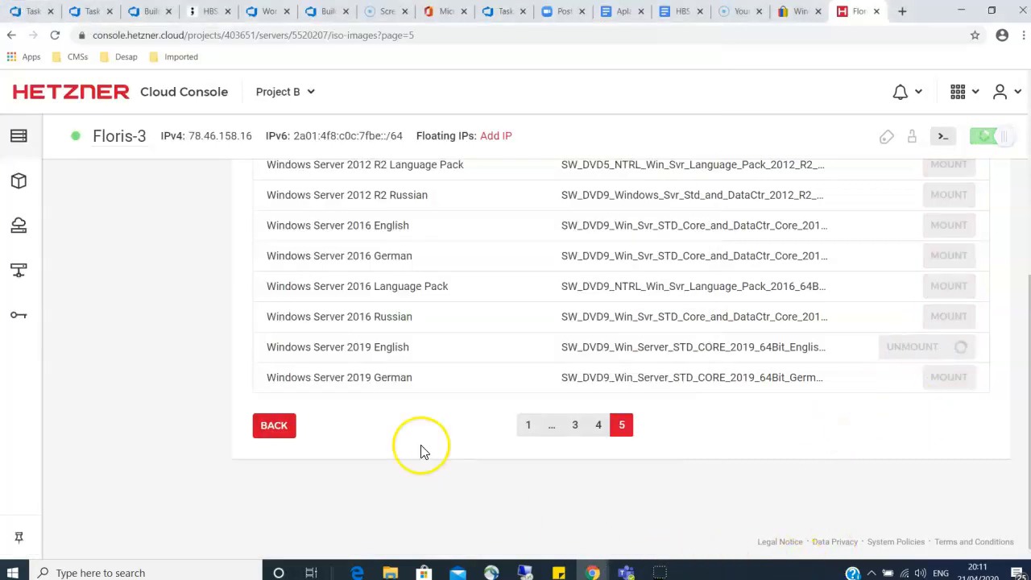
left_click(912, 347)
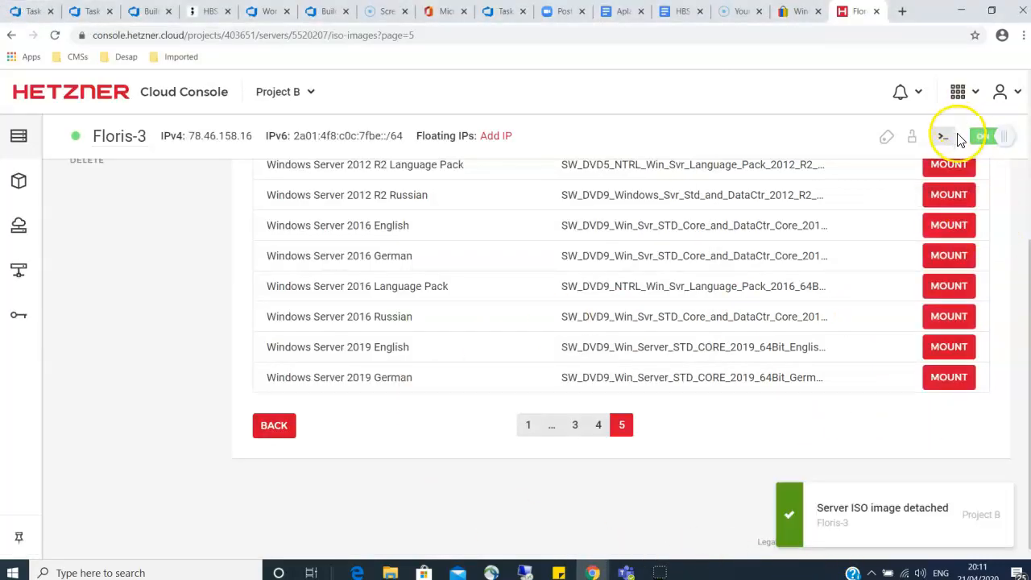
left_click(943, 136)
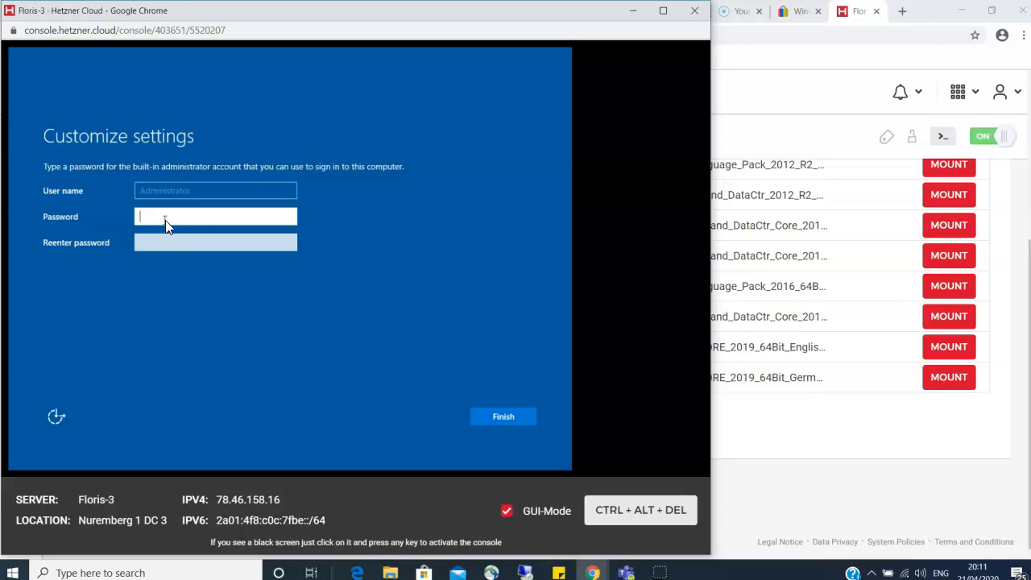
Enter and re-enter the Administrator password on Customize settings and finish setup
type("password")
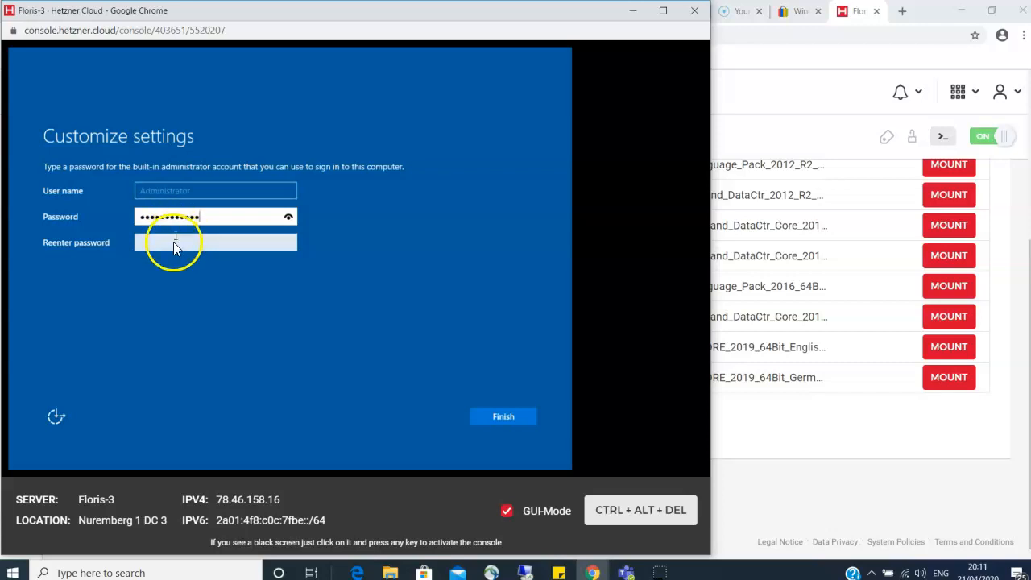
type("•••")
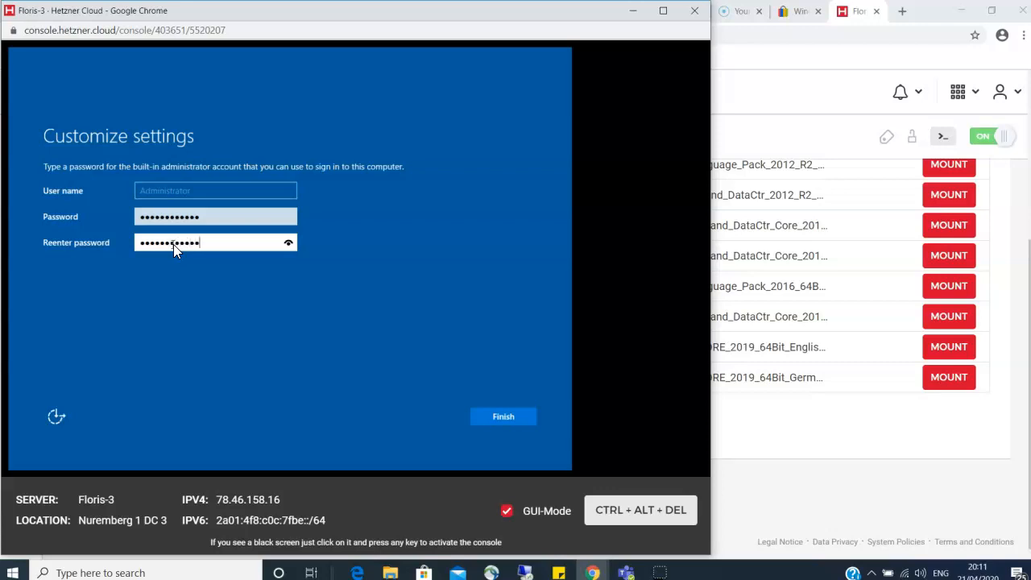
mouse_move(482, 369)
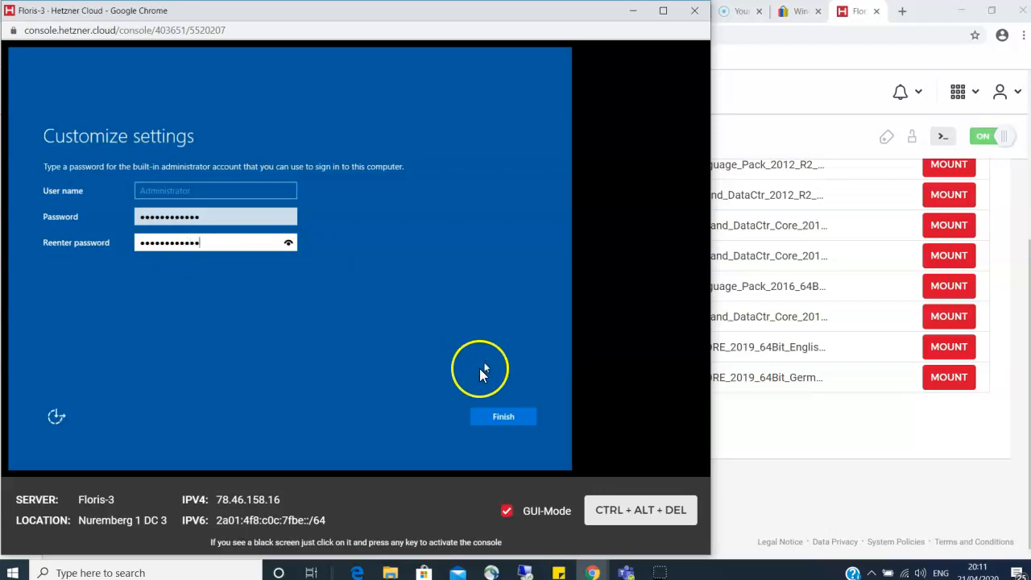
left_click(502, 416)
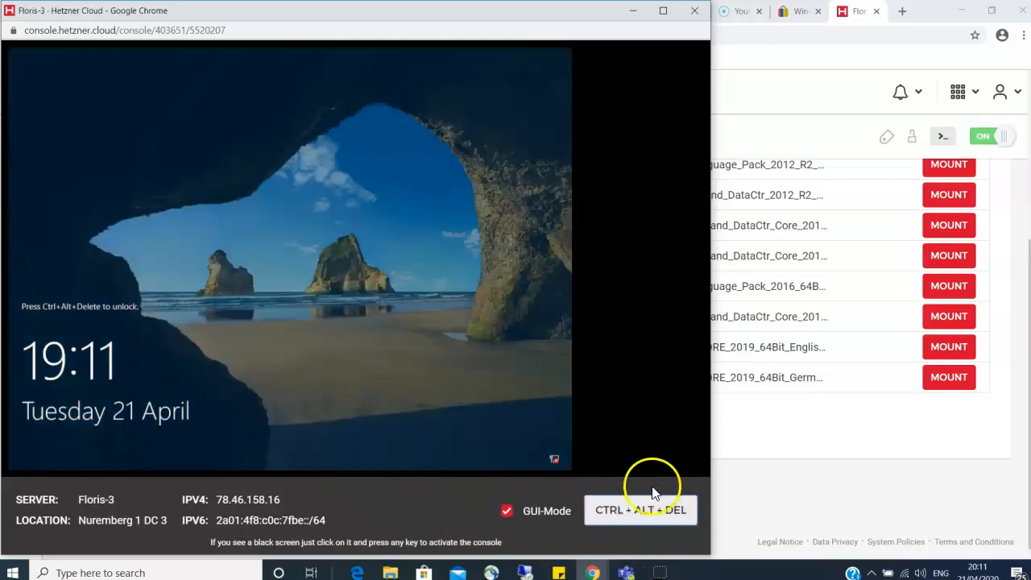
mouse_move(320, 451)
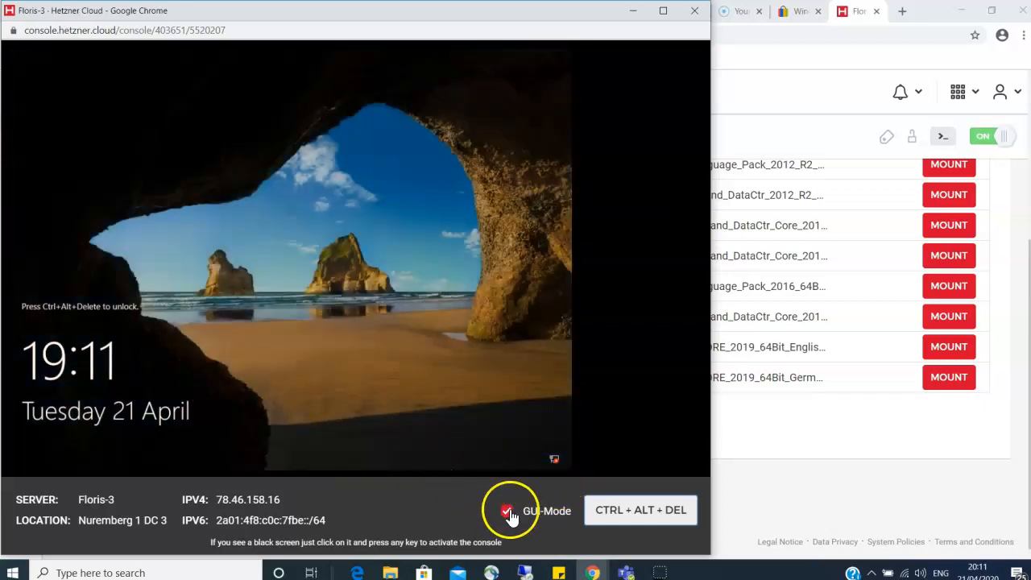
Send Ctrl+Alt+Del, wake the blank console screen and sign in as Administrator to the desktop
left_click(640, 510)
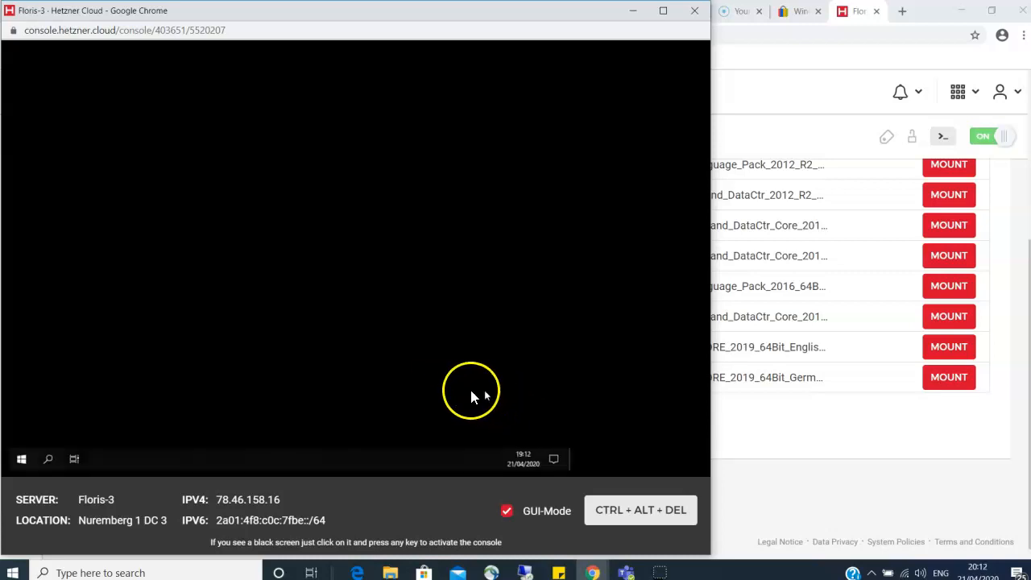
left_click(471, 395)
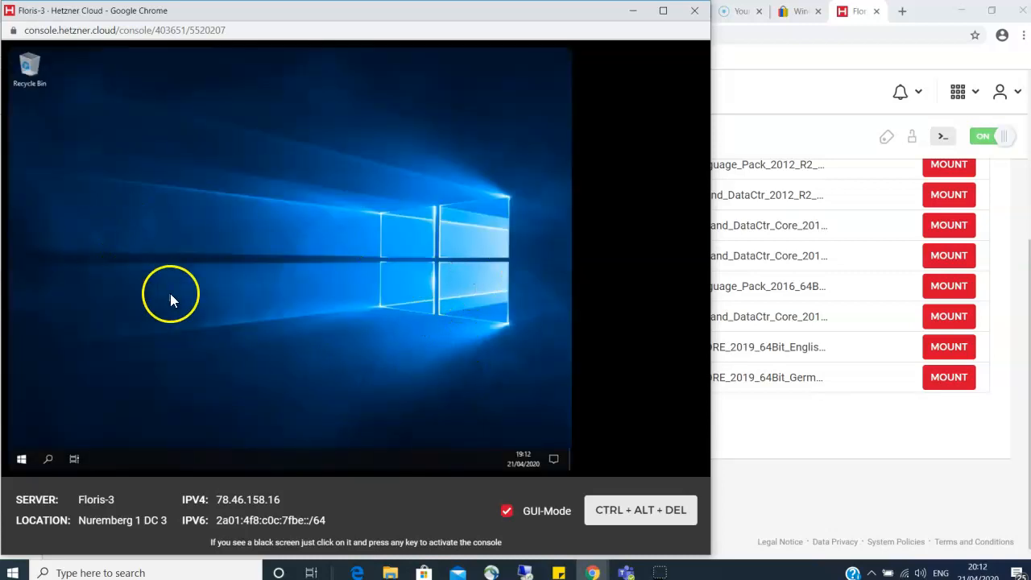
mouse_move(68, 301)
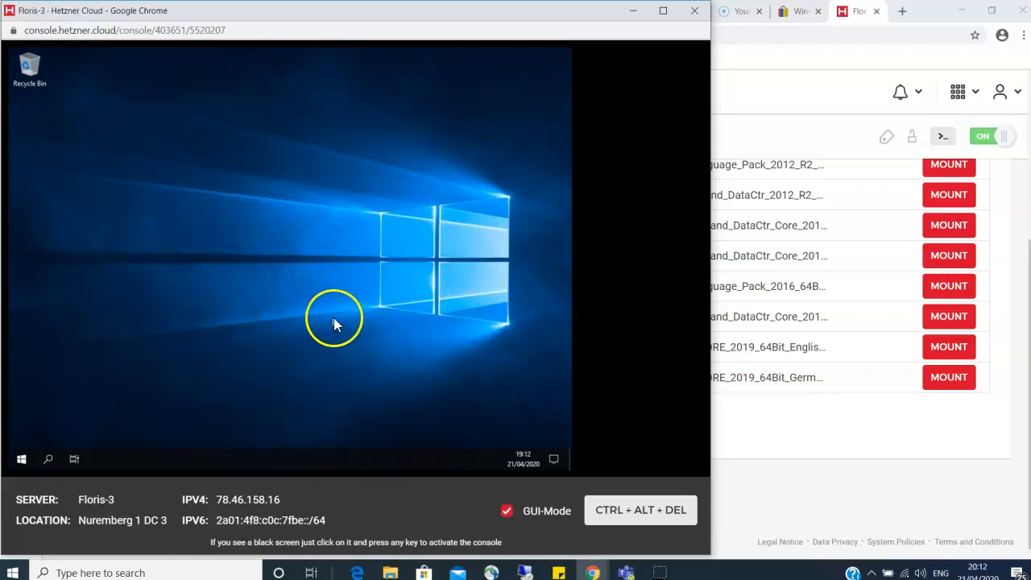
mouse_move(367, 175)
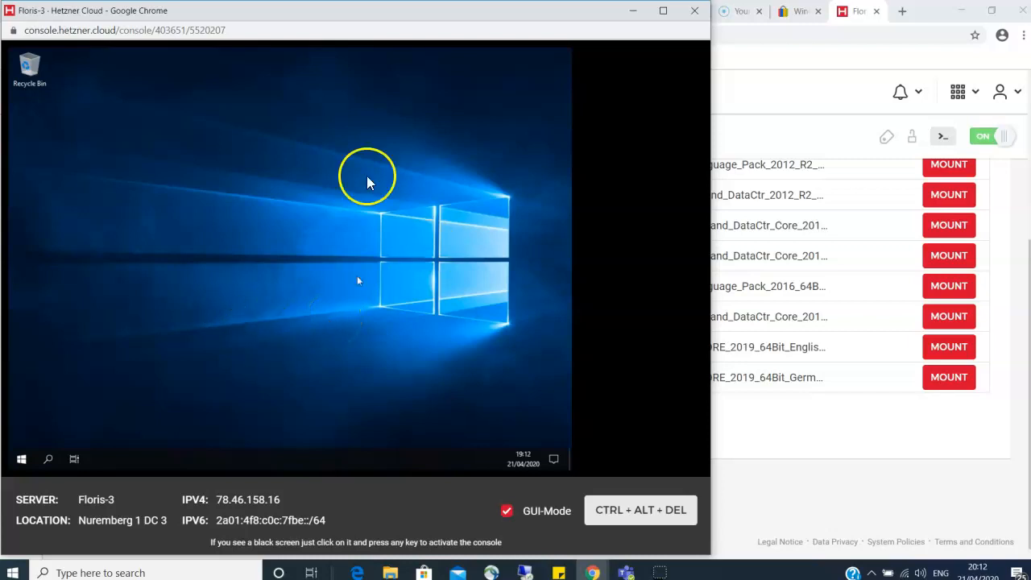
mouse_move(470, 471)
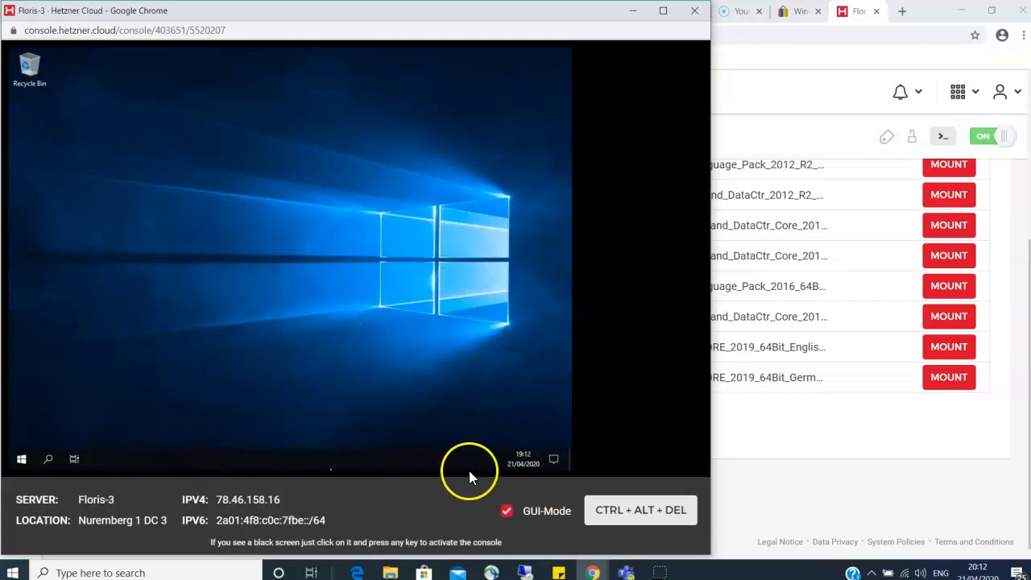
mouse_move(512, 482)
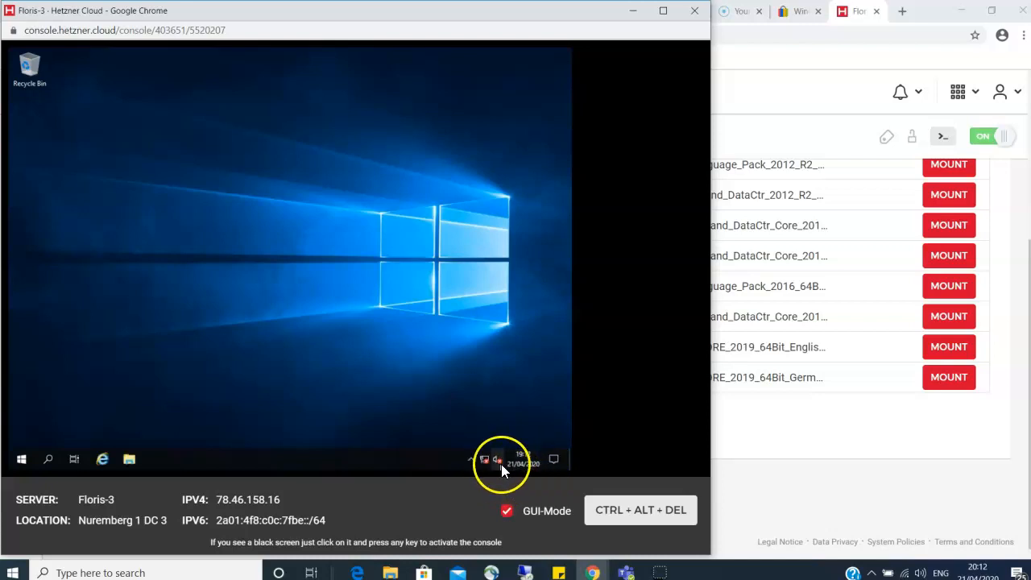
left_click(483, 459)
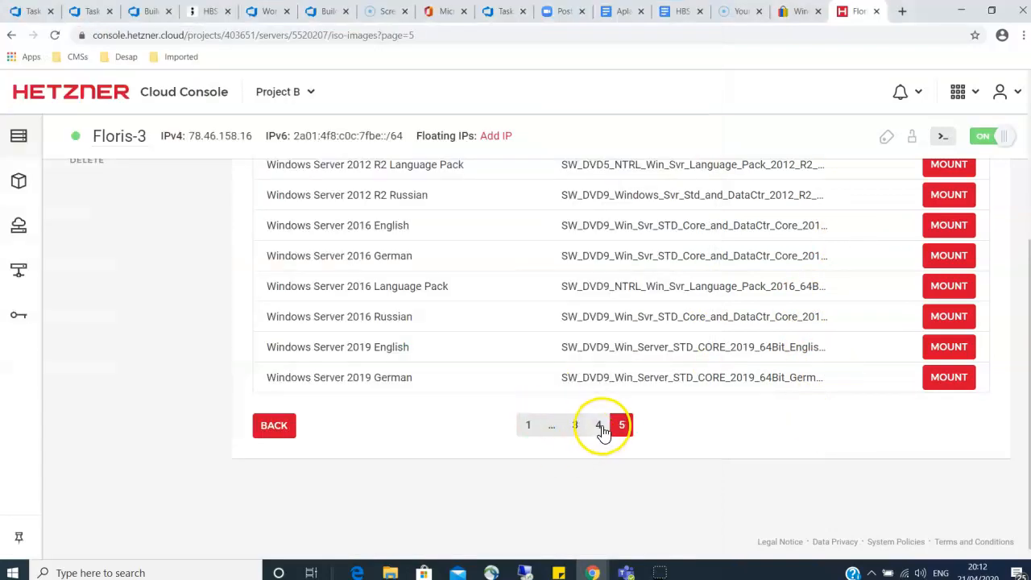
Mount the virtio-win-0.1.171 ISO from page 4 of ISO Images onto Floris-3
left_click(598, 426)
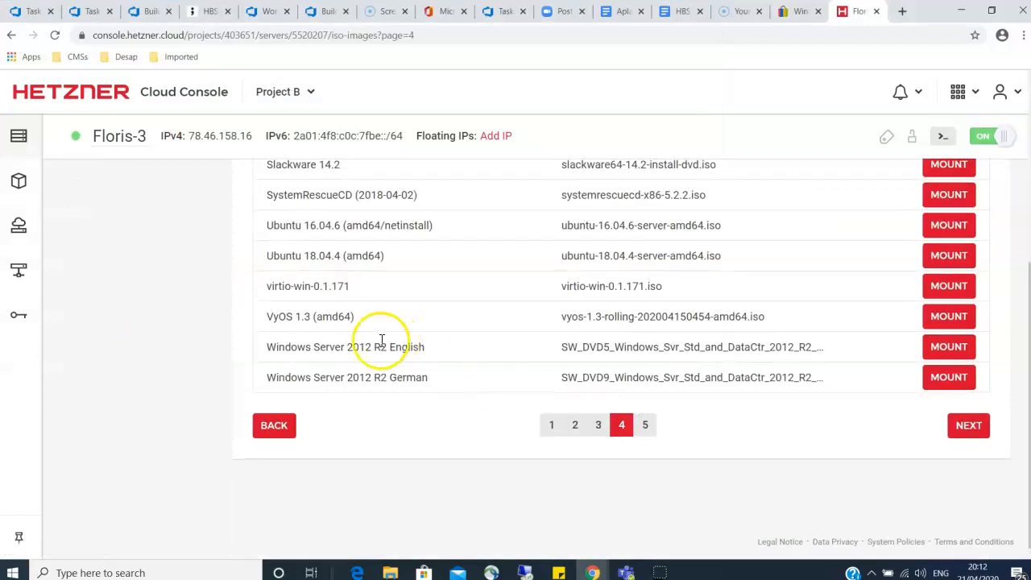
left_click(948, 287)
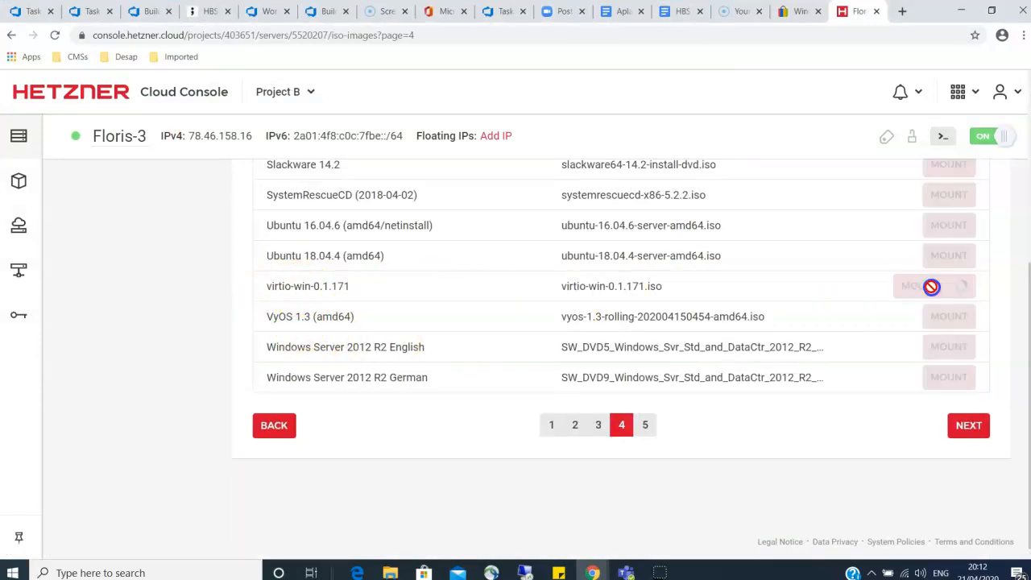
left_click(919, 287)
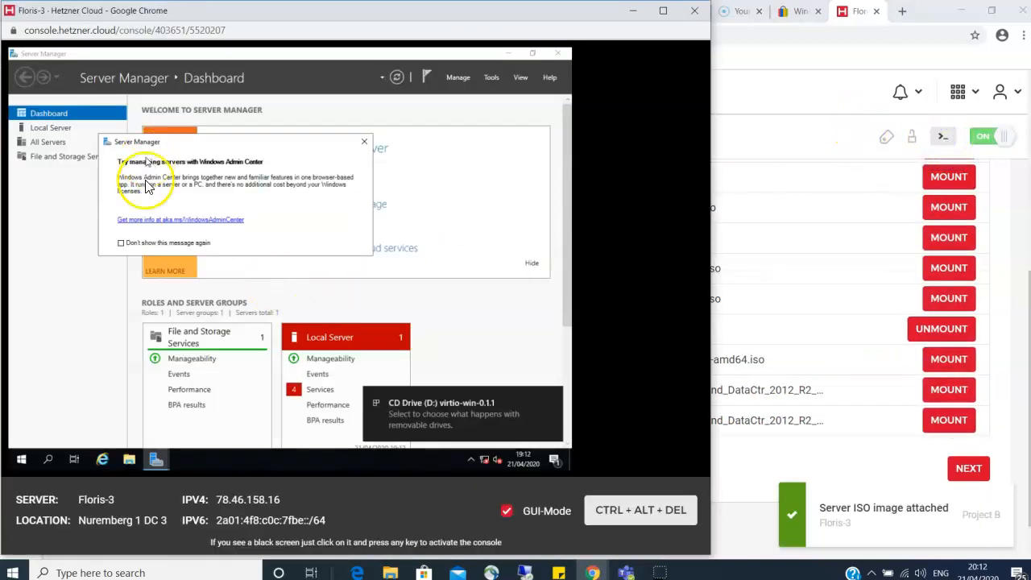
Dismiss the Windows Admin Center notice with 'Don't show this message again' ticked
left_click(121, 242)
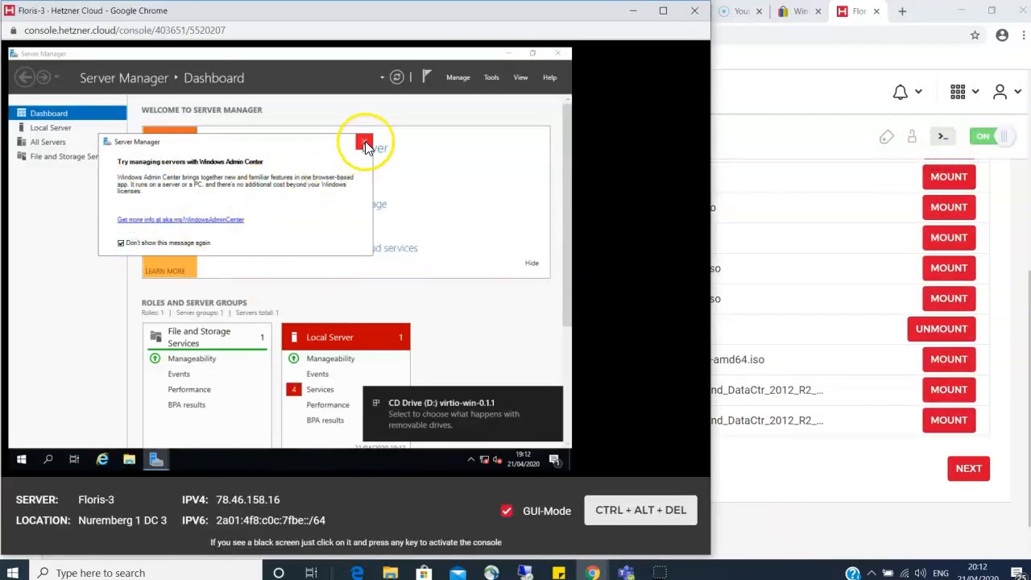
left_click(364, 142)
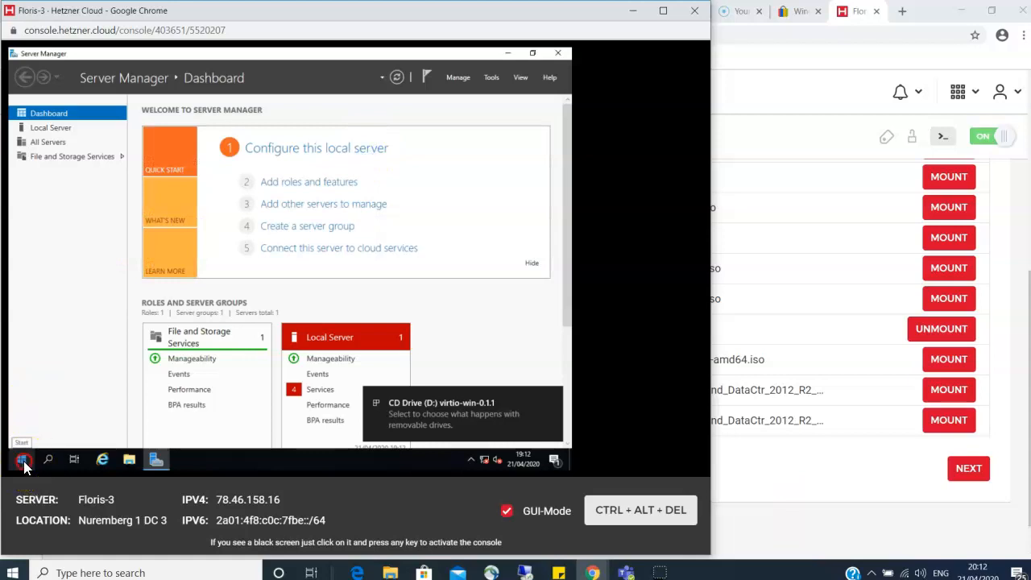
From Device Manager, start updating the driverless Ethernet Controller by browsing this computer for drivers
right_click(23, 459)
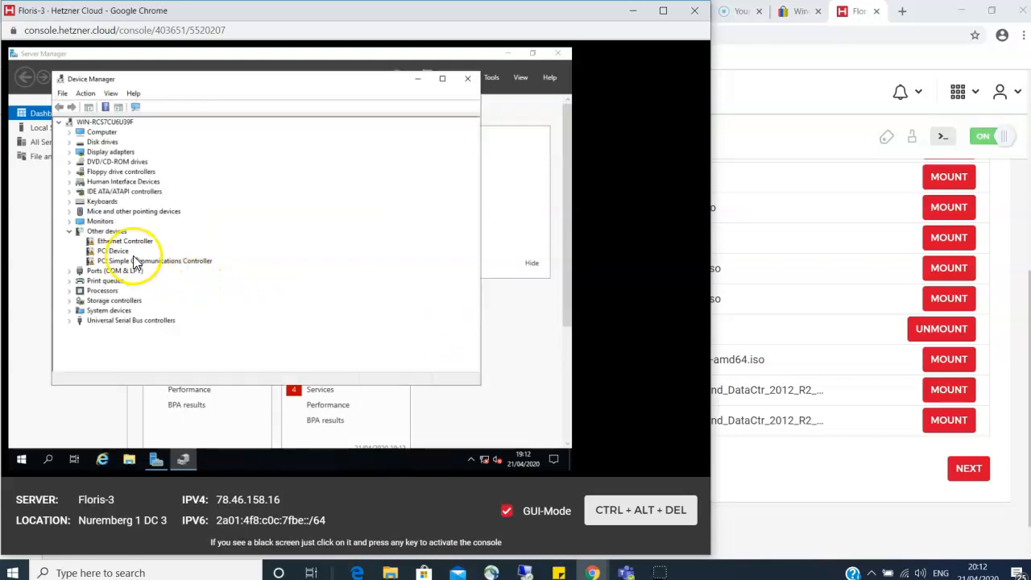
left_click(128, 241)
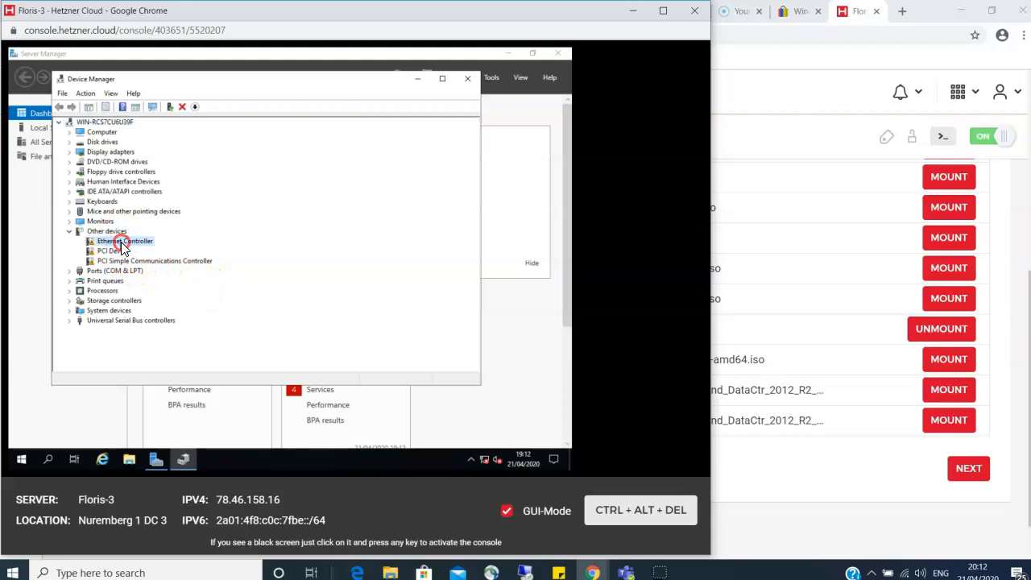
left_click(124, 241)
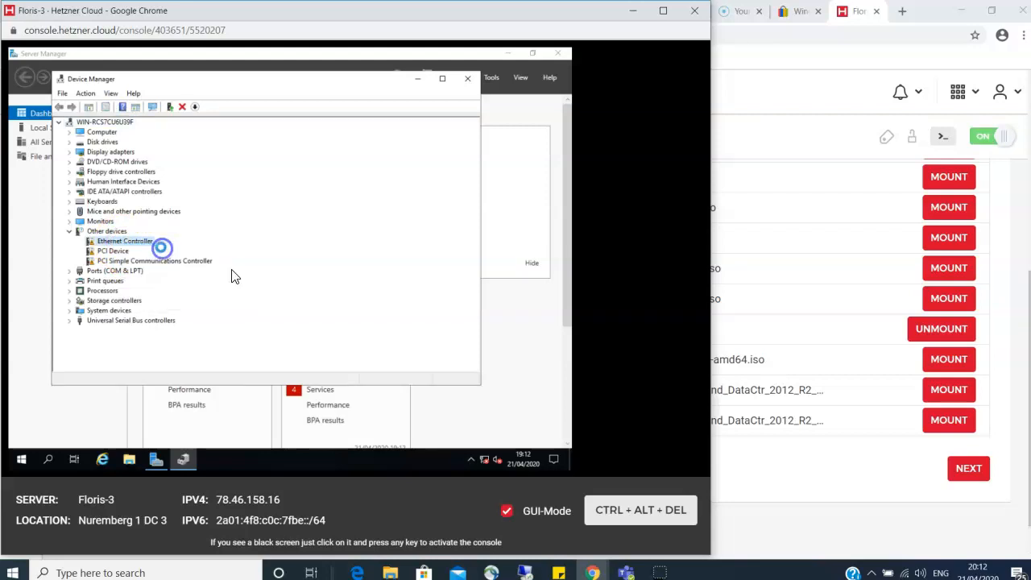
left_click(124, 242)
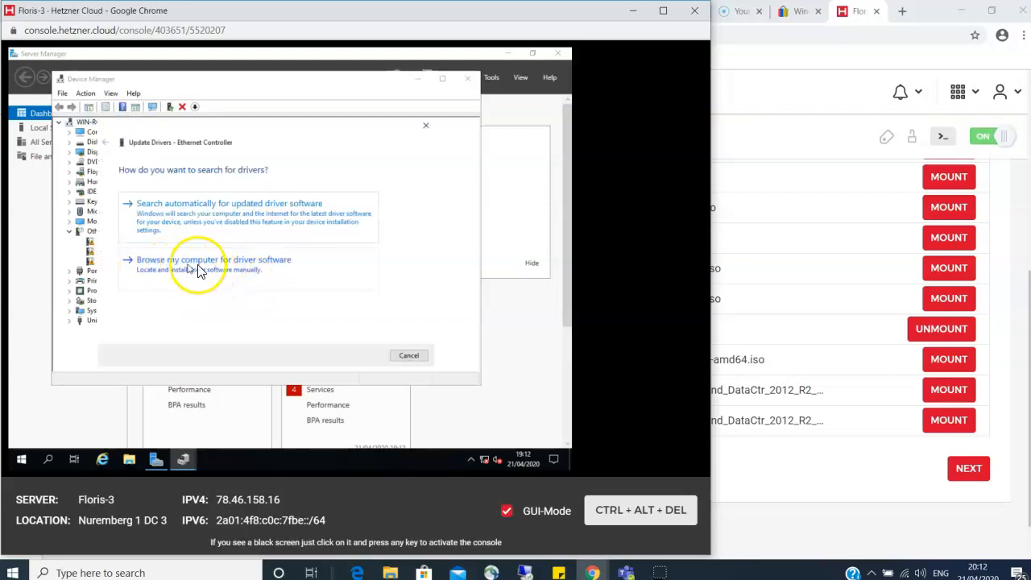
left_click(213, 257)
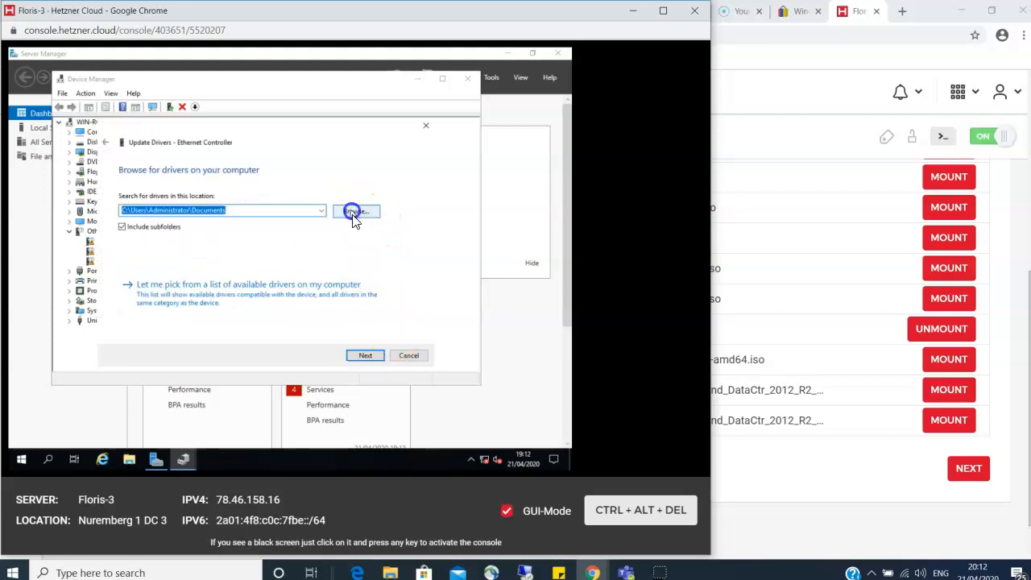
left_click(355, 211)
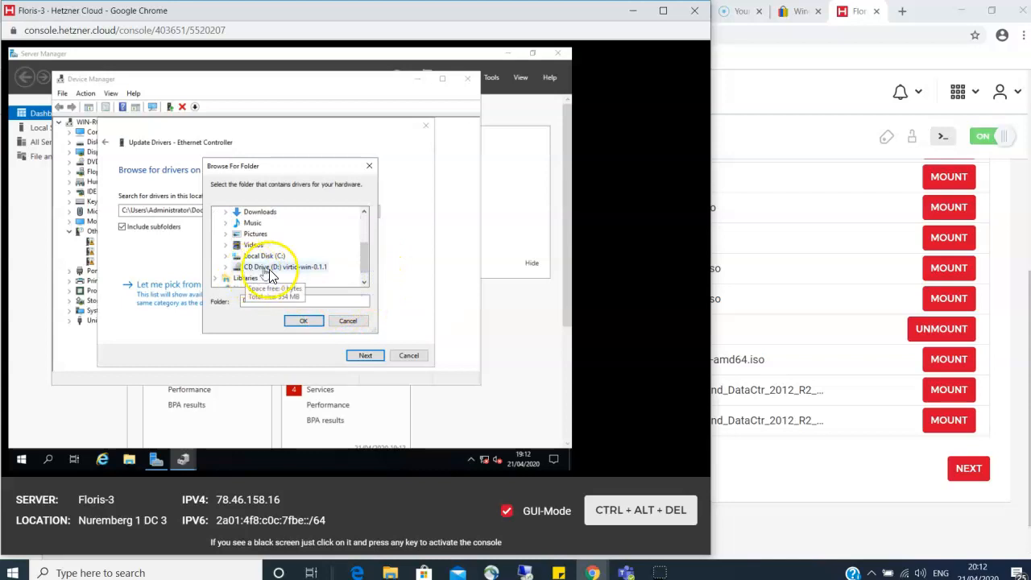
Install the Red Hat VirtIO Ethernet Adapter driver from the virtio-win CD's NetKVM > 2k19 > amd64 folder
left_click(227, 267)
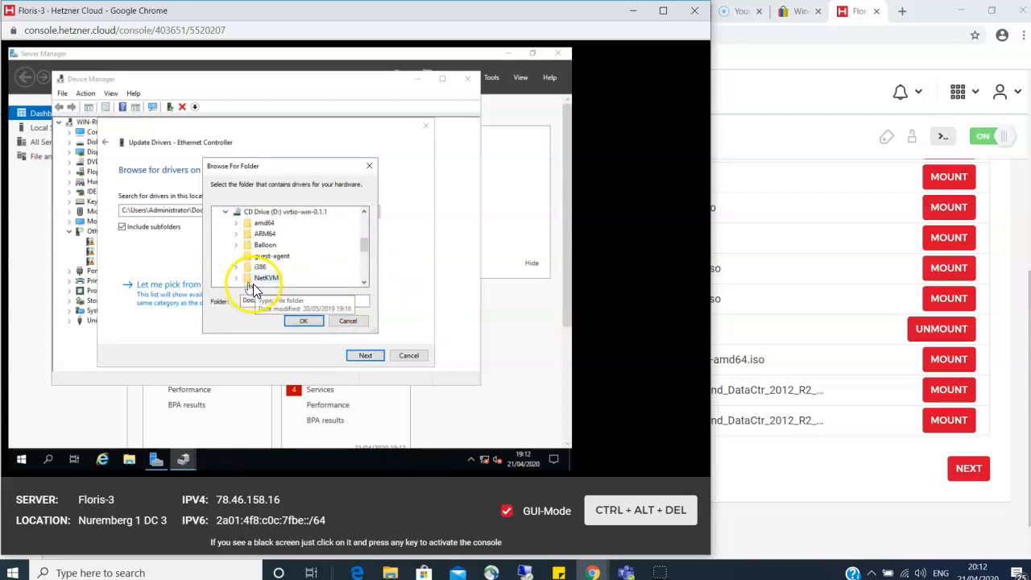
scroll("down", 3)
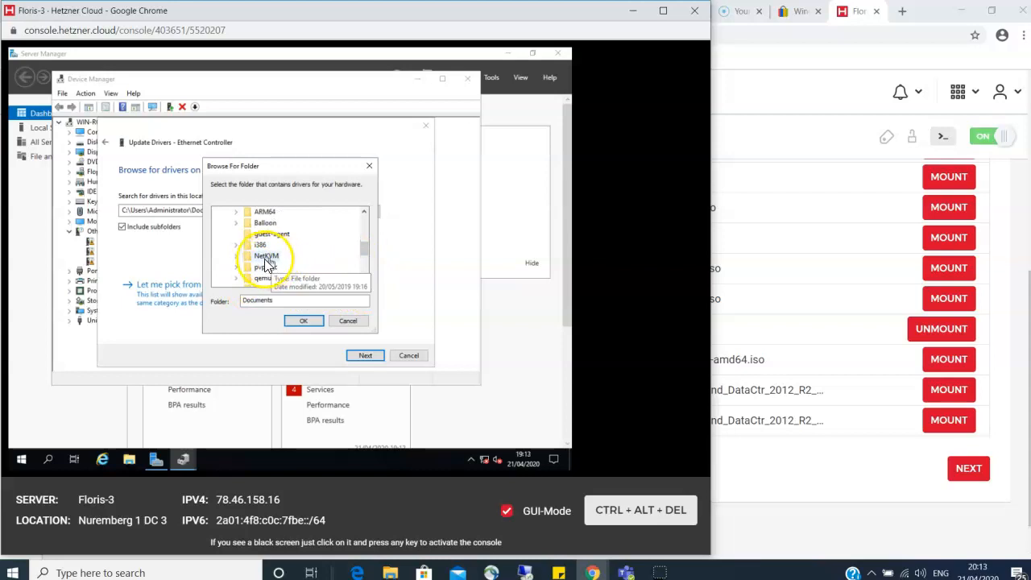
left_click(235, 254)
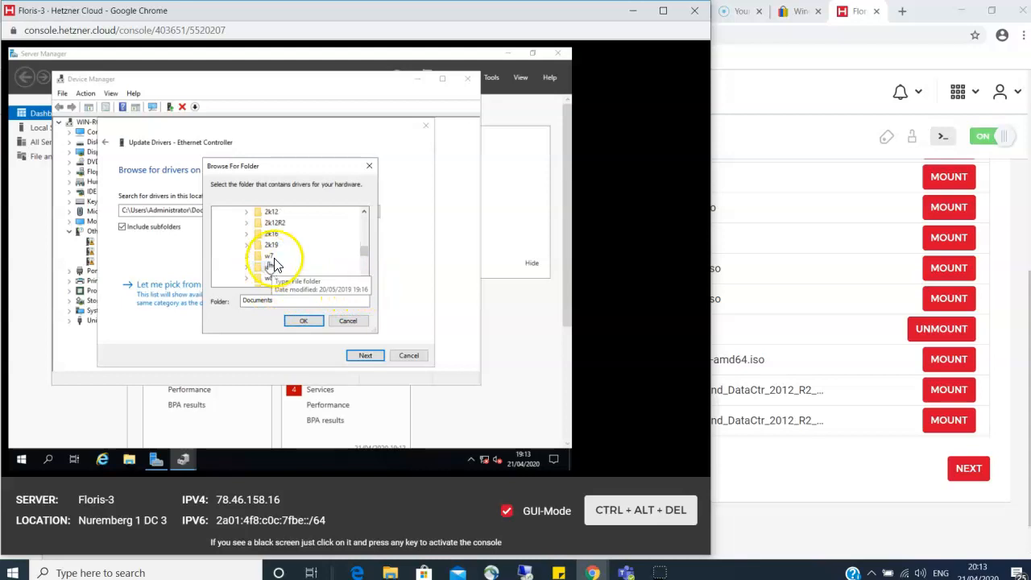
left_click(284, 254)
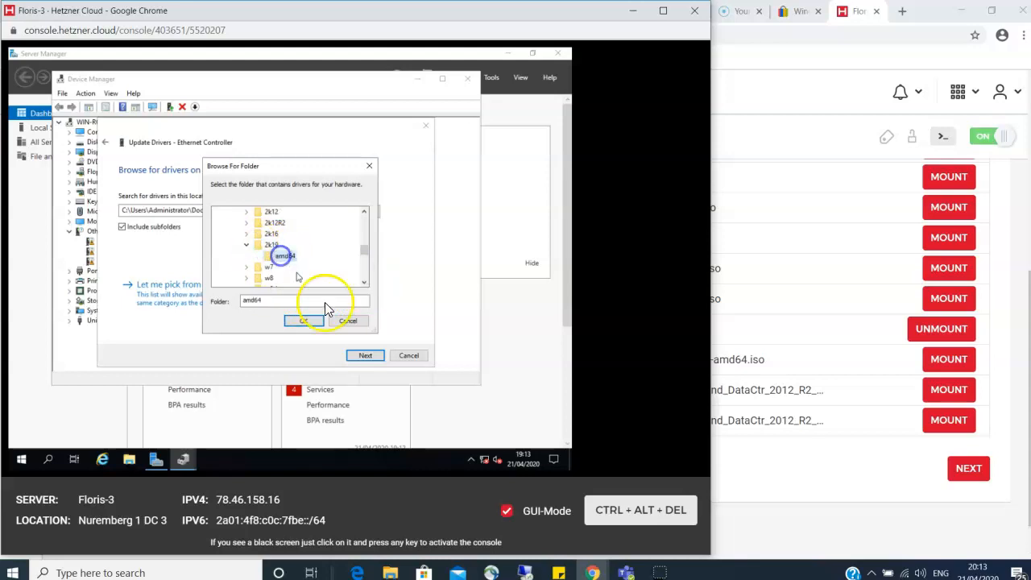
left_click(302, 321)
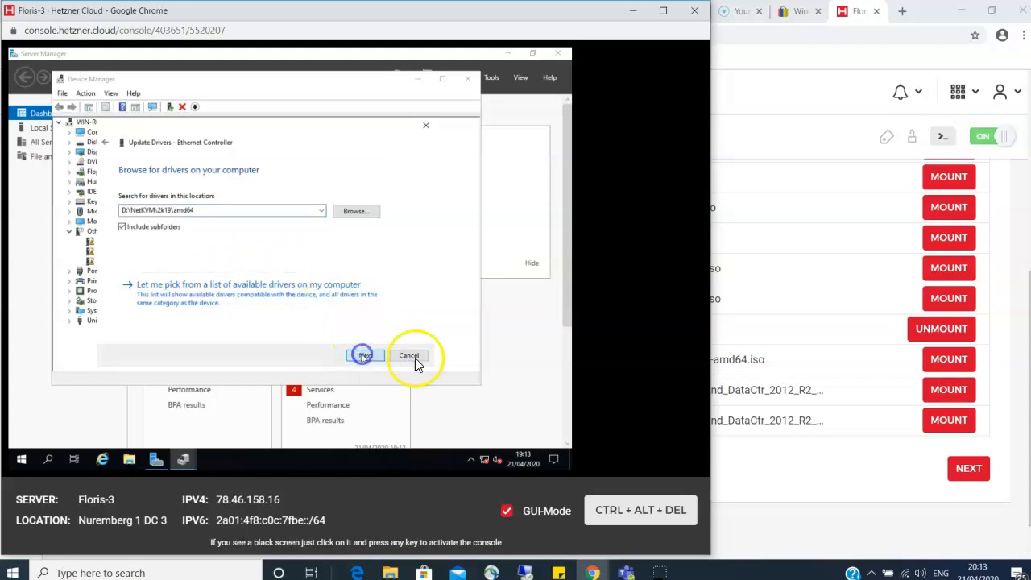
left_click(363, 356)
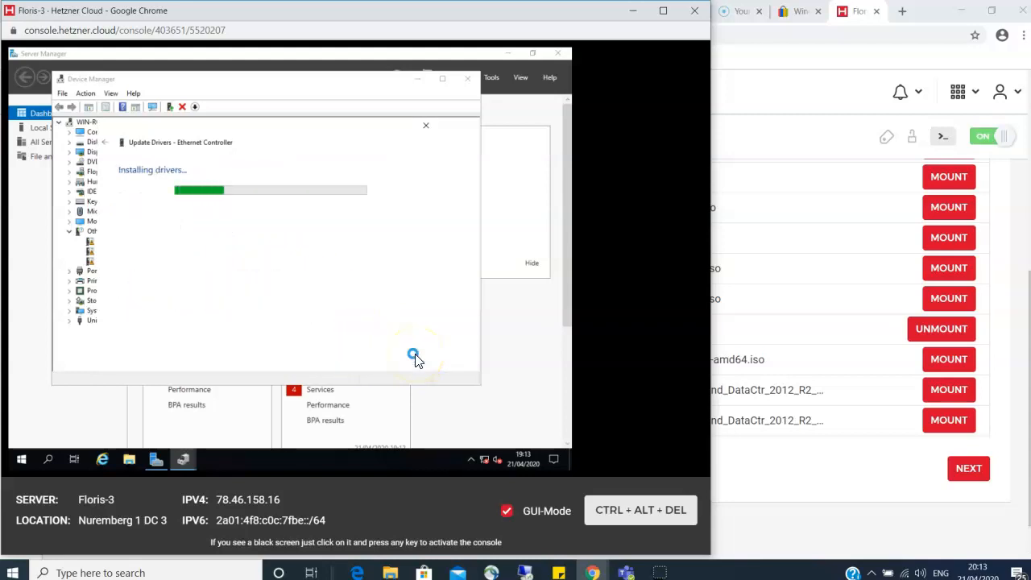
mouse_move(512, 334)
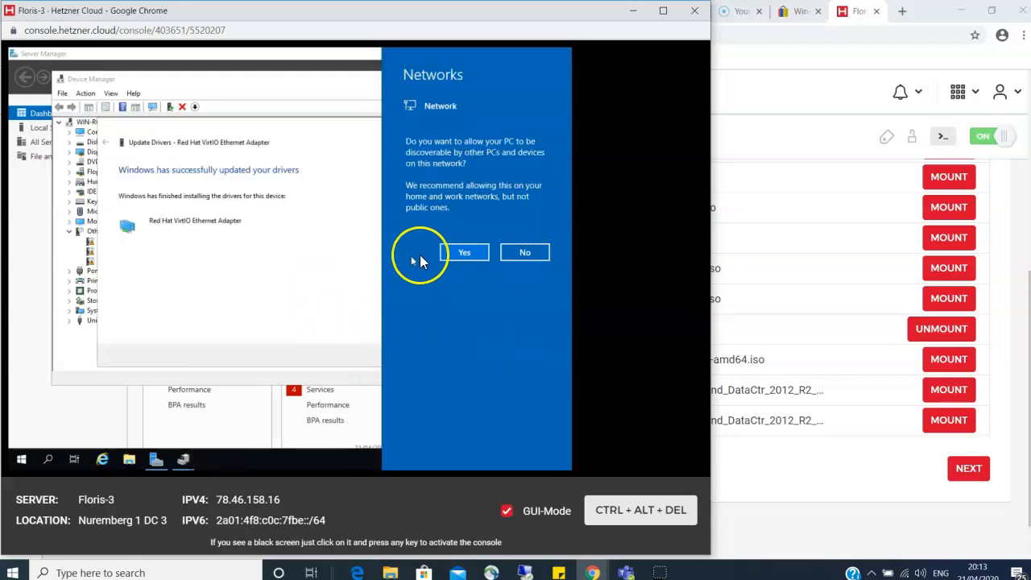
mouse_move(525, 252)
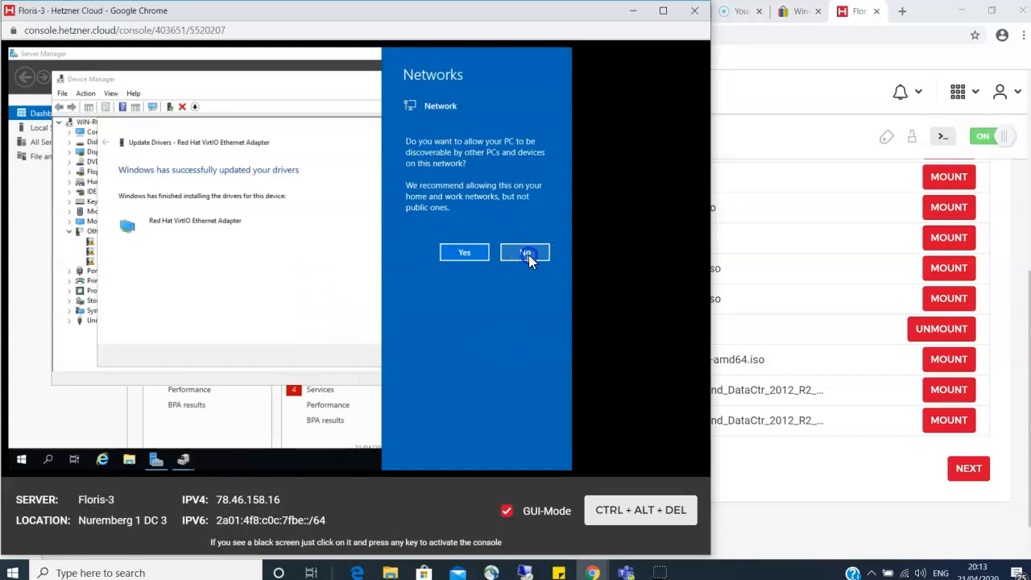
left_click(525, 251)
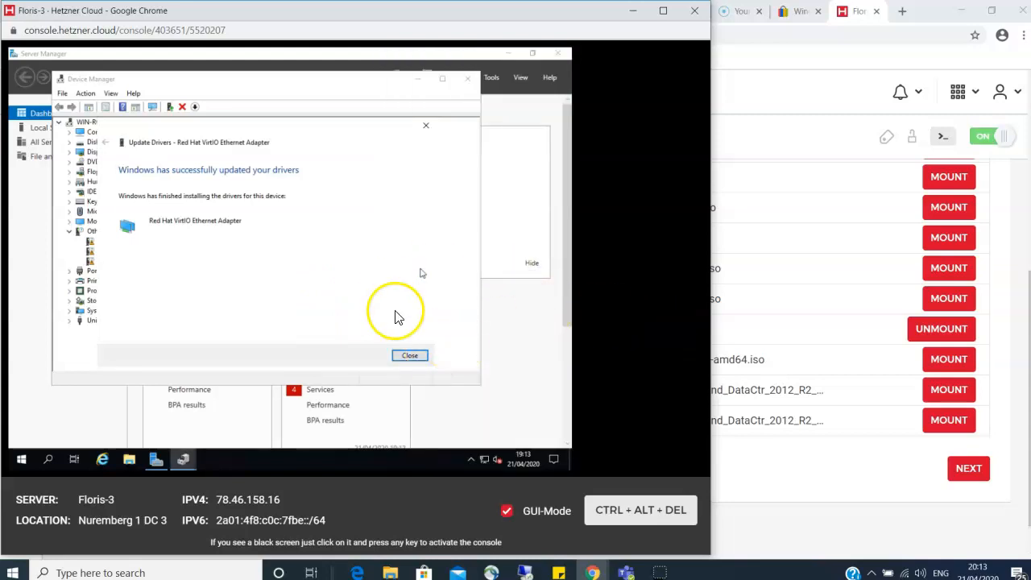
In Server Manager's Local Server, allow Remote Desktop connections, acknowledging the firewall notice
left_click(409, 357)
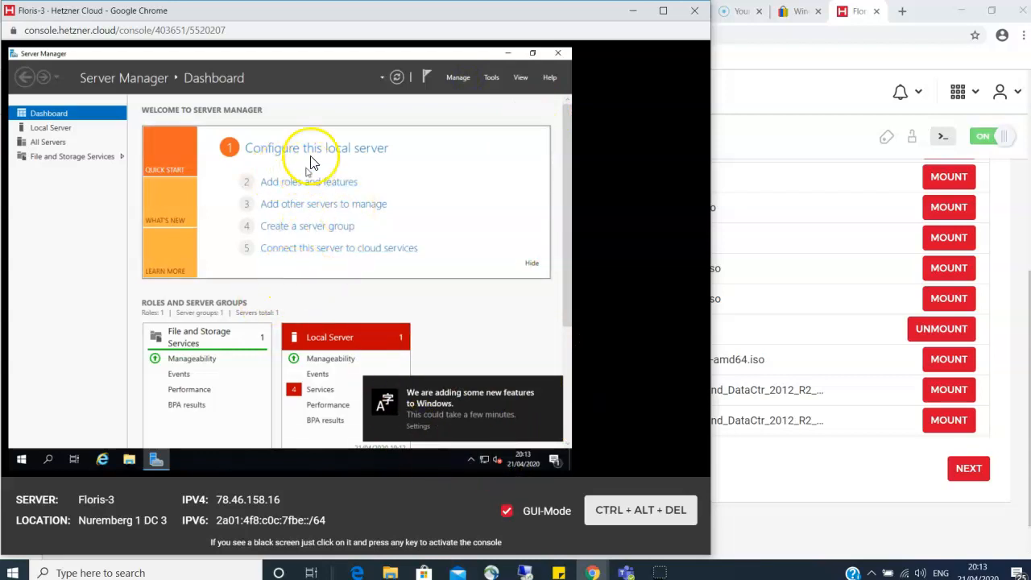
left_click(51, 128)
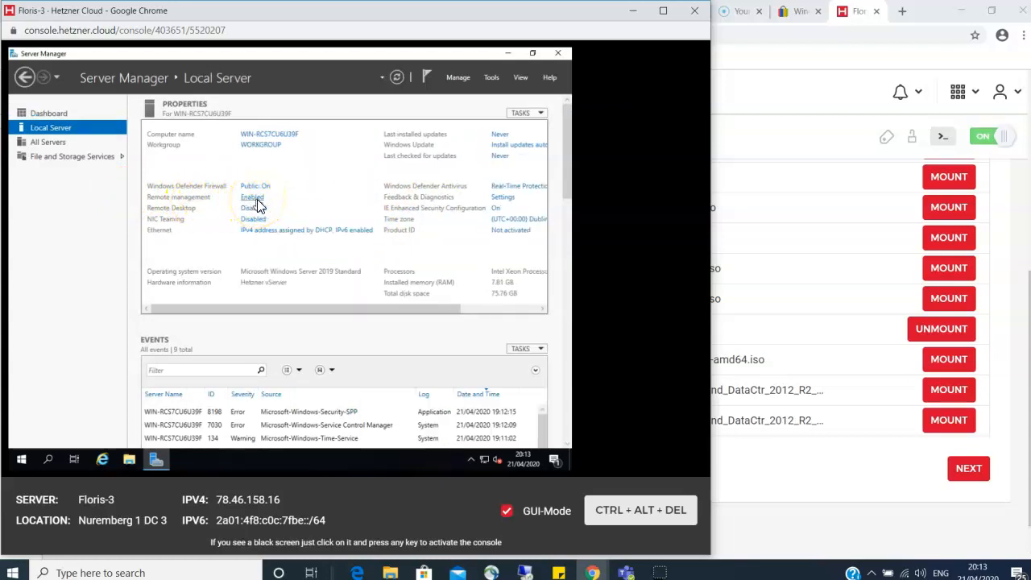
mouse_move(192, 218)
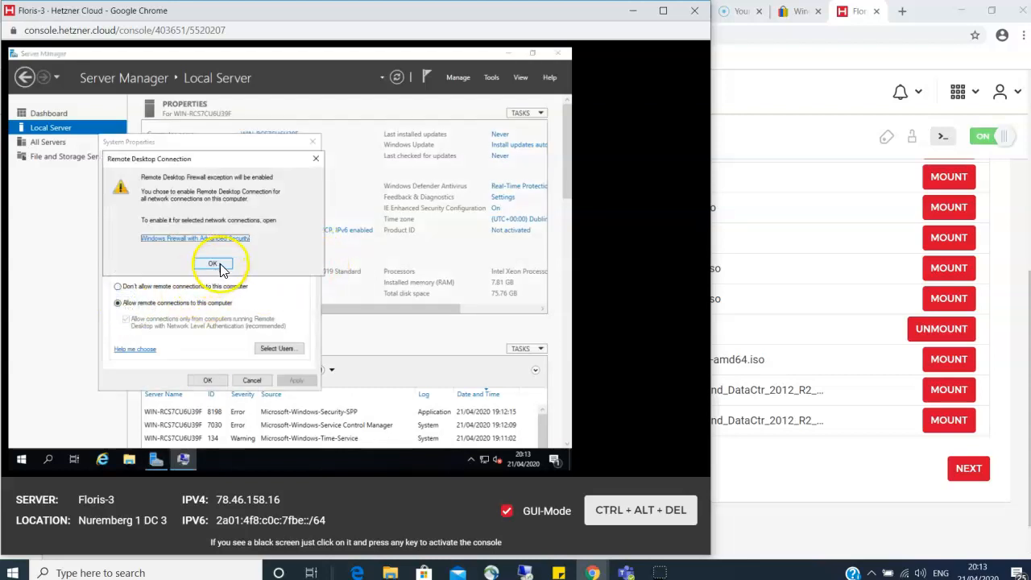
left_click(213, 264)
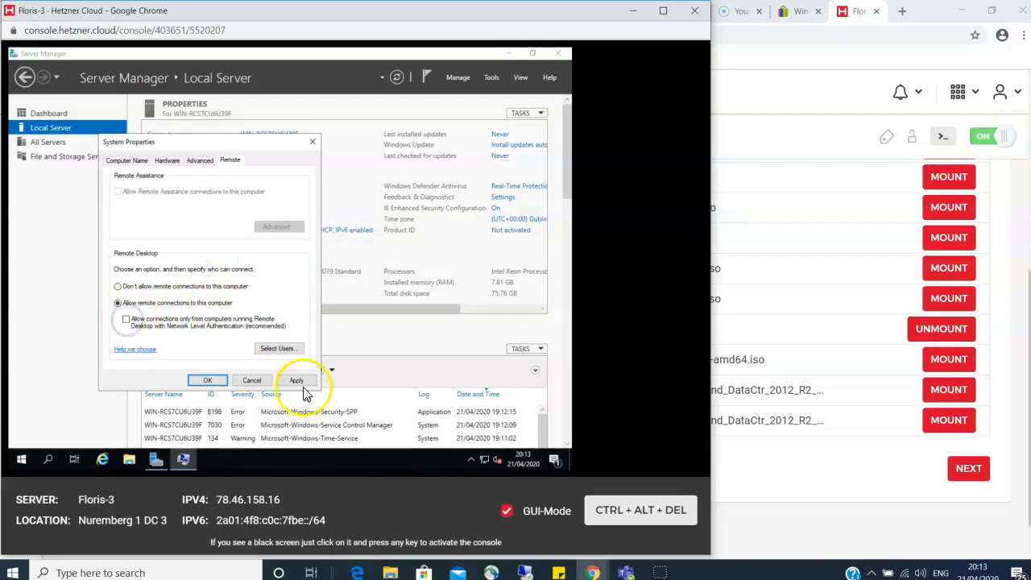
left_click(206, 380)
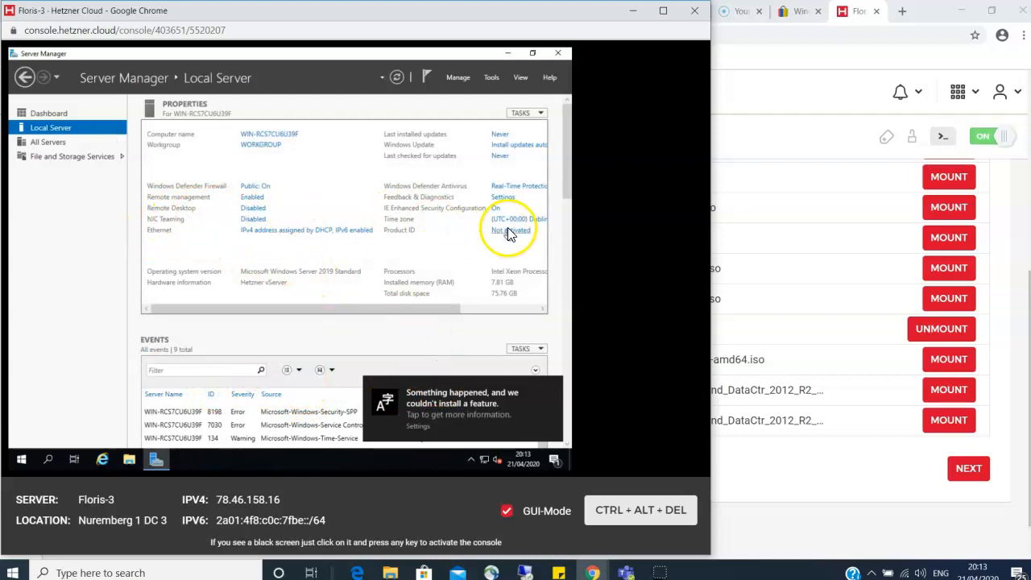
mouse_move(497, 213)
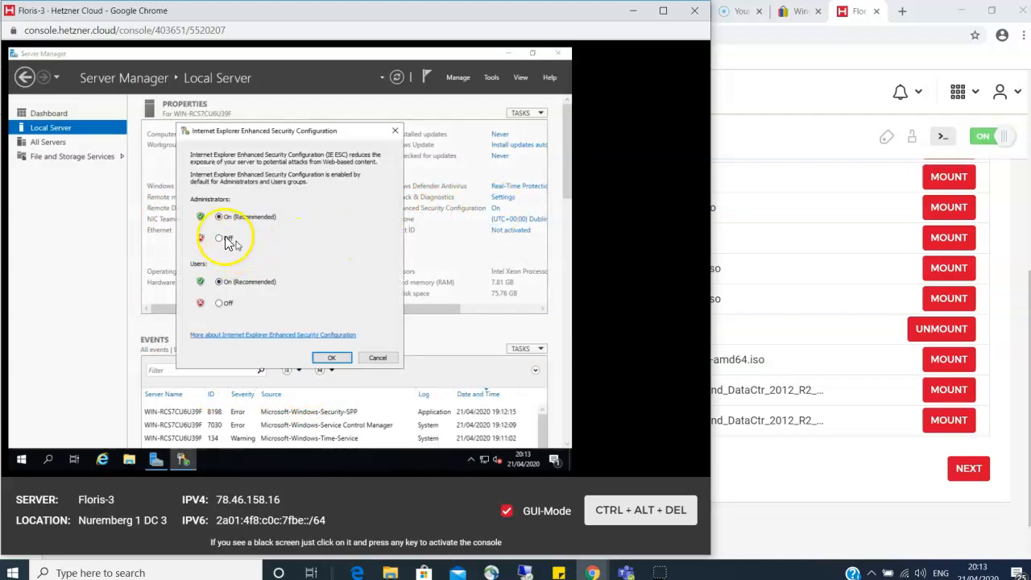
Set IE Enhanced Security Configuration to Off for both Administrators and Users
left_click(219, 238)
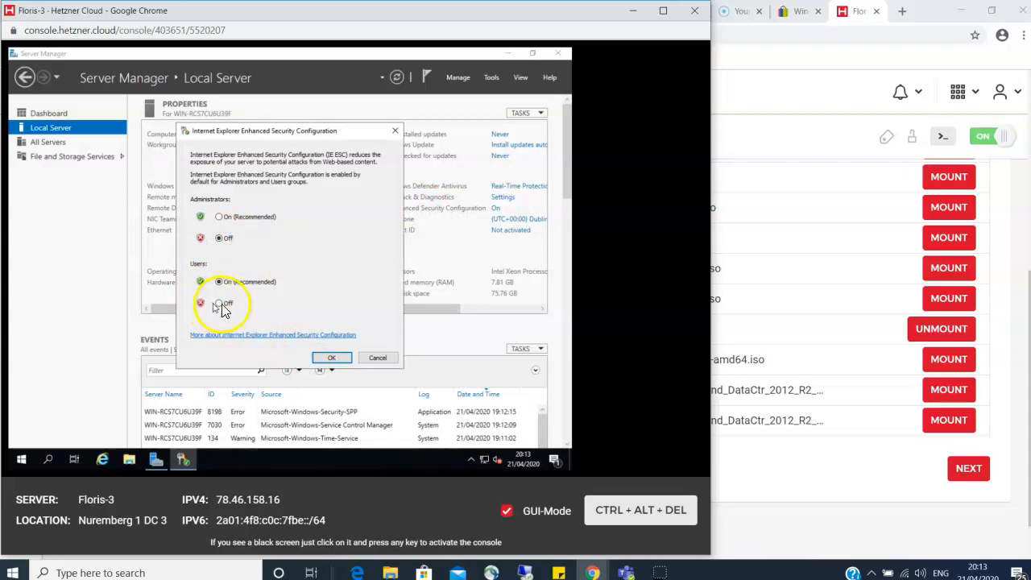
left_click(219, 303)
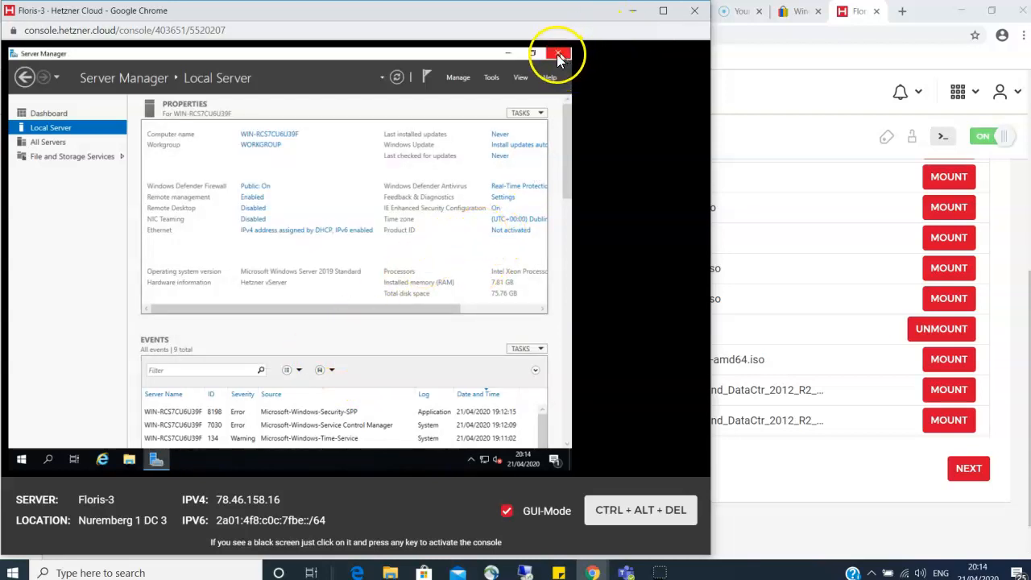
Close the Server Manager window, leaving the bare Windows Server desktop
left_click(558, 53)
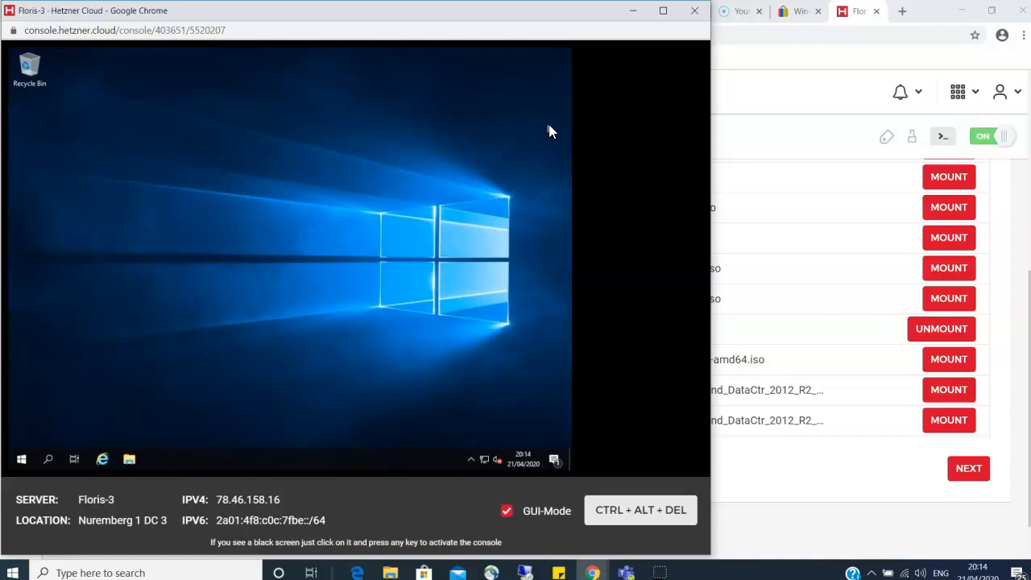
mouse_move(474, 209)
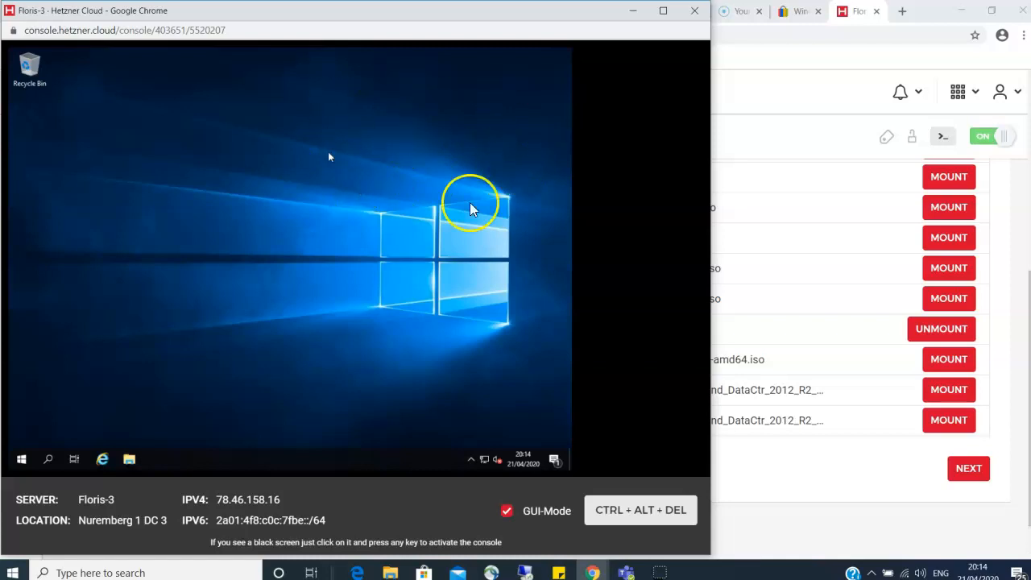
mouse_move(229, 186)
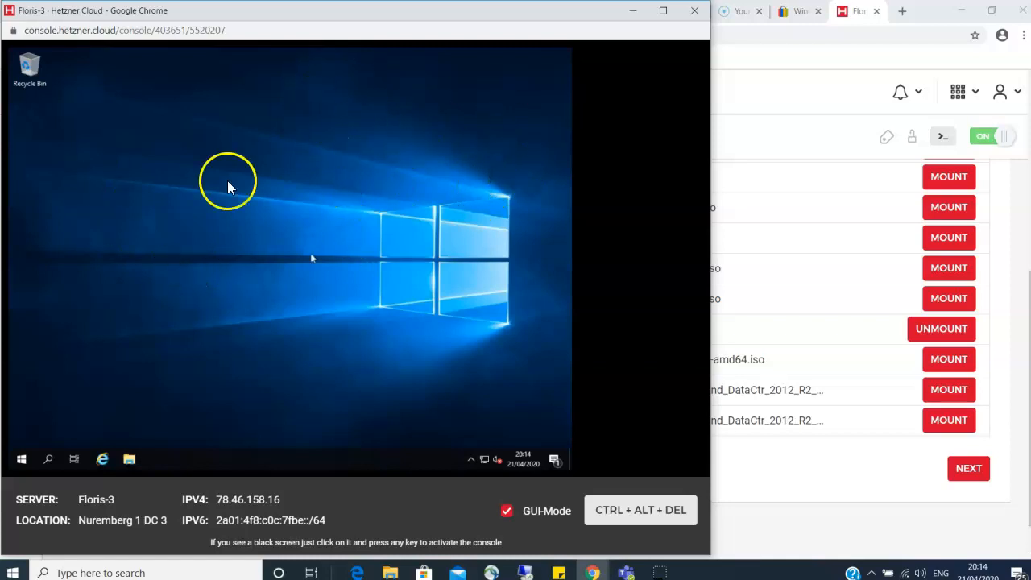
mouse_move(145, 306)
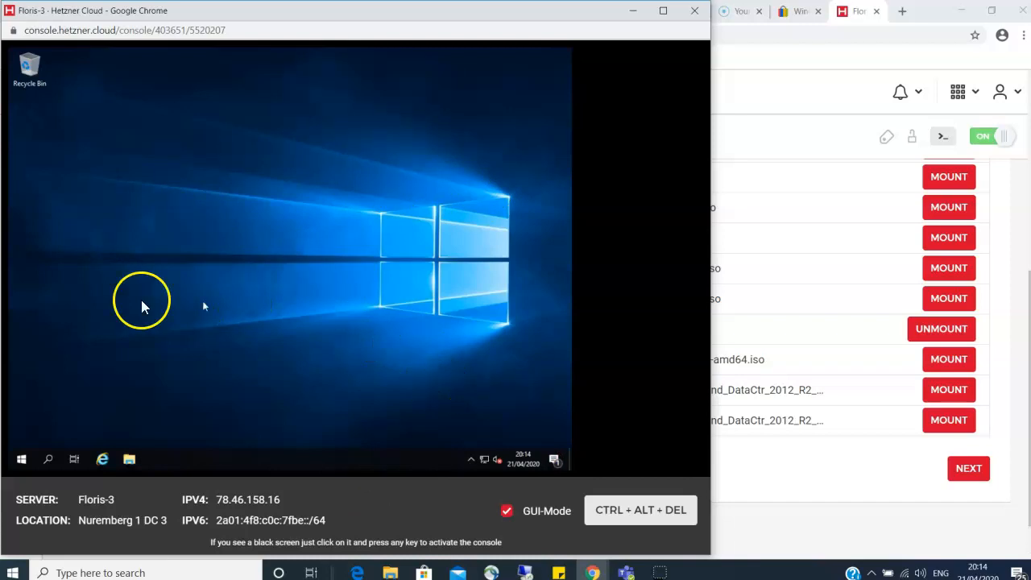
mouse_move(201, 341)
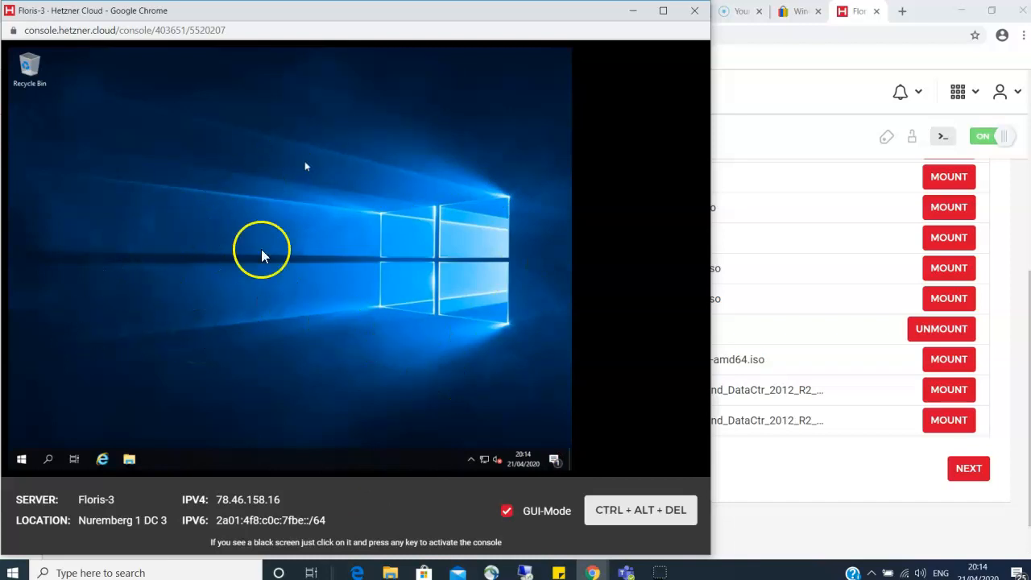
mouse_move(315, 303)
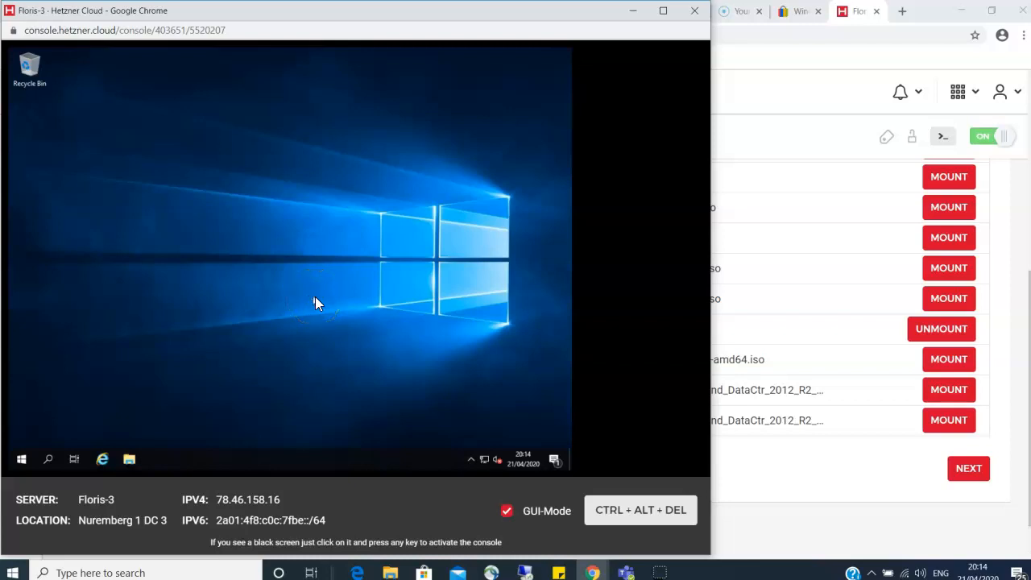
mouse_move(45, 290)
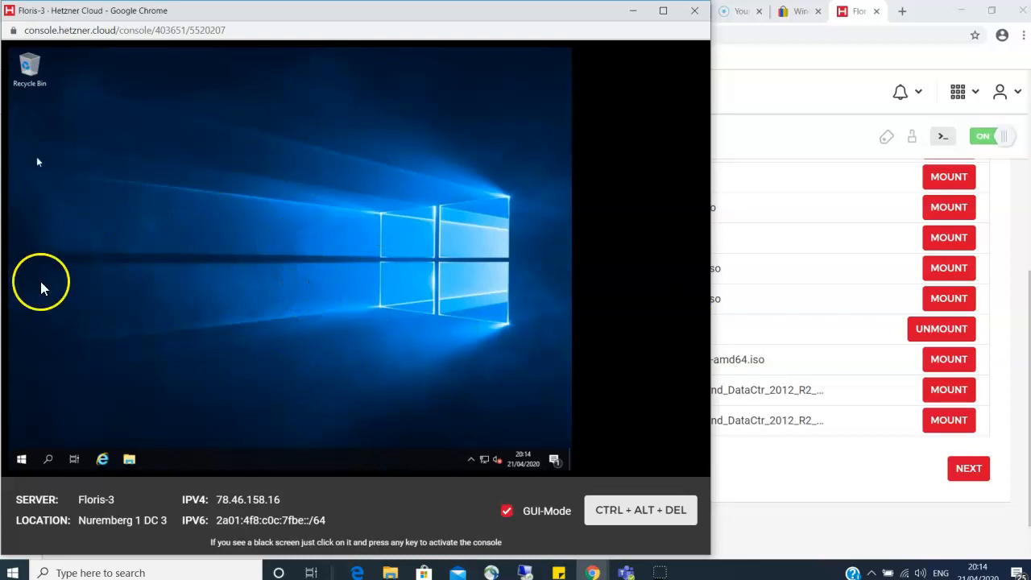
mouse_move(194, 274)
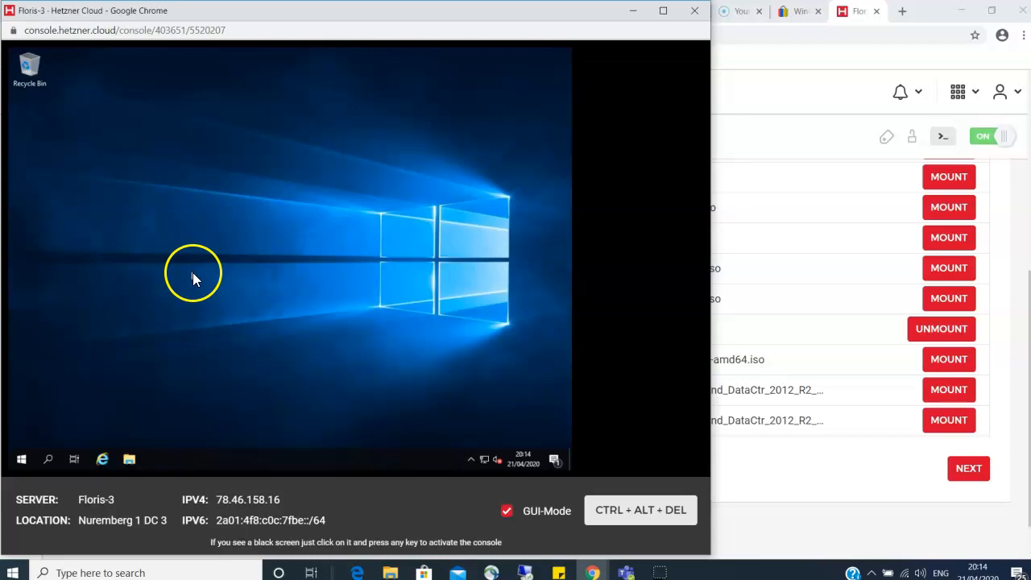
mouse_move(100, 190)
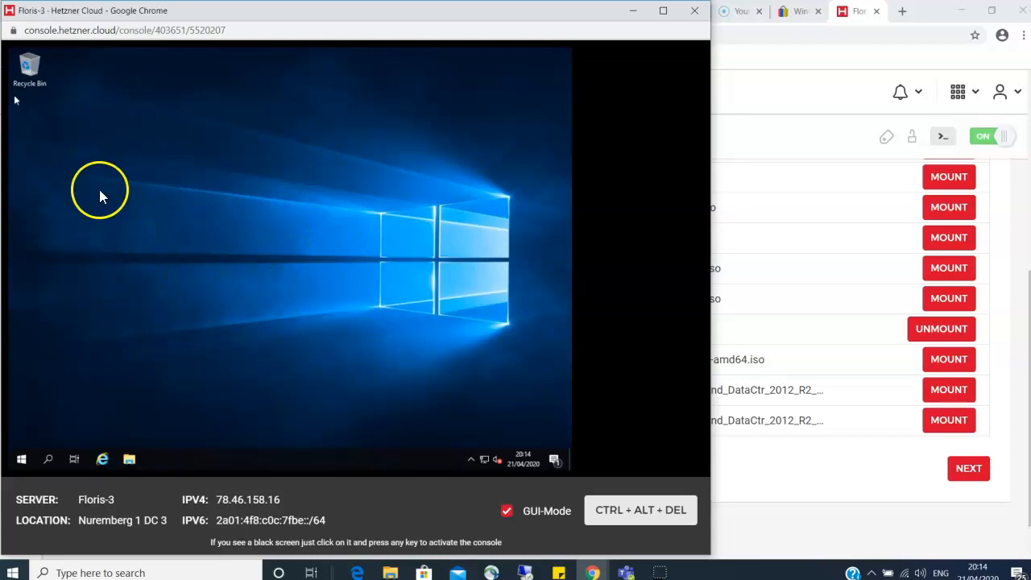
mouse_move(239, 63)
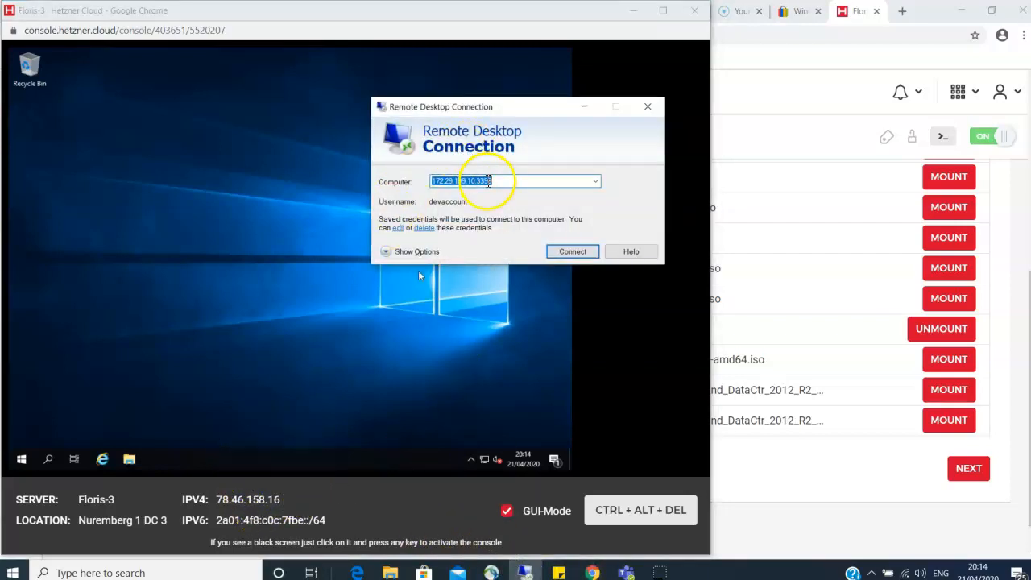
Start a Remote Desktop connection to the server at 78.46.158.16
type("78.46.158.16")
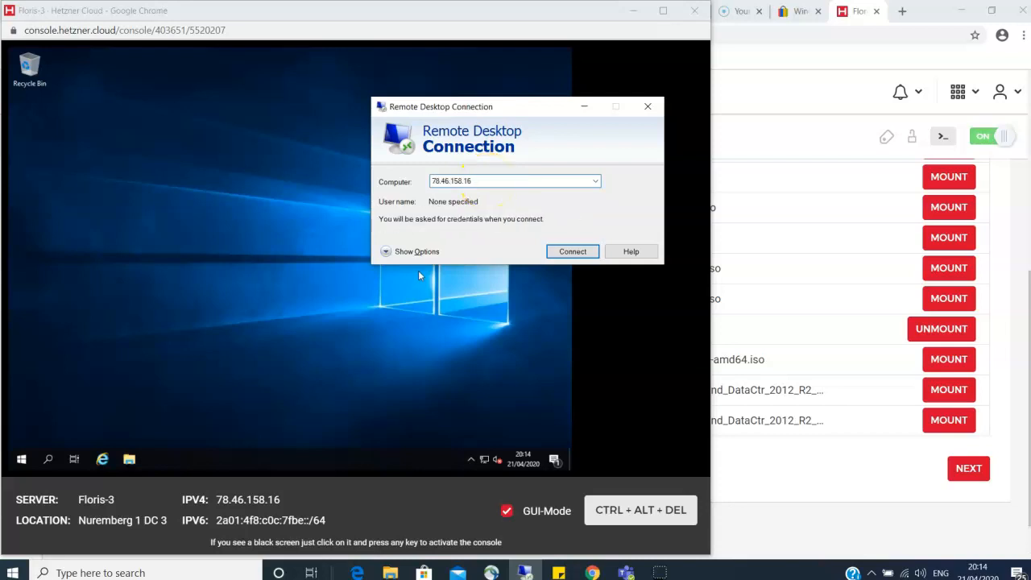
left_click(572, 251)
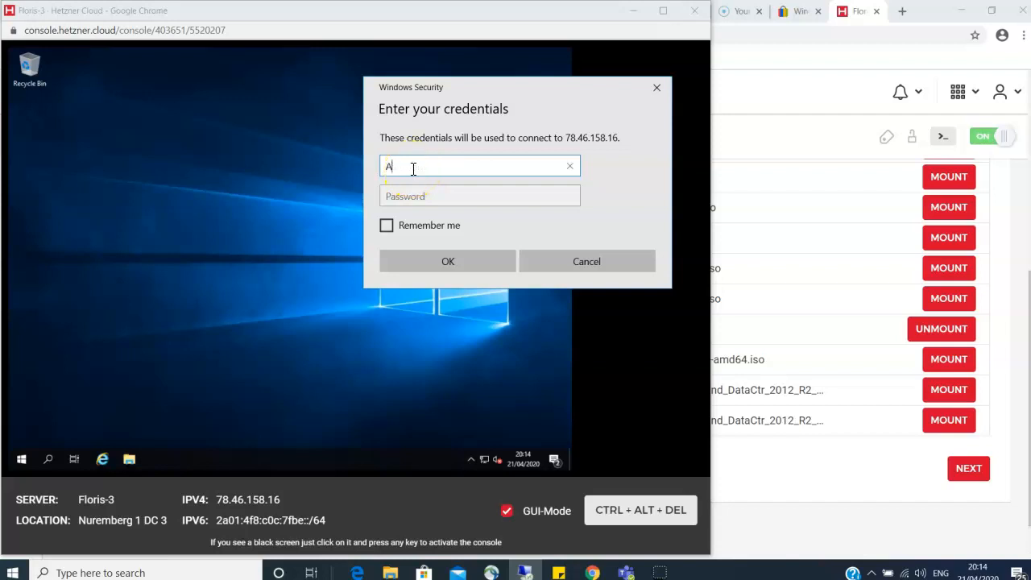
Sign in as Administrator with the password and accept the certificate warning to connect
type("dministra")
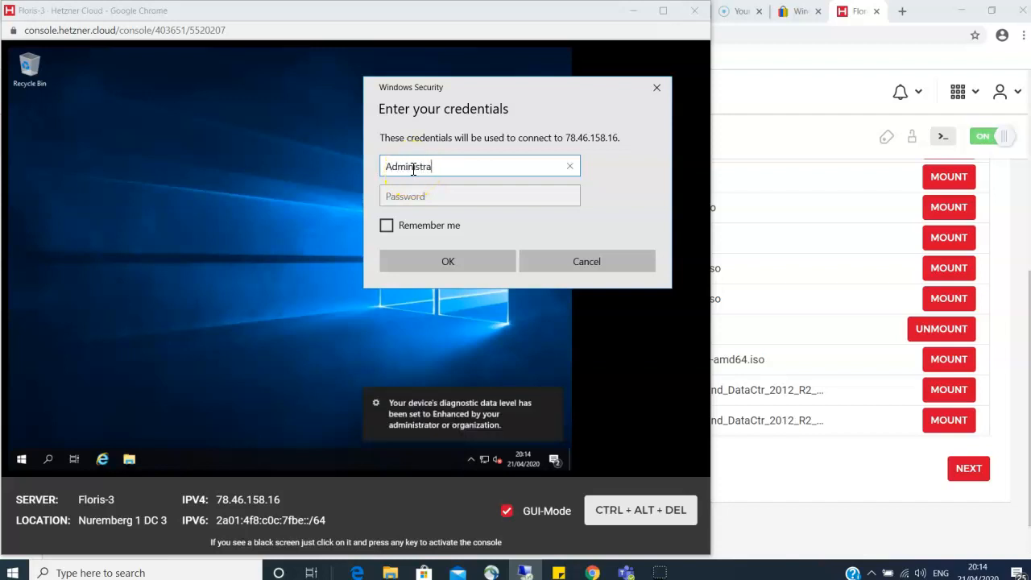
left_click(480, 196)
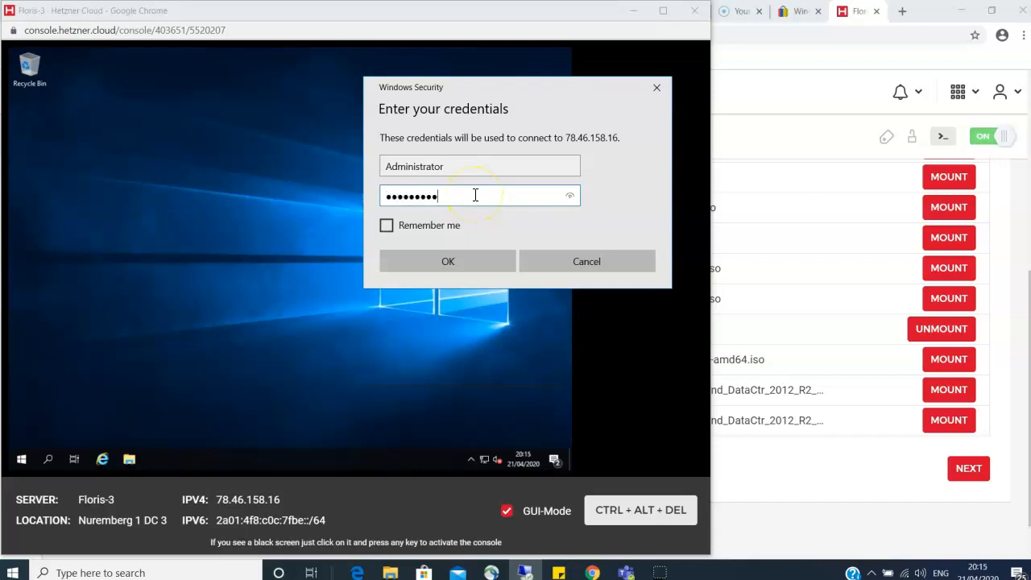
type("password")
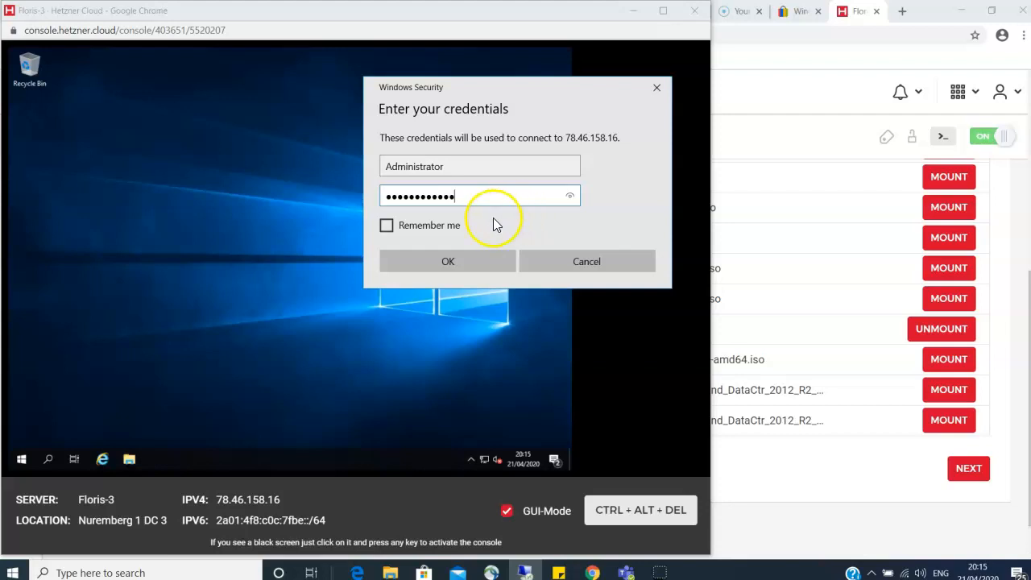
left_click(448, 261)
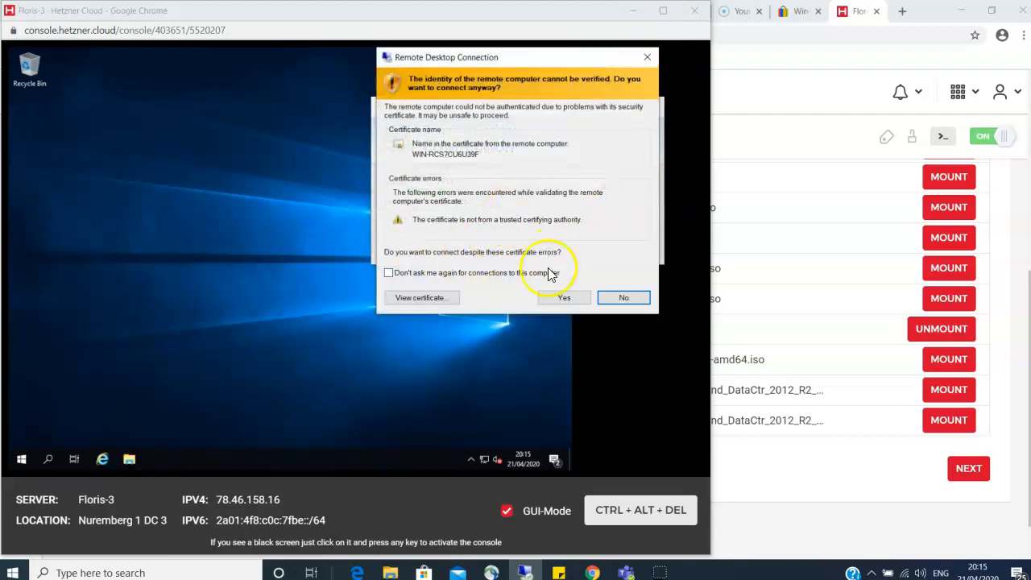
left_click(564, 296)
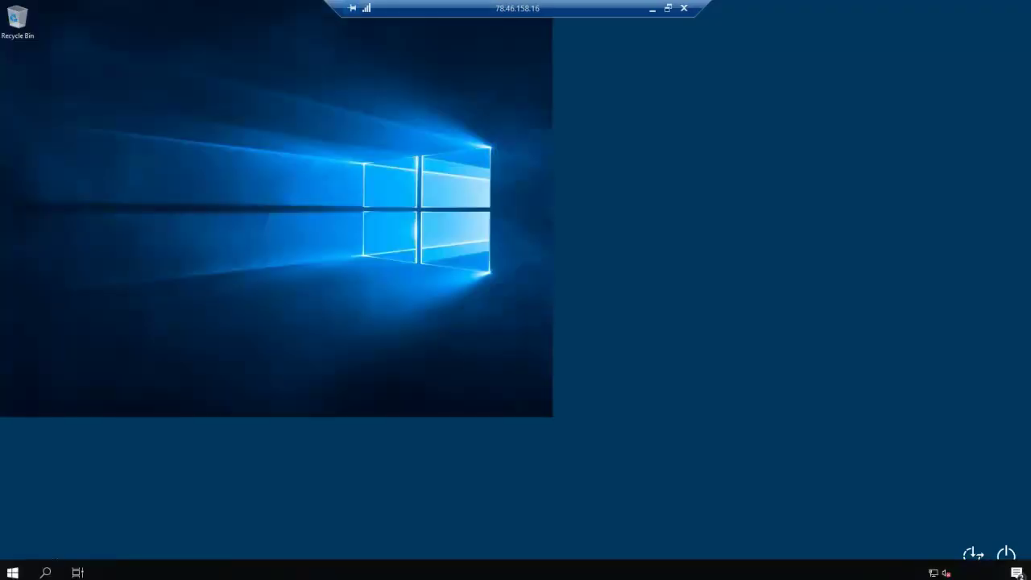
Finish reaching the remote desktop and start File Explorer from its taskbar
left_click(668, 379)
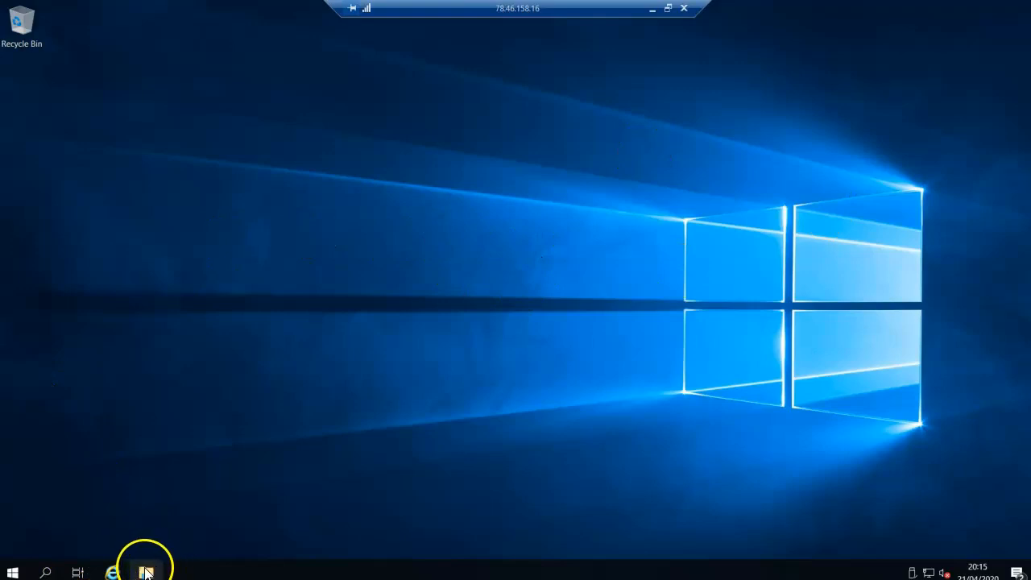
mouse_move(677, 84)
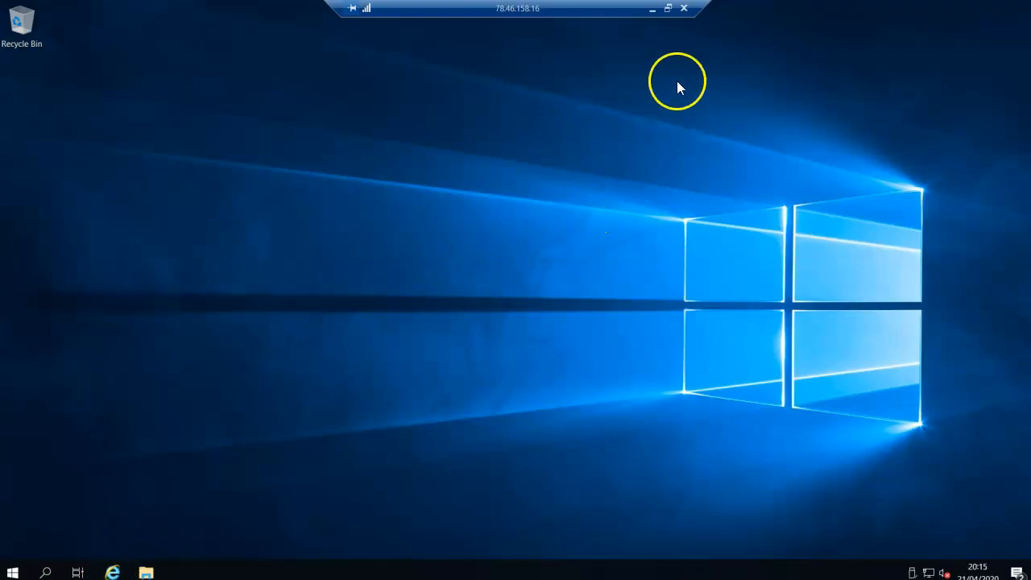
mouse_move(645, 210)
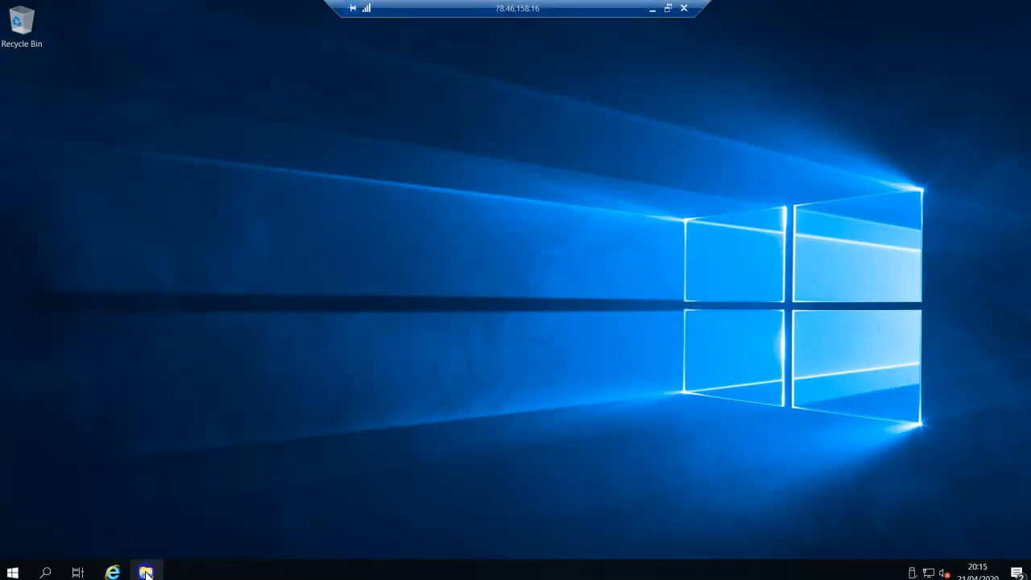
left_click(145, 574)
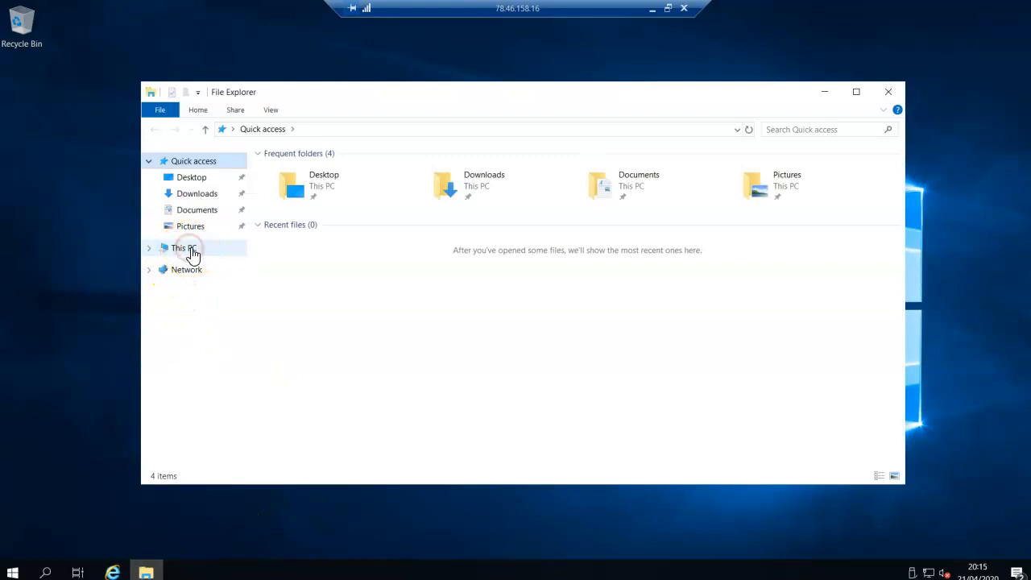
Show This PC's Properties to see the Windows Server 2019 Standard system information
right_click(183, 248)
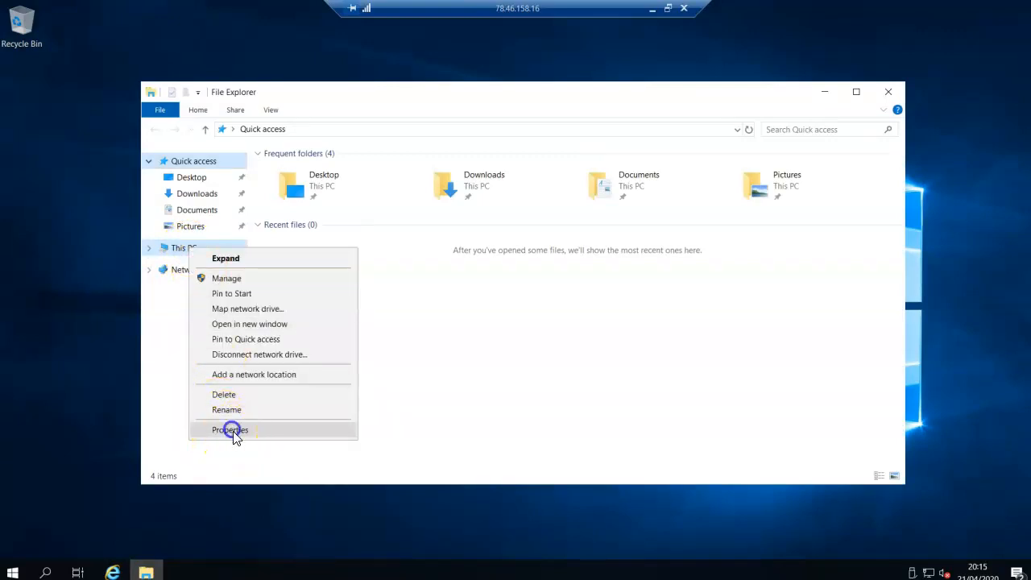
left_click(229, 429)
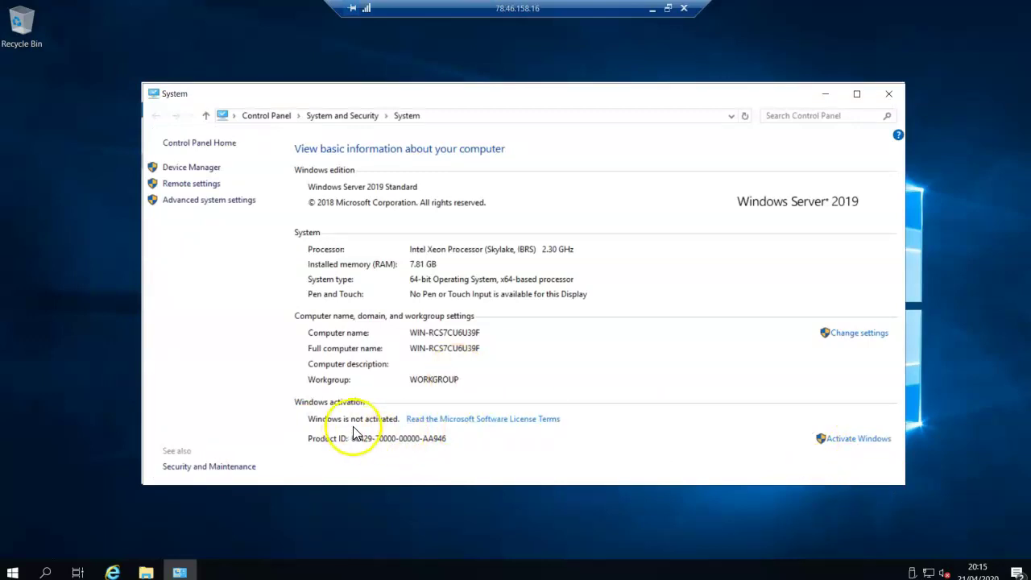
mouse_move(657, 16)
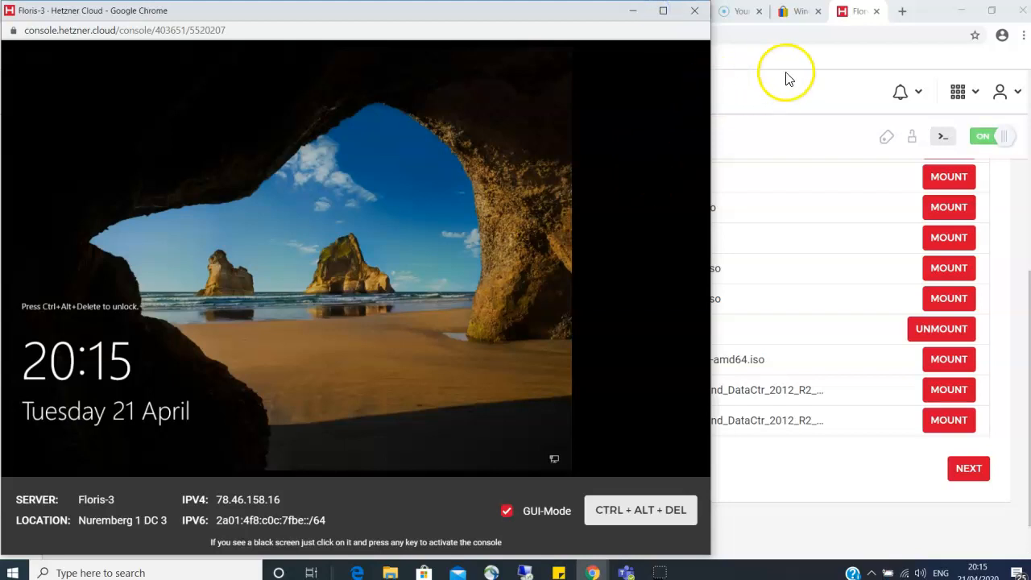
Search eBay for 'windows server 2019 standard' license key listings
left_click(799, 10)
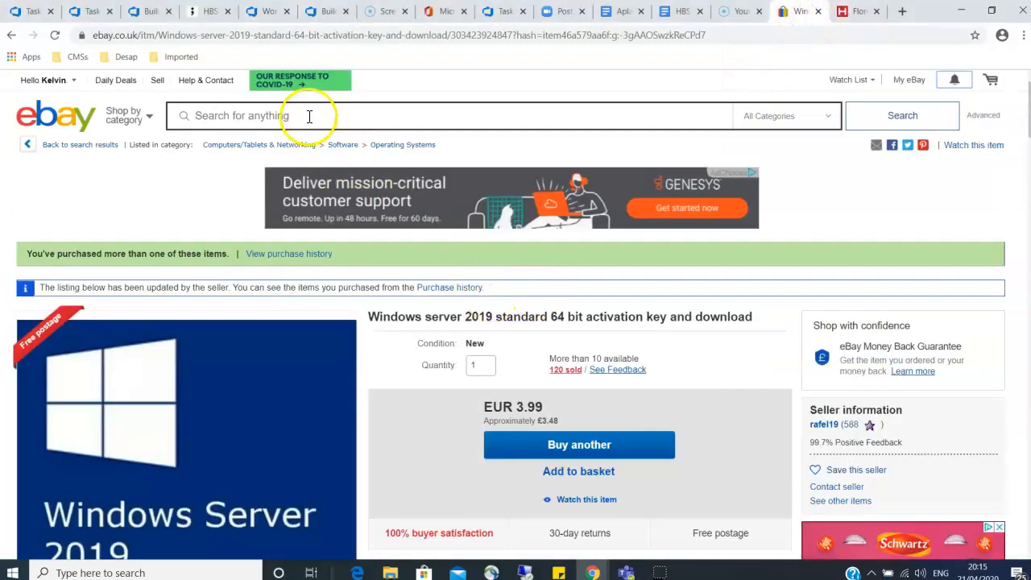
type("windows")
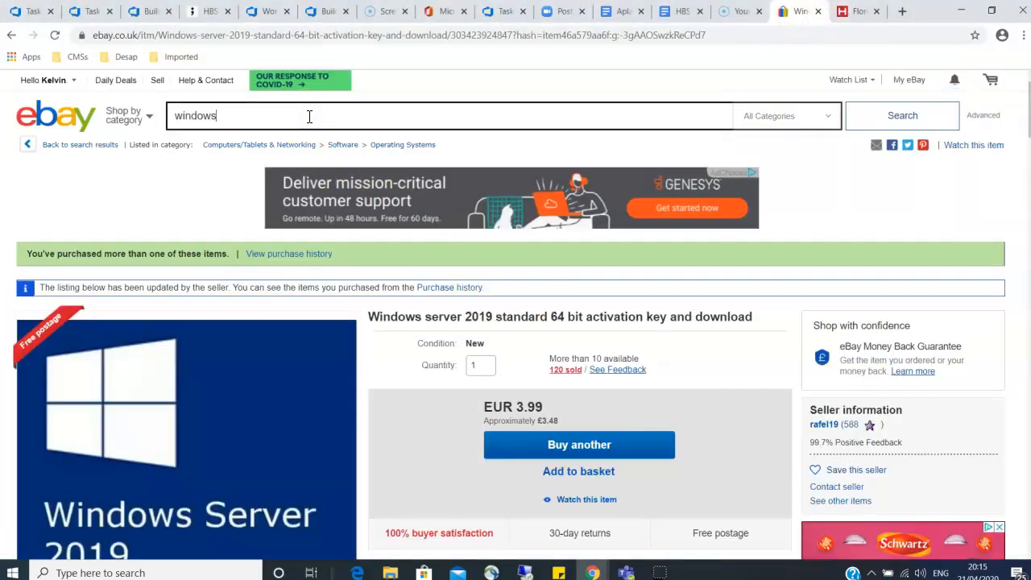
type("server")
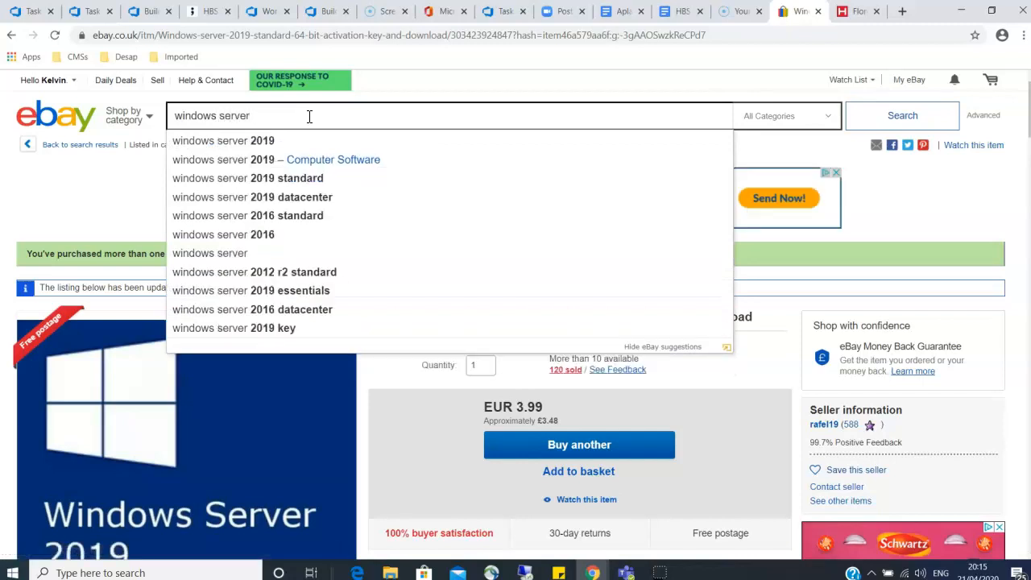
type("2019")
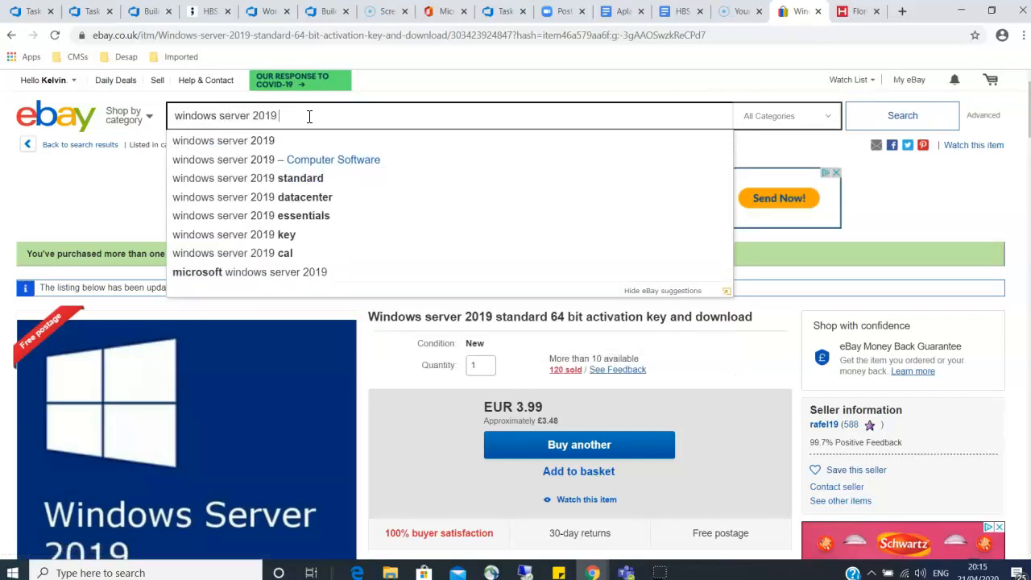
type("standar ke")
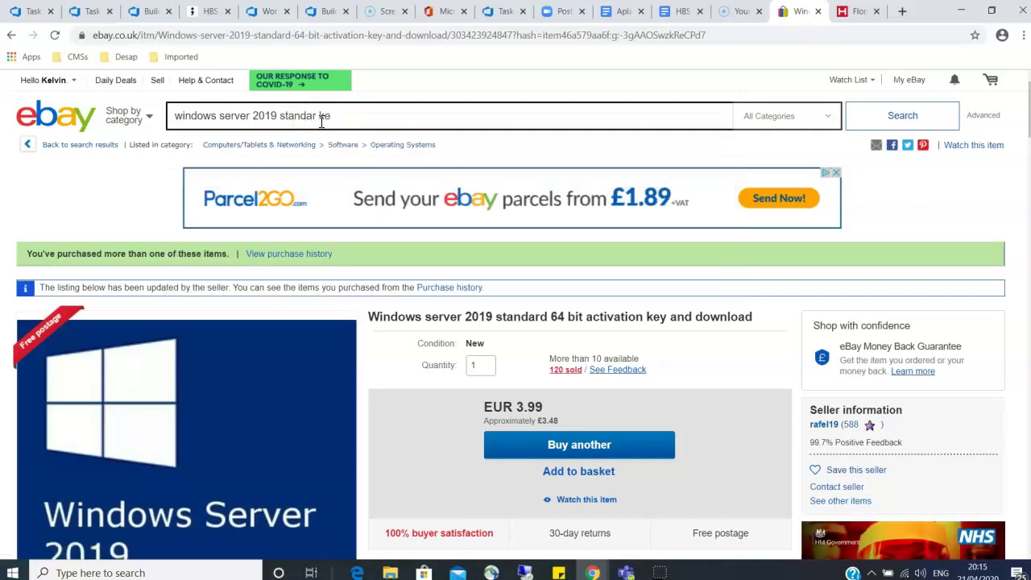
left_click(902, 116)
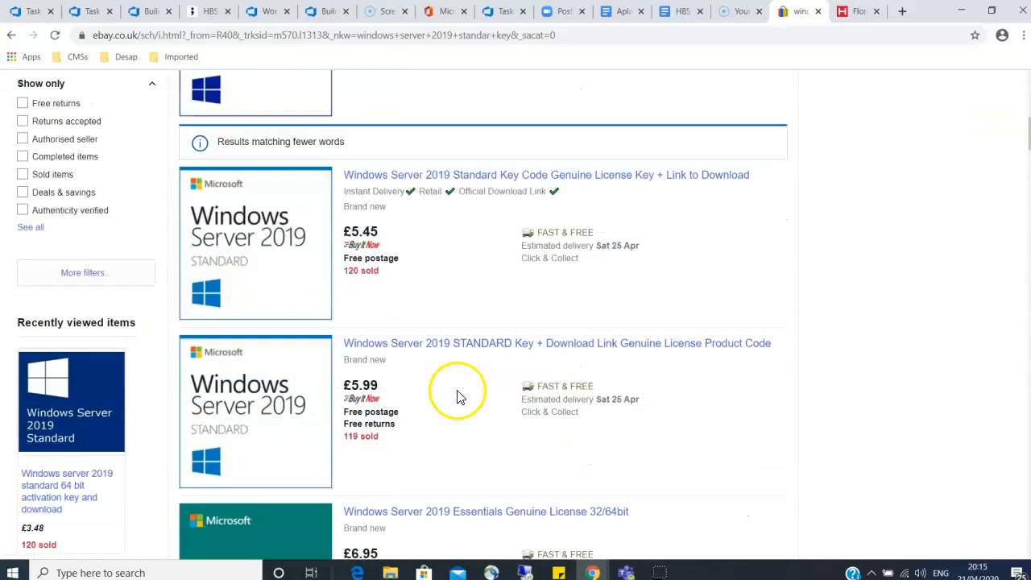
scroll("down", 3)
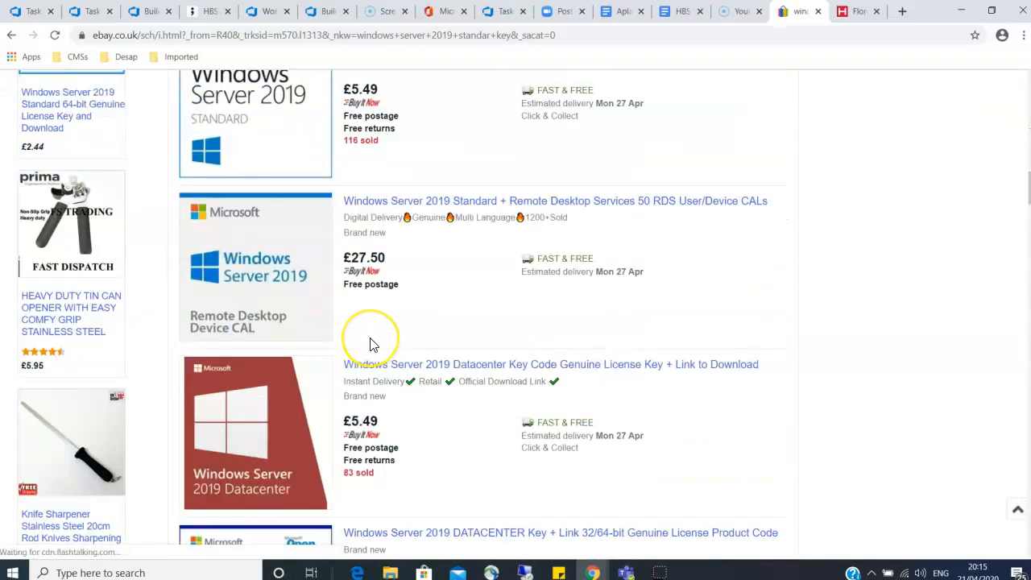
scroll("down", 3)
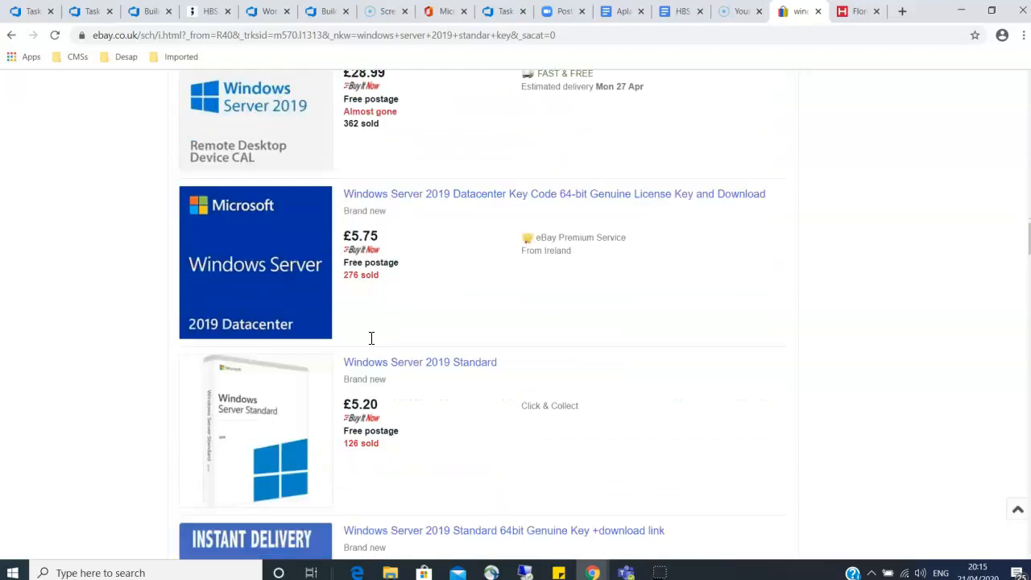
scroll("down", 3)
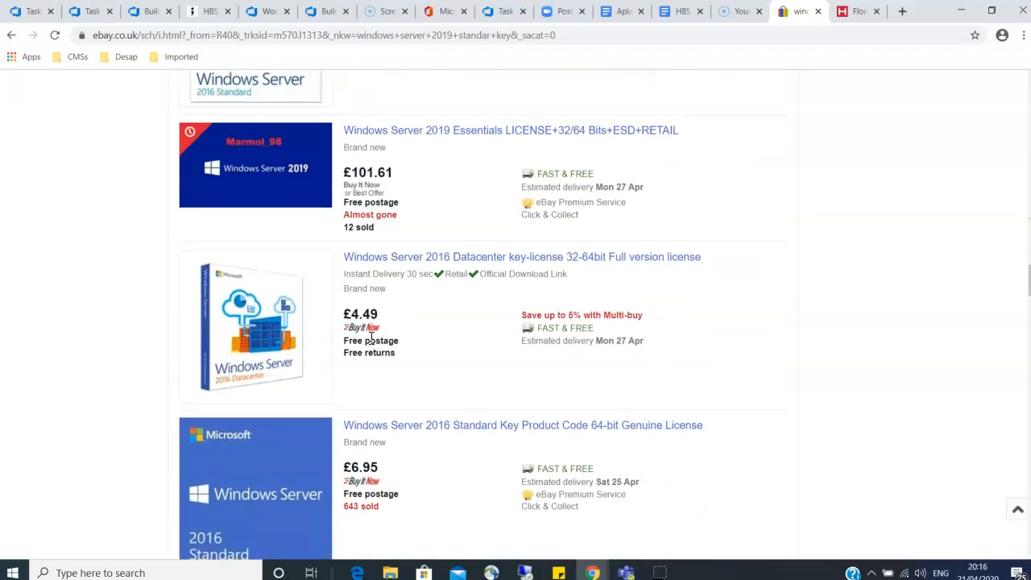
scroll("down", 3)
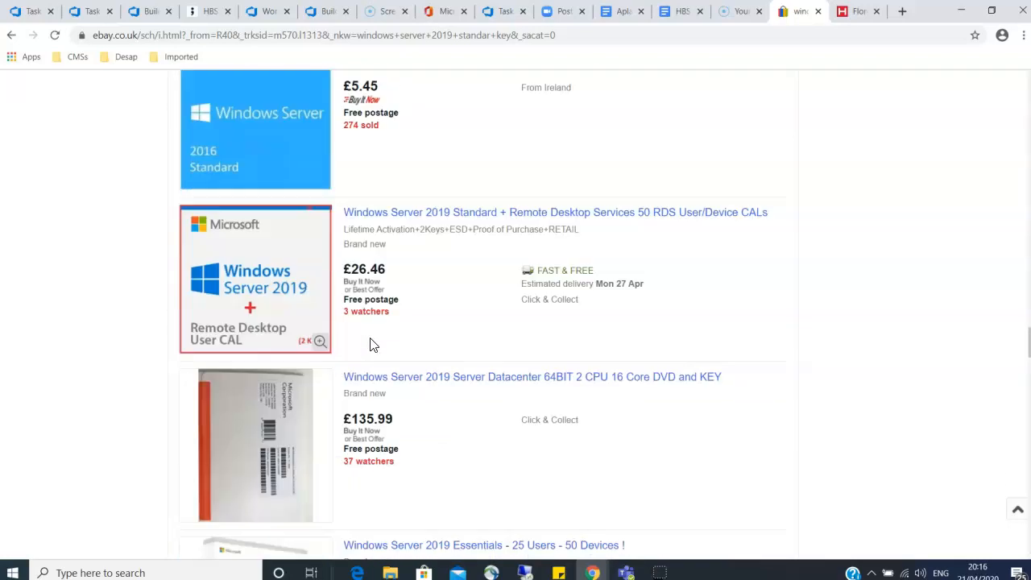
scroll("down", 3)
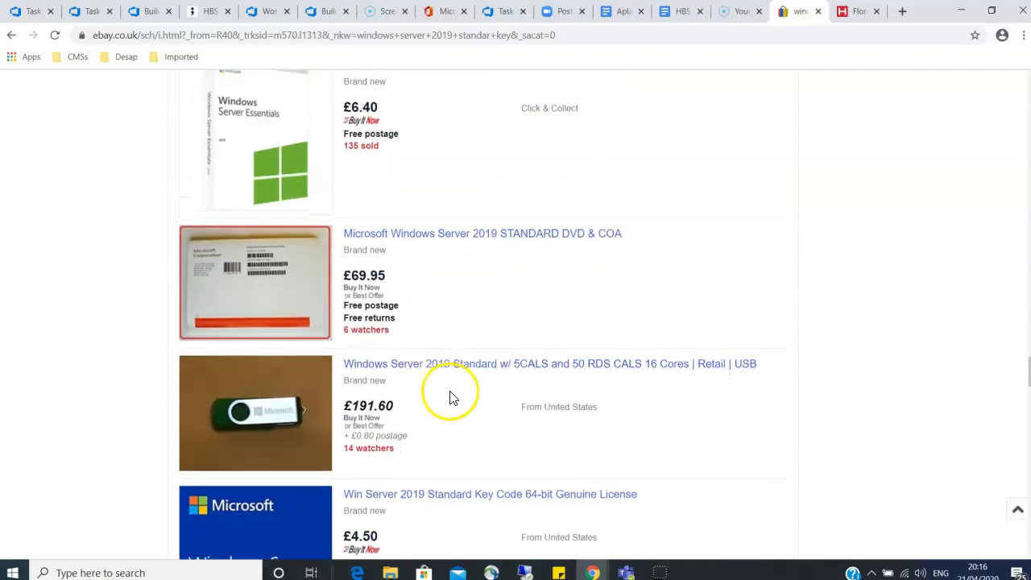
scroll("down", 3)
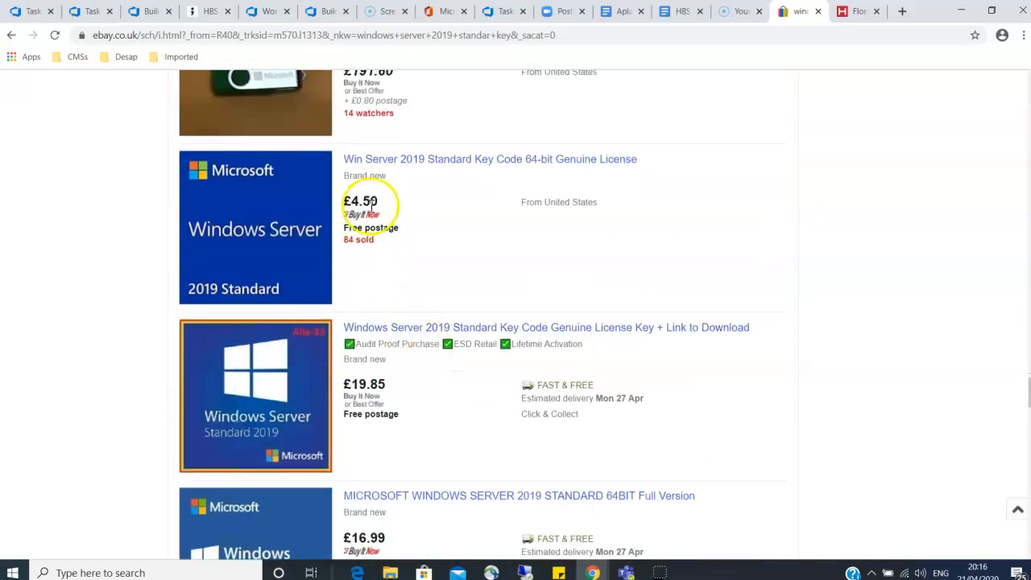
scroll("down", 3)
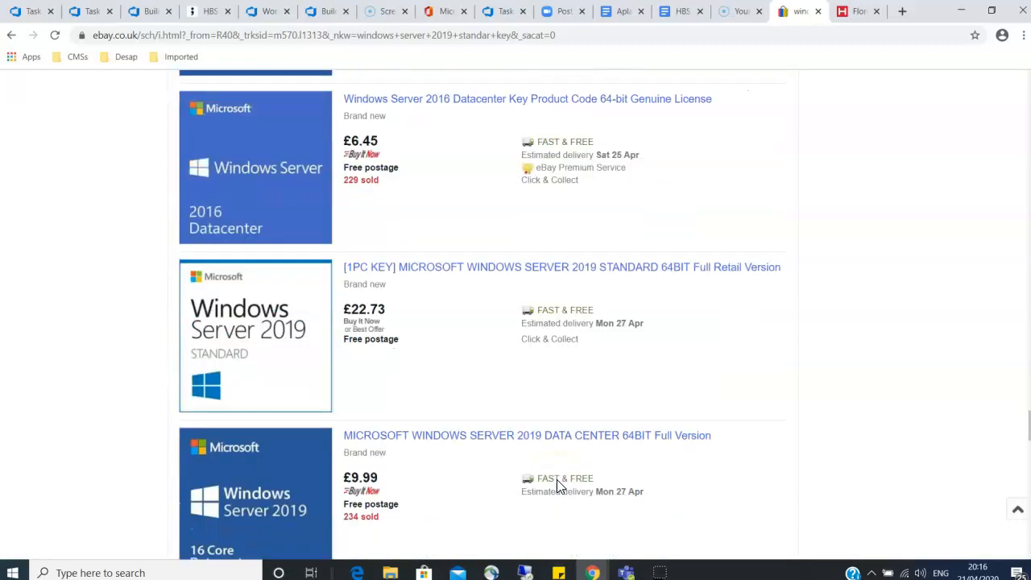
scroll("down", 3)
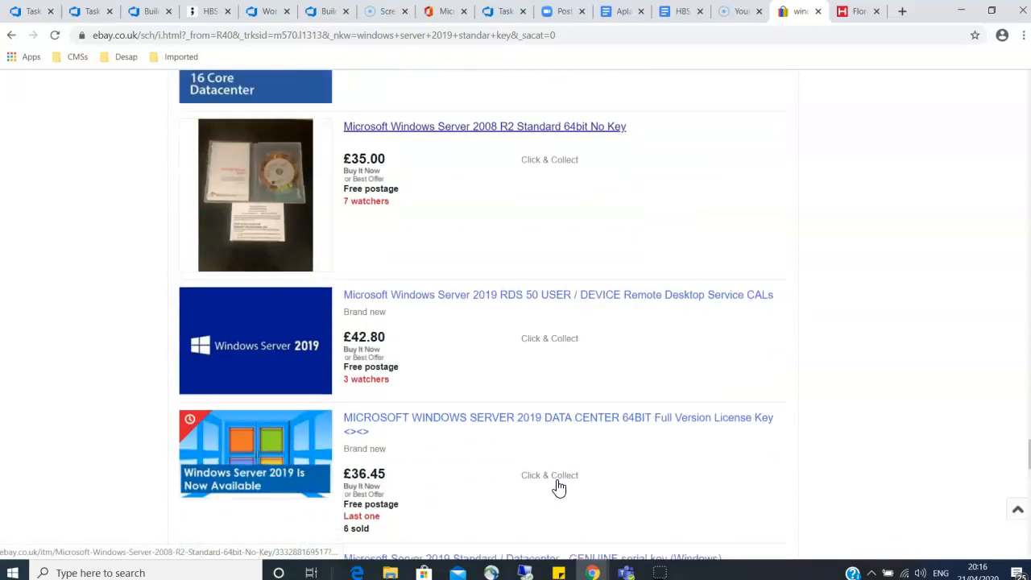
scroll("down", 3)
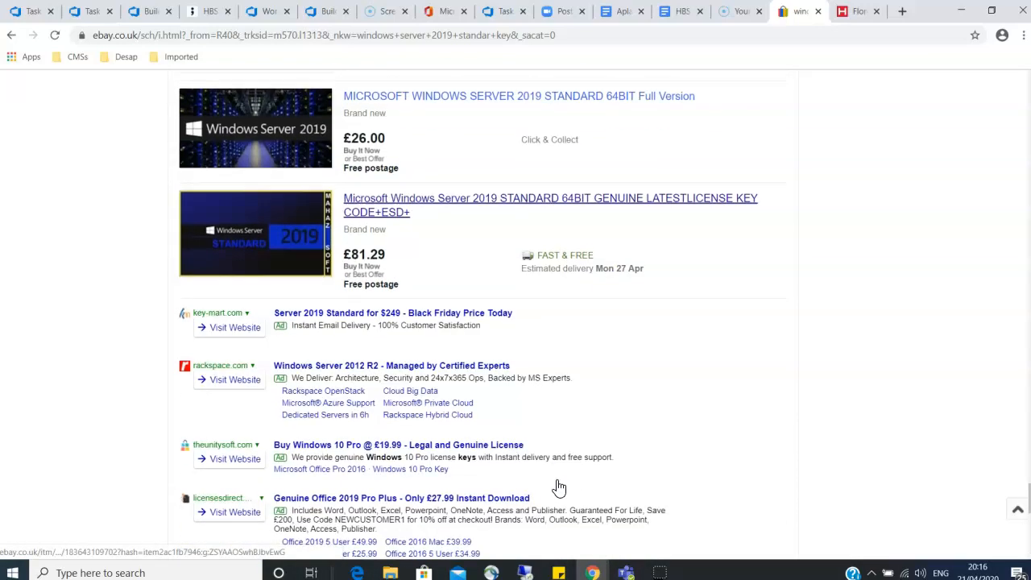
scroll("up", 3)
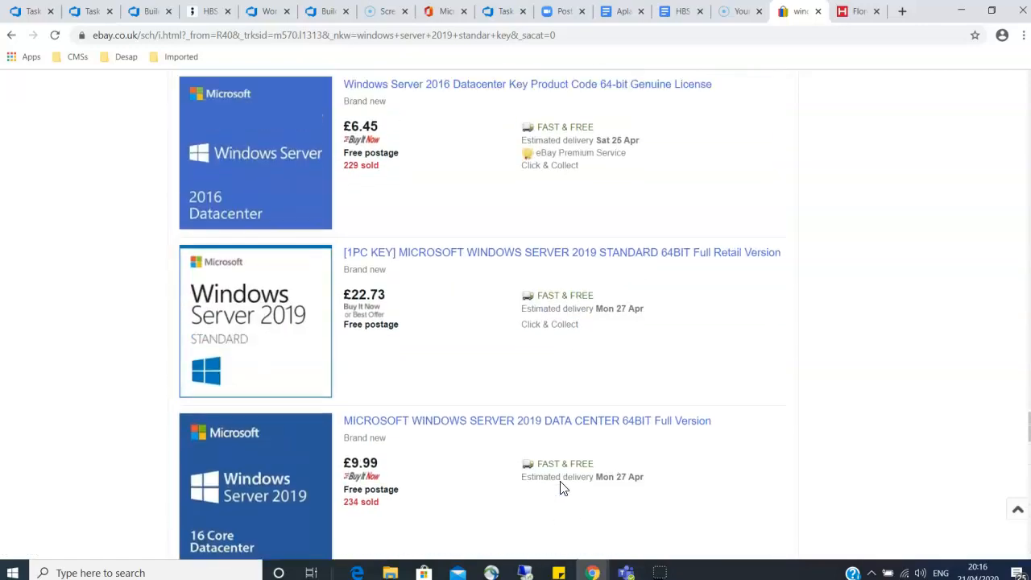
scroll("down", 3)
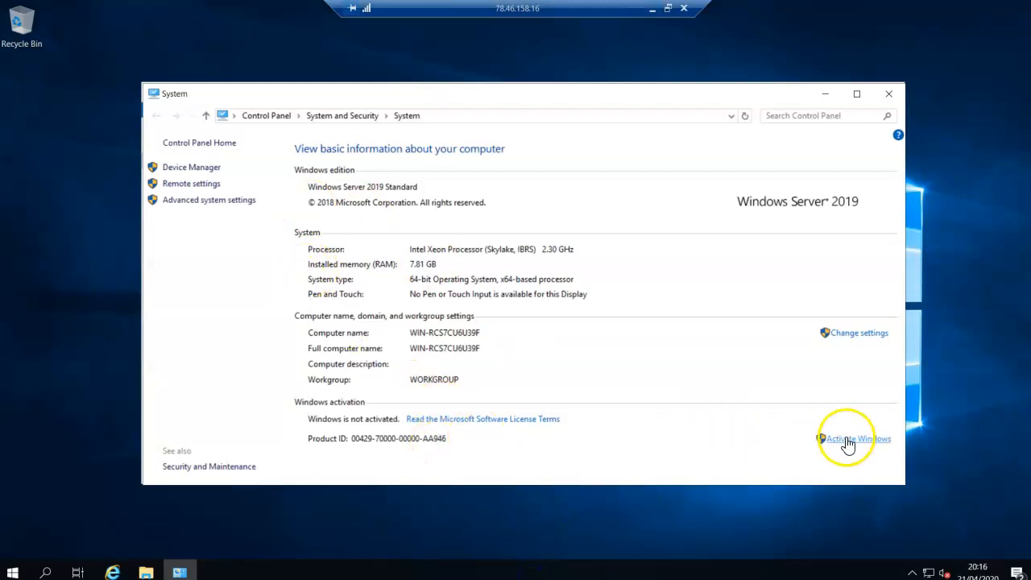
From the activation settings choose Change product key and ready the key field for pasting
left_click(852, 439)
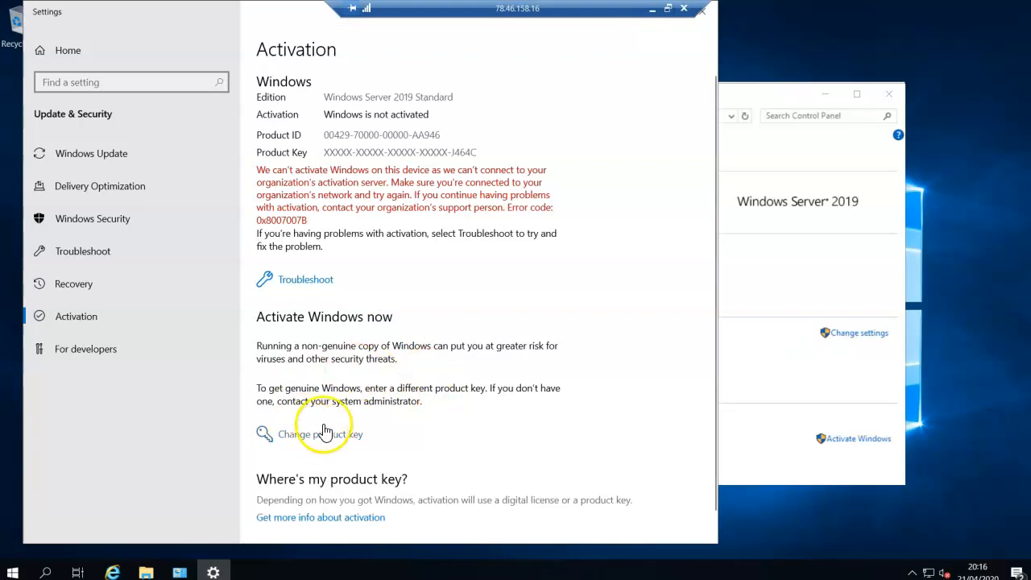
left_click(319, 434)
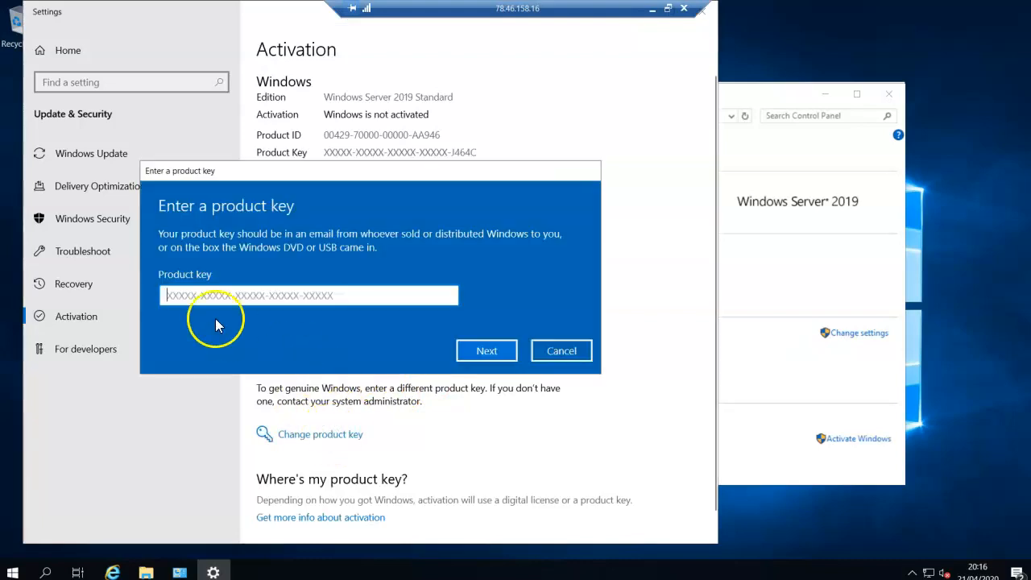
right_click(309, 294)
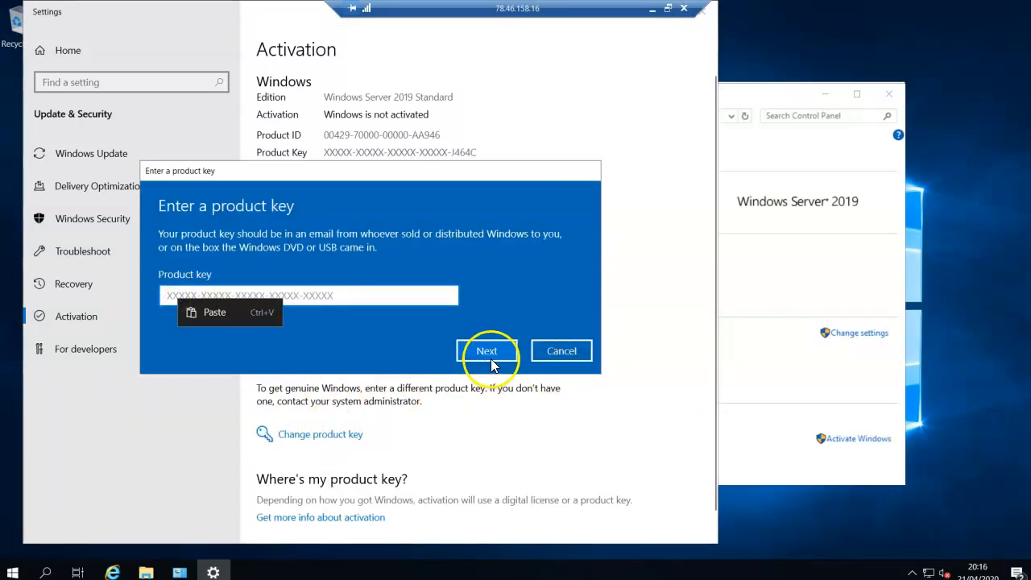